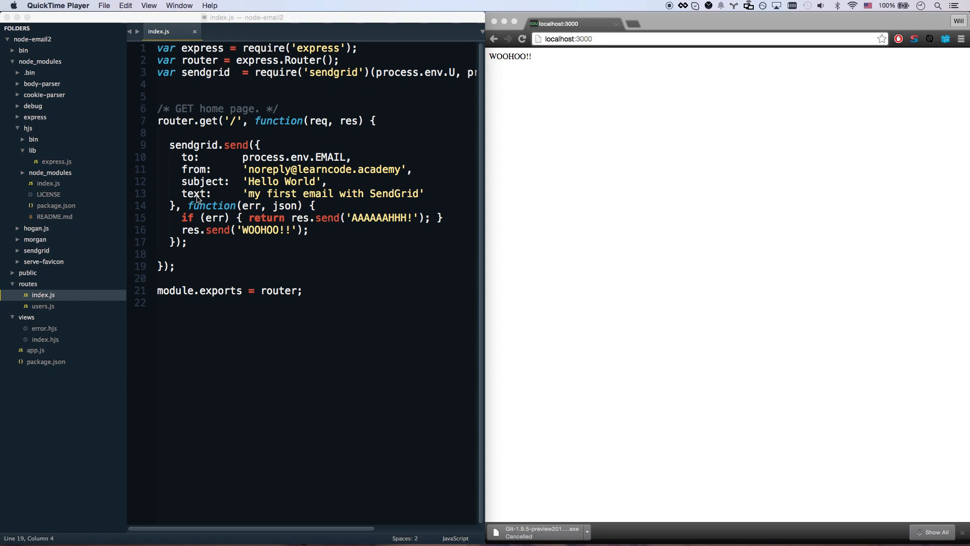
Step: Rename the email's text key to html and prefix the message with <h1>
click(194, 193)
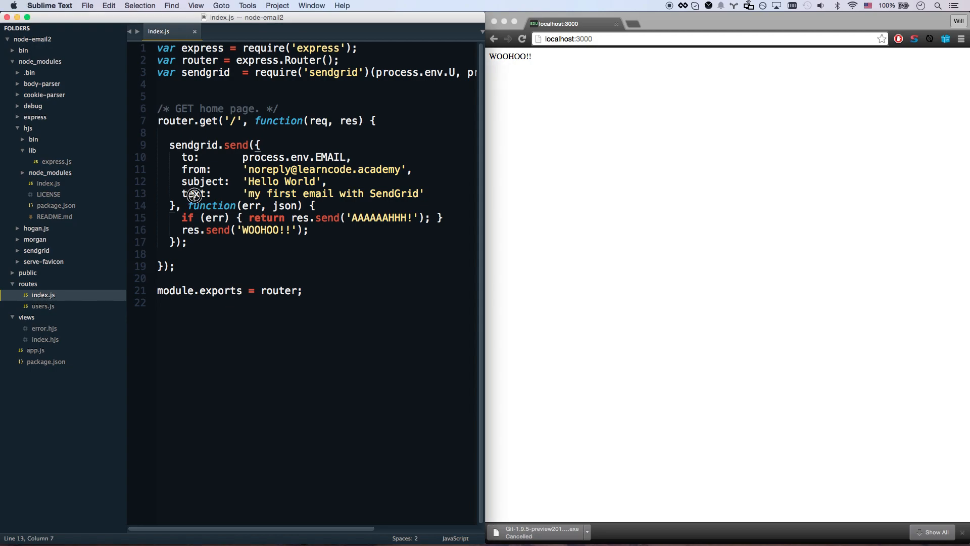
double_click(193, 193)
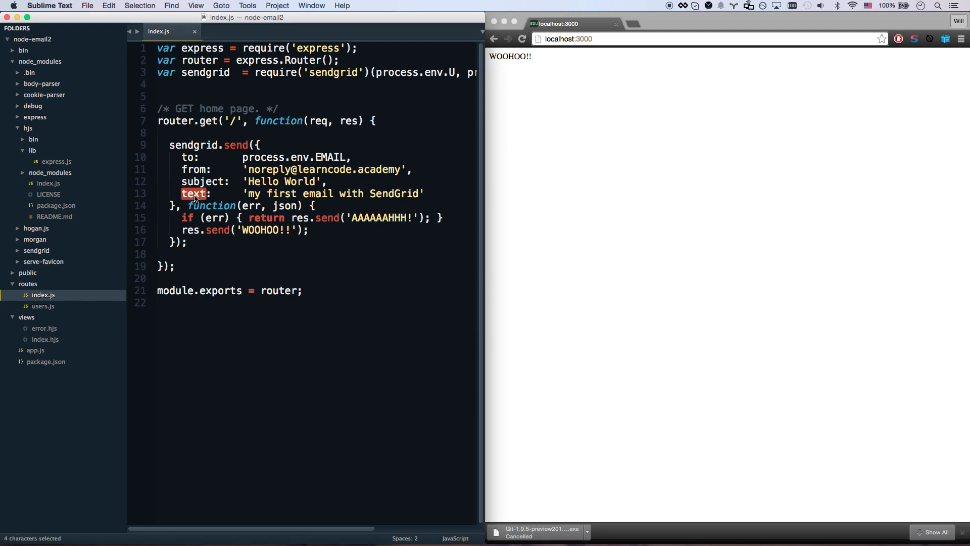
text(html)
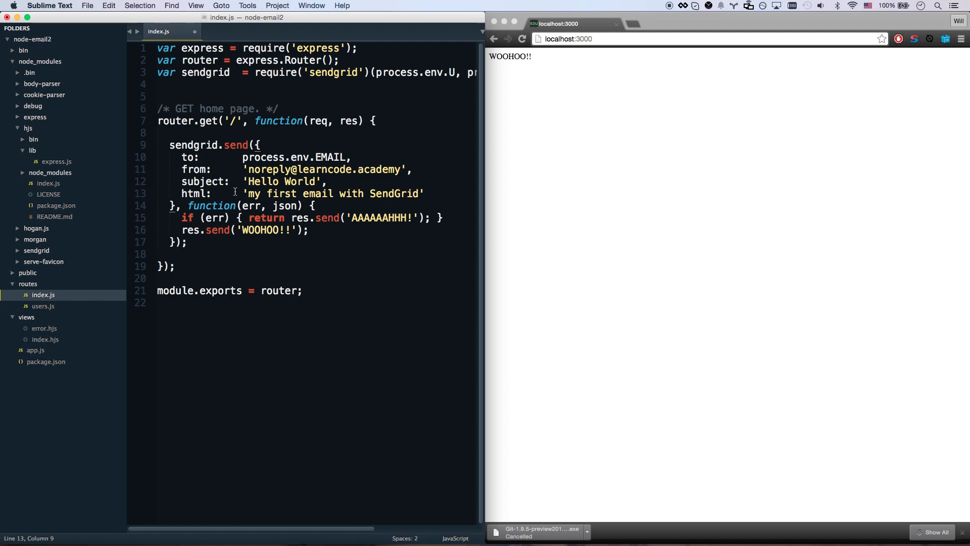
text(<h)
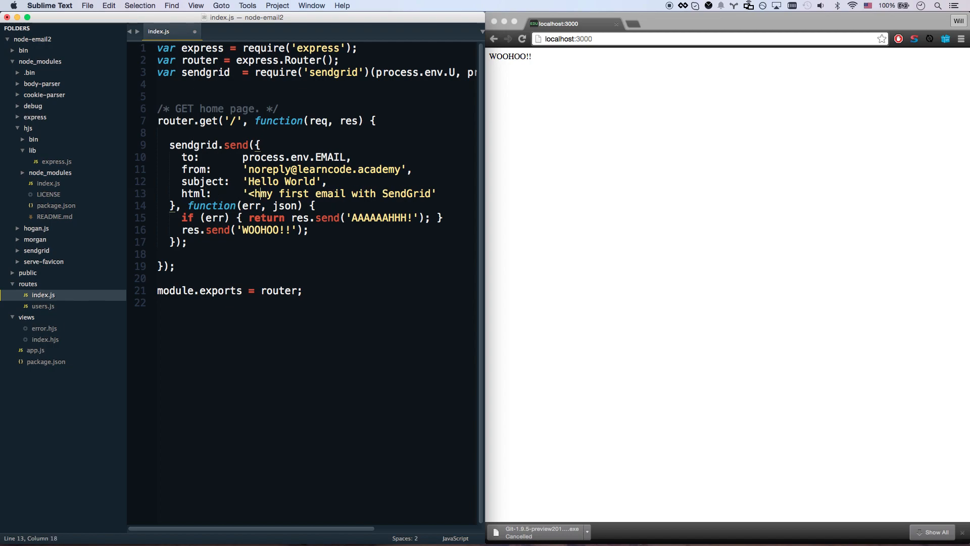
text(1>)
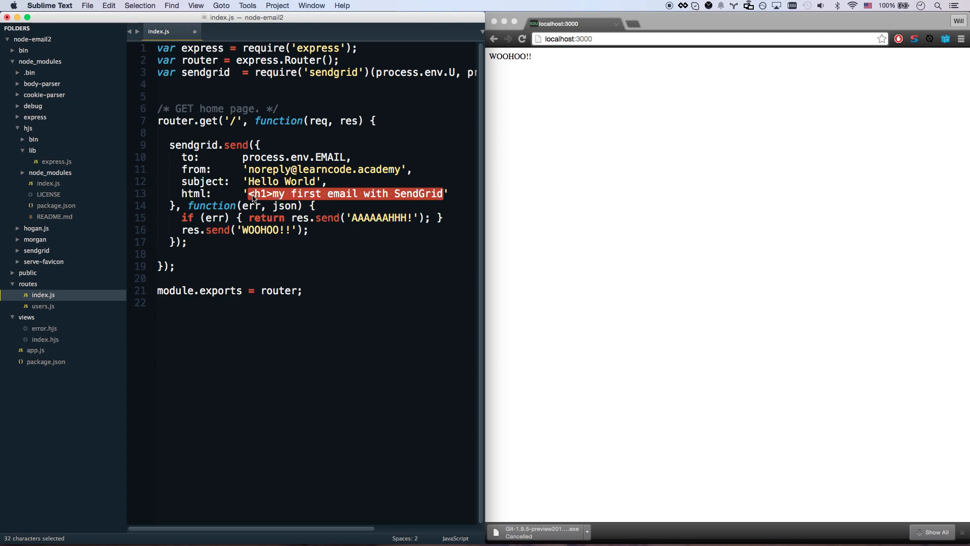
click(250, 194)
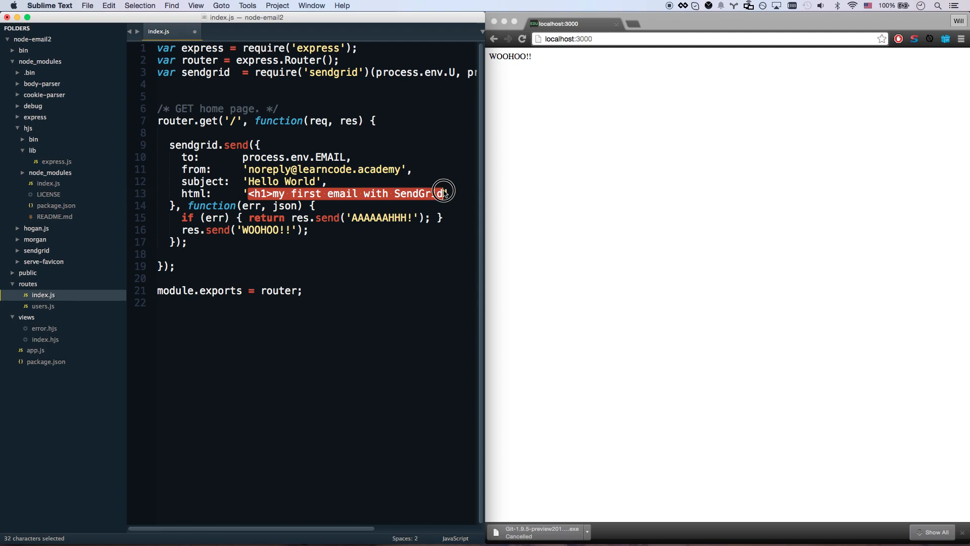
click(189, 266)
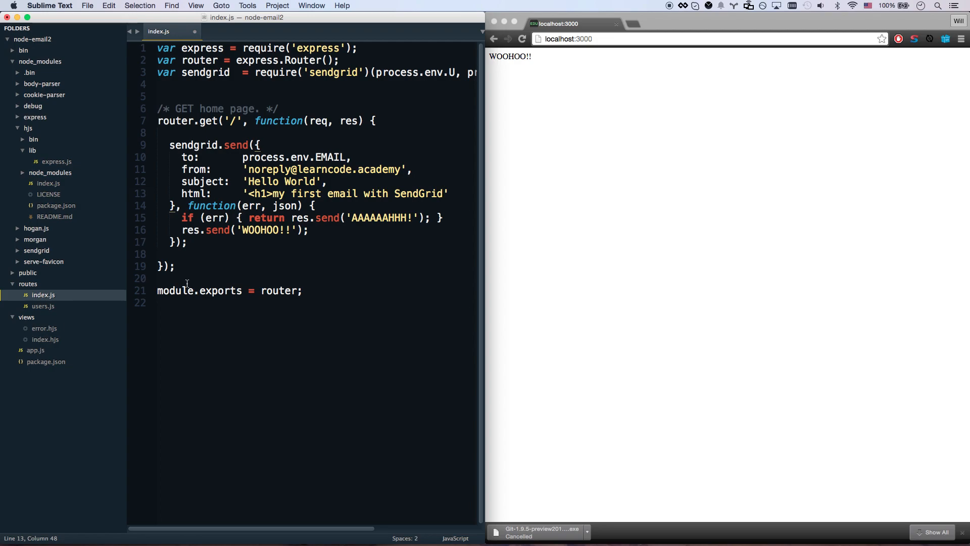
Step: Add router.get('/preview') rendering the email view with firstName 'Will'
click(178, 267)
text(reou)
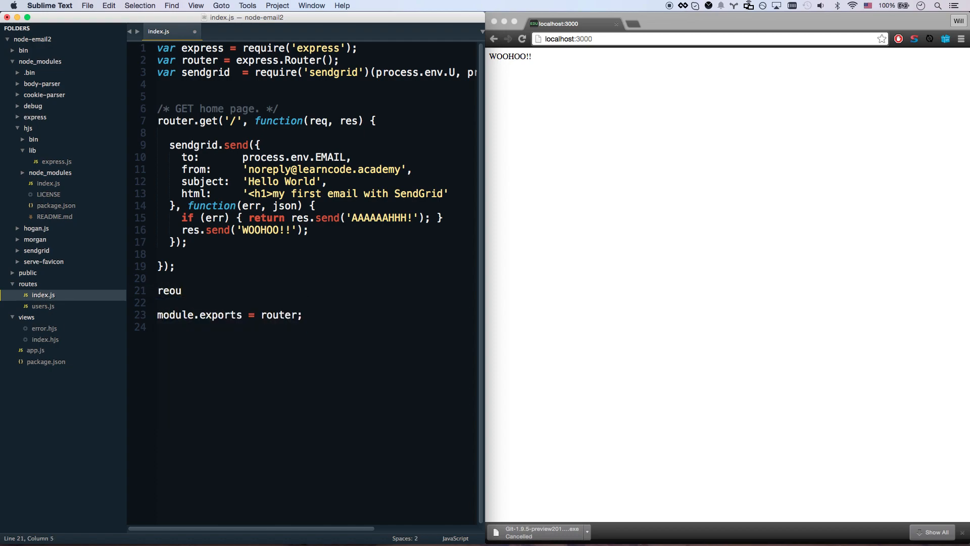
text(router.get(')
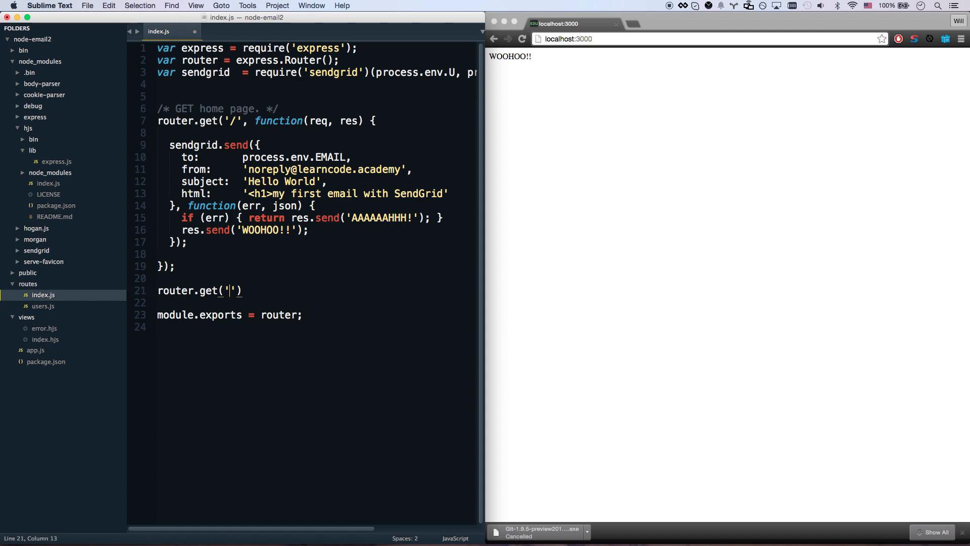
text(/preview)
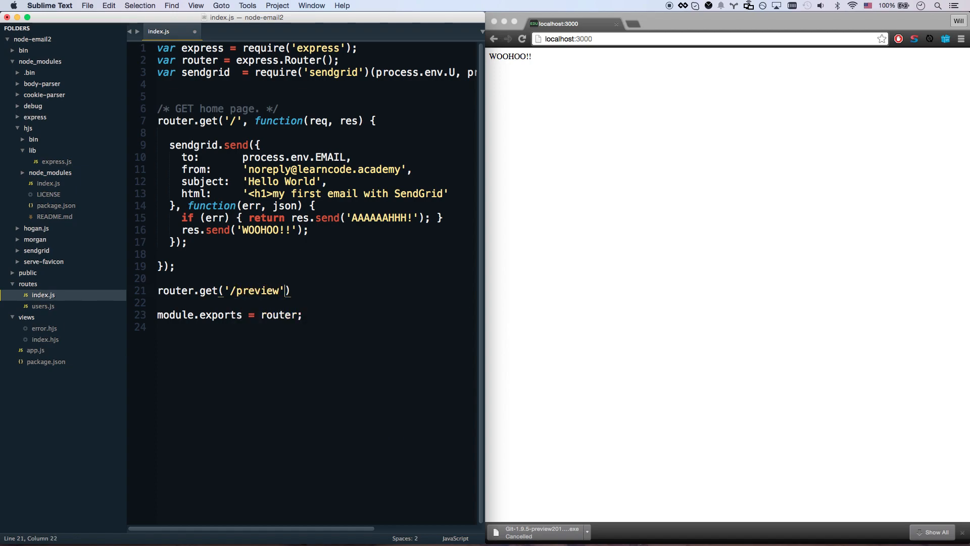
text(, function(req,)
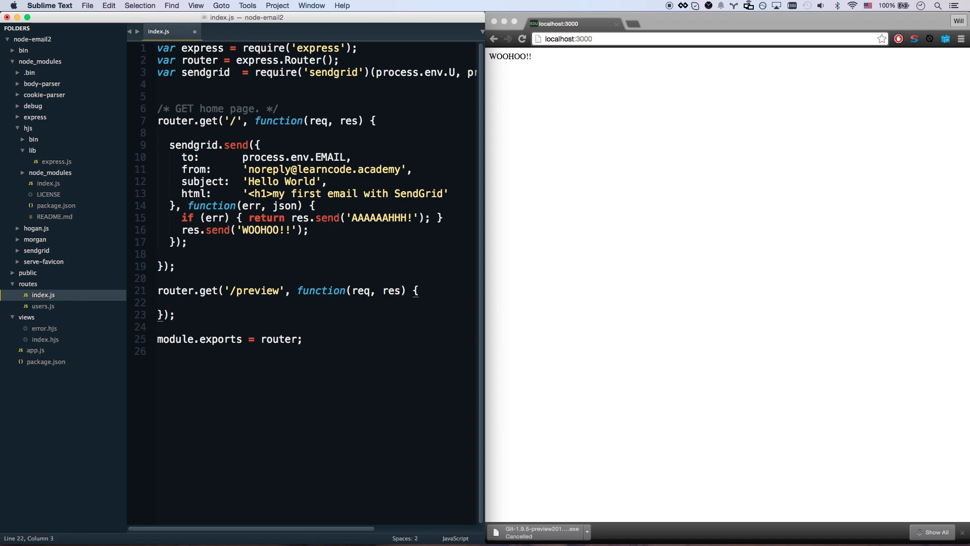
text(res.s)
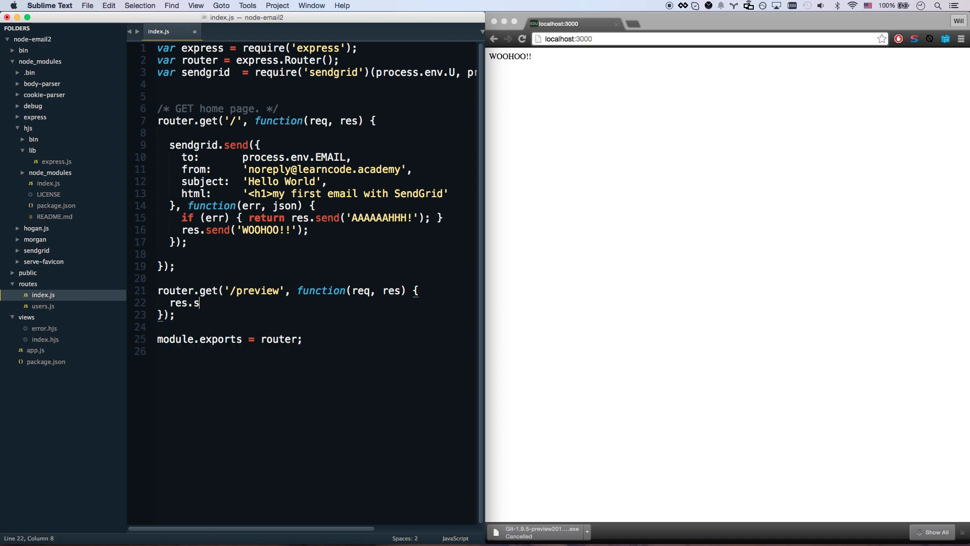
text(ender('email', {f)
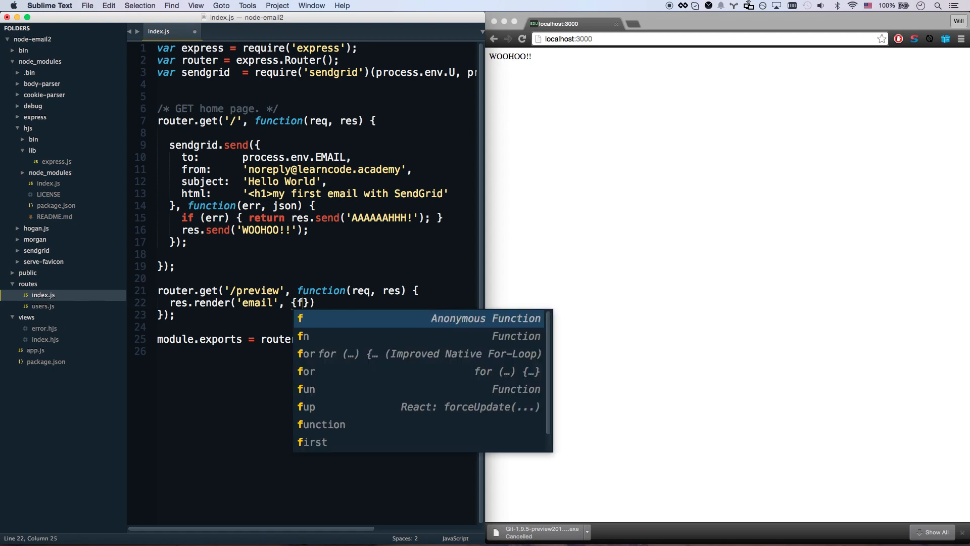
text(irstName: 'Wi)
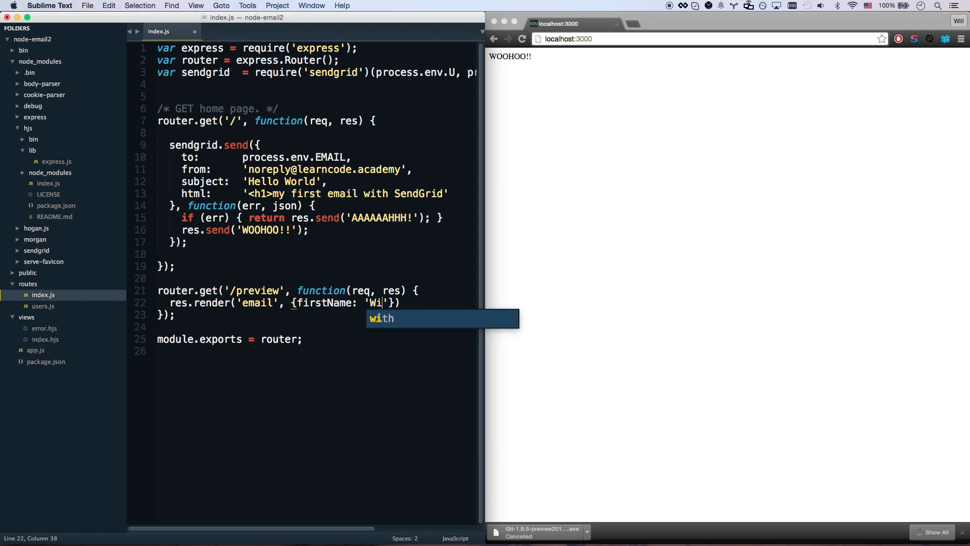
text(ll'});)
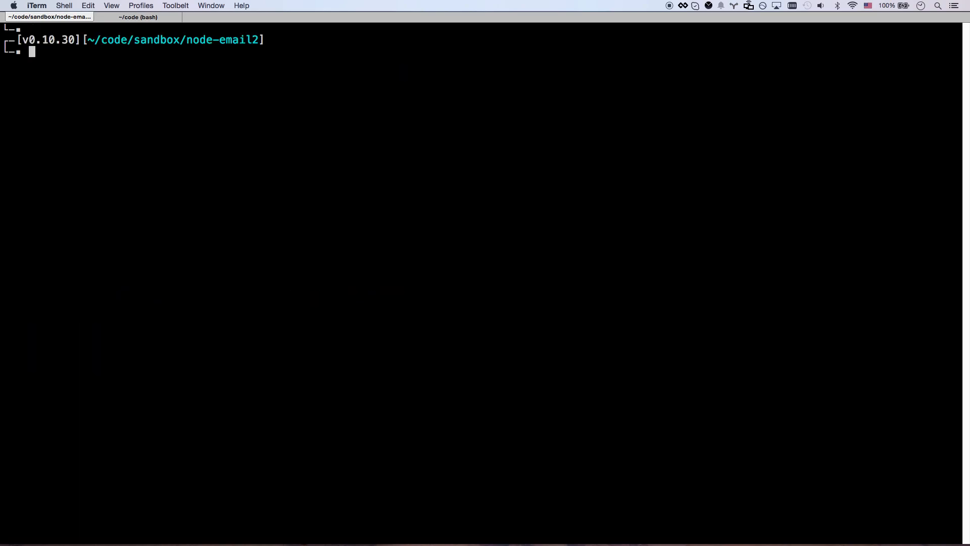
Step: Run express . --hogan in the project folder to scaffold the app
text(exp)
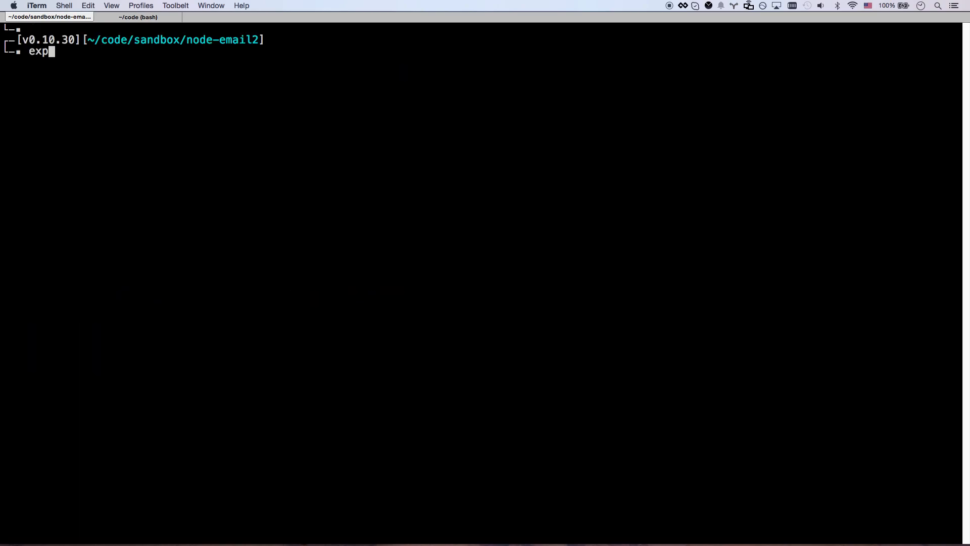
text(ress . --h)
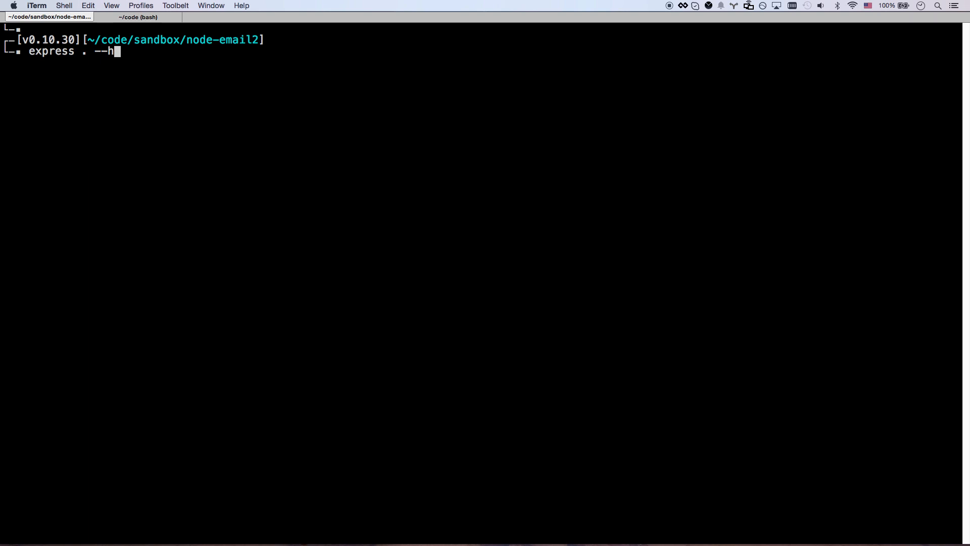
text(ogr)
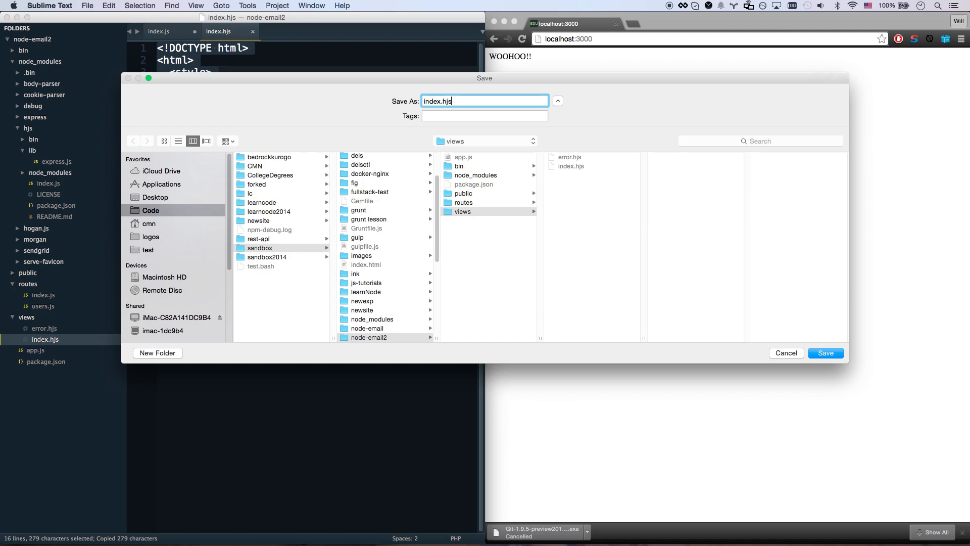
Step: Save the template as views/email.hjs with the heading 'Thanks {{firstName}}!'
click(825, 353)
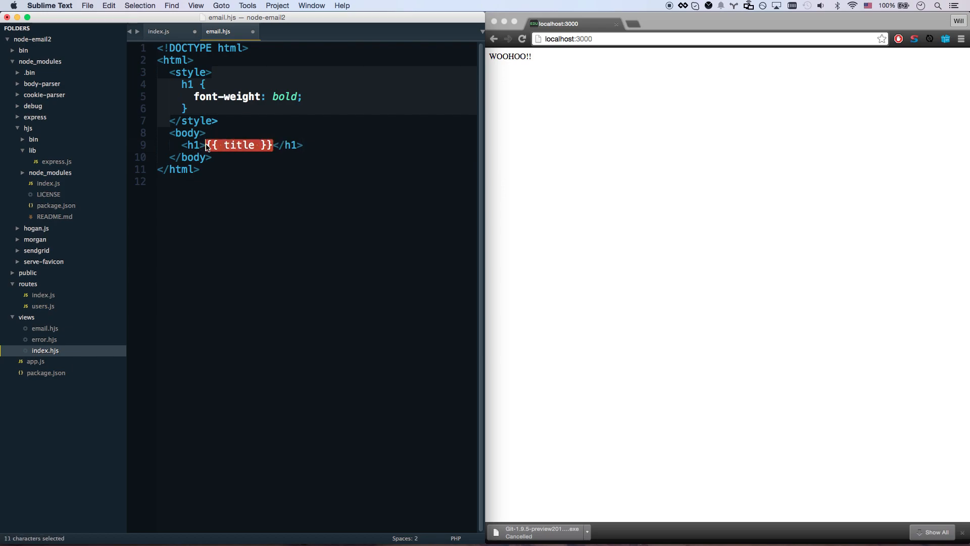
text(Thanks {{)
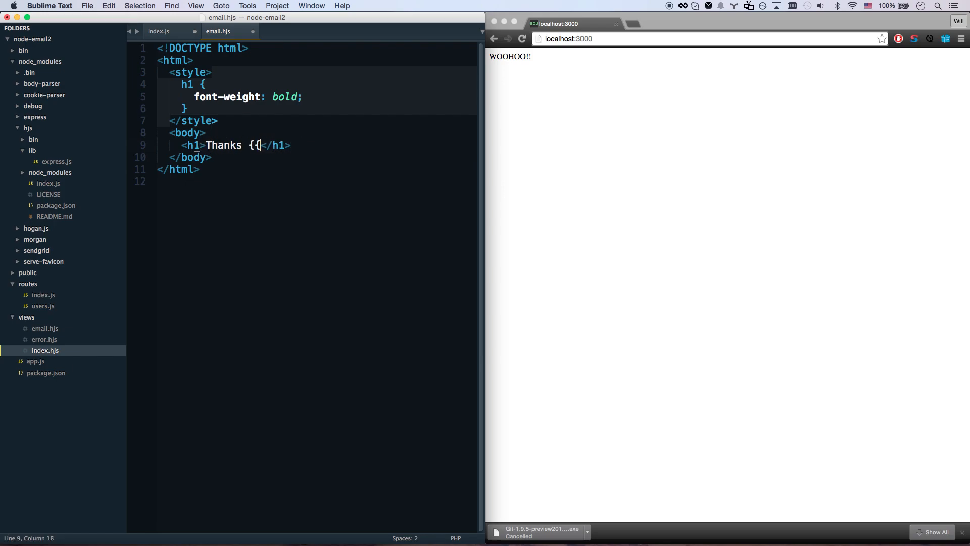
text(first)
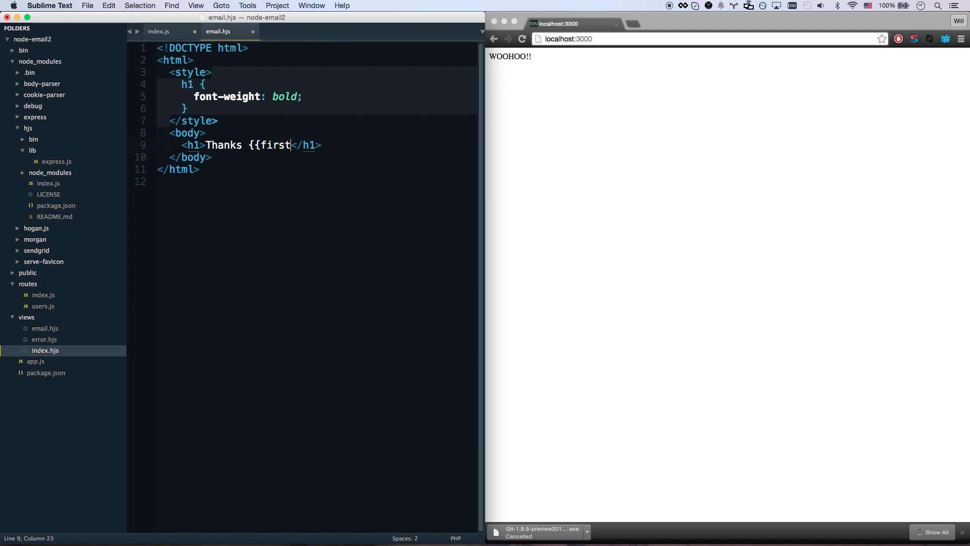
text(Name}}!)
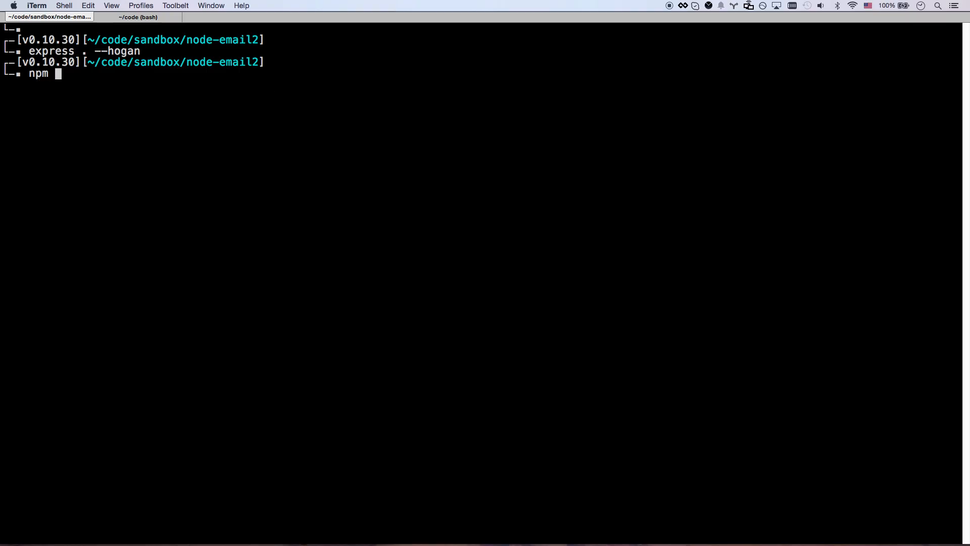
Step: Enter npm start in iTerm to launch the Express server
text(s {{firstName}}!</h1>)
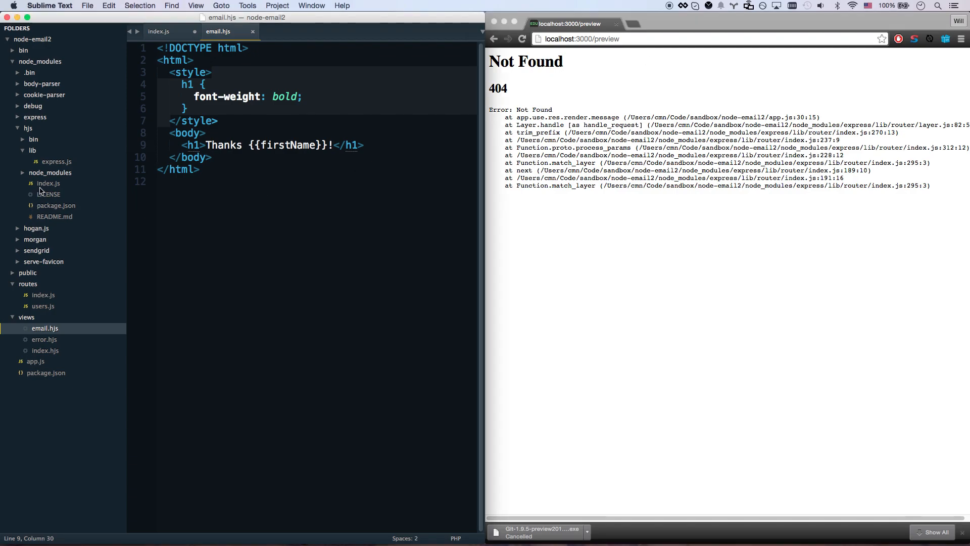
Step: Reload /preview to show 'Thanks Will!', then select the hjs dependency in package.json
click(166, 31)
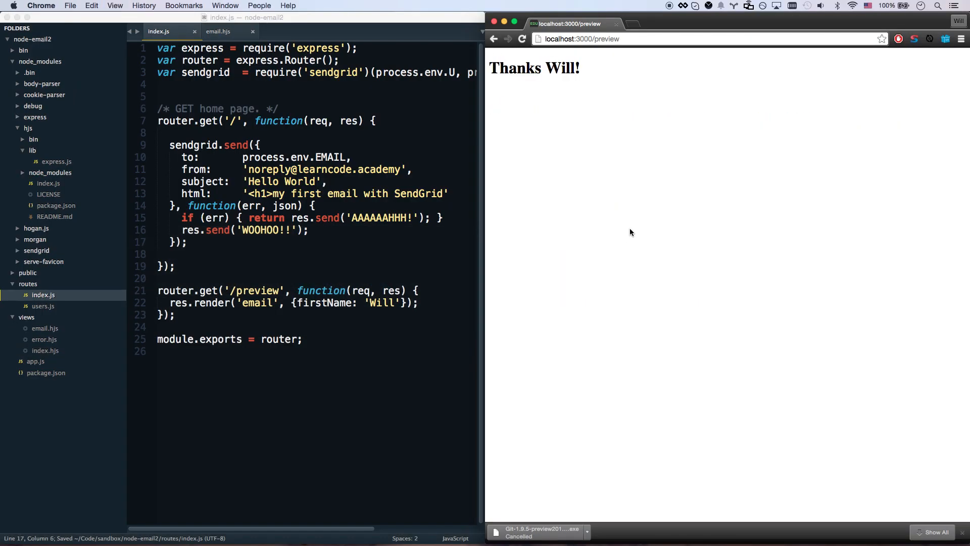
mouse_move(582, 85)
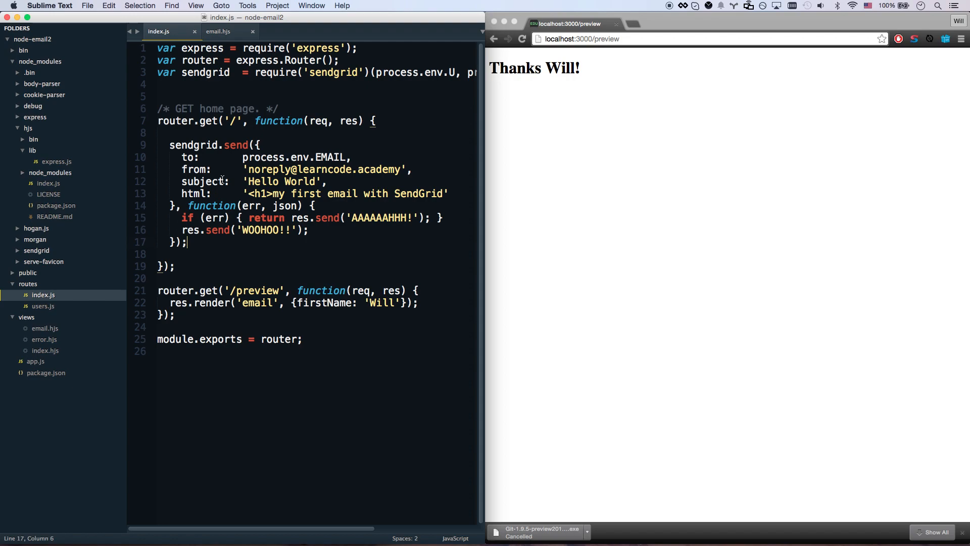
double_click(177, 303)
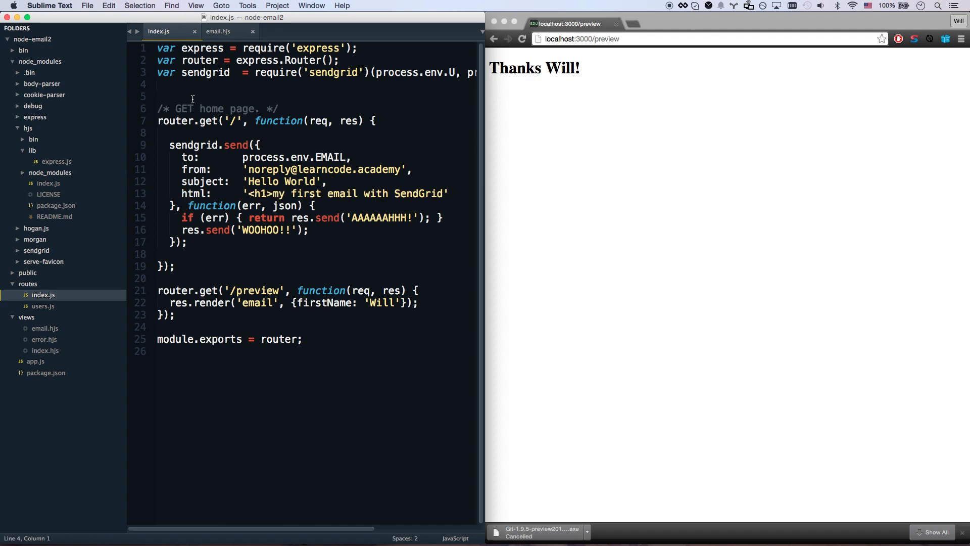
click(46, 372)
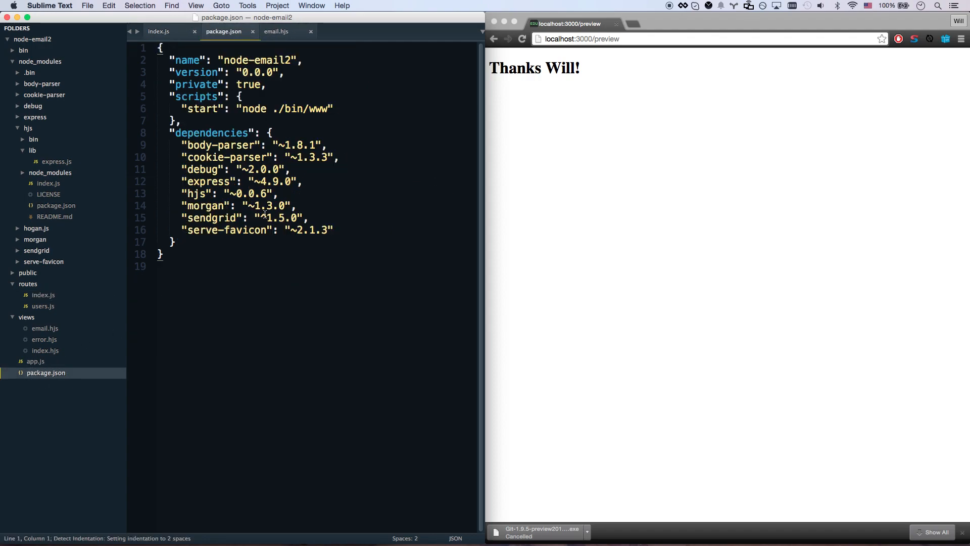
double_click(195, 193)
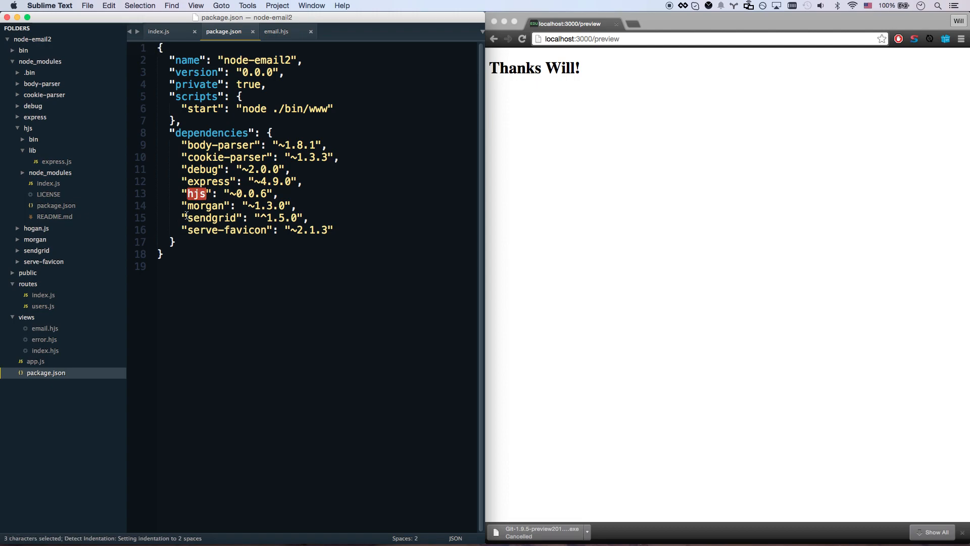
click(158, 31)
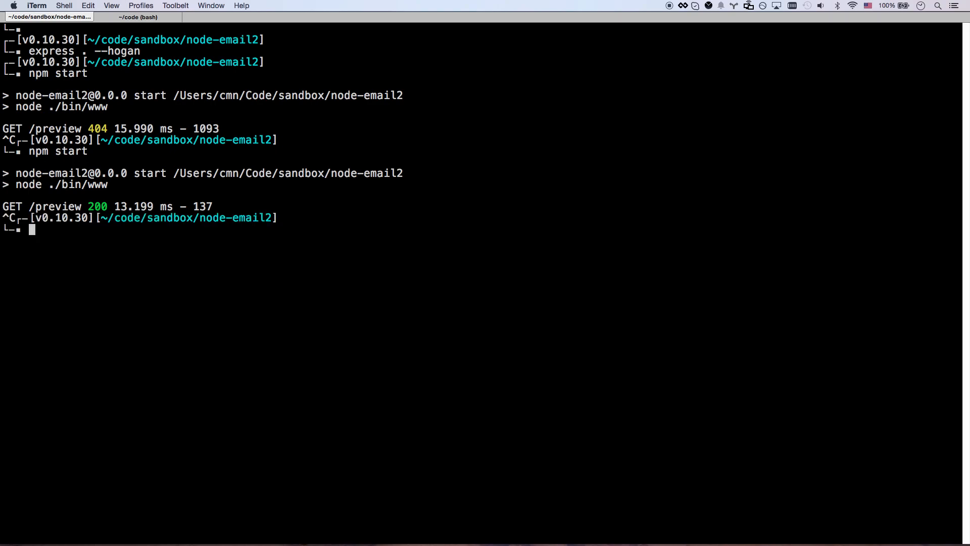
Step: Run npm install -S hogan.js in the node-email2 project
text(npm install -S)
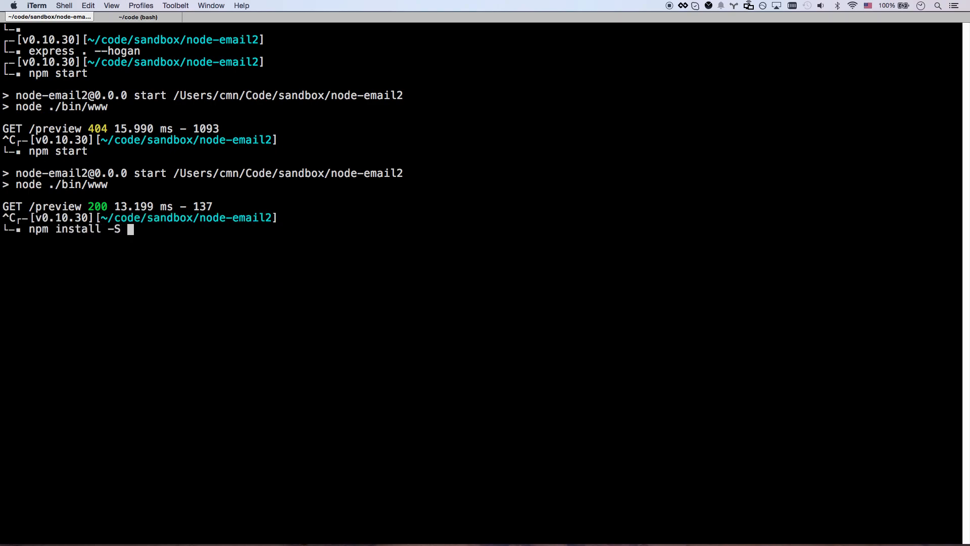
text(ho)
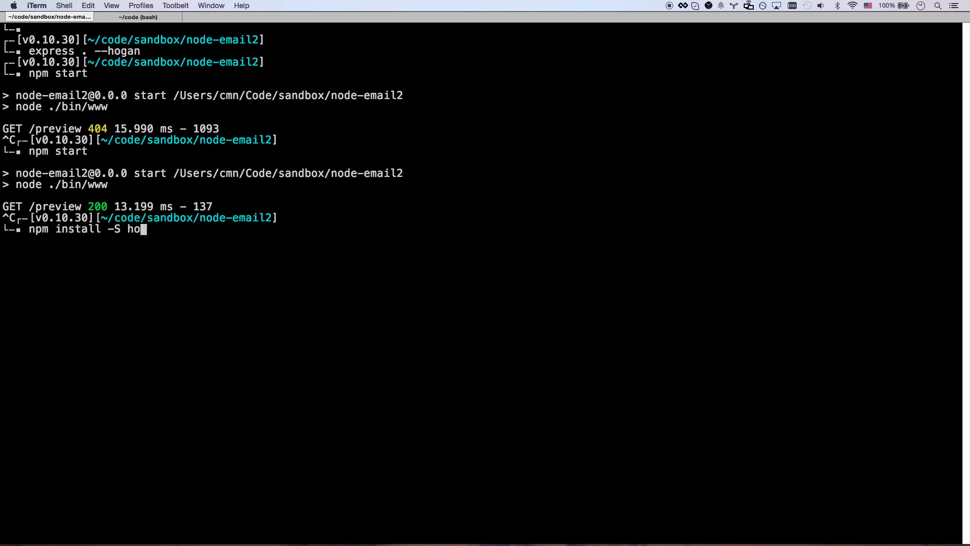
text(gan.js)
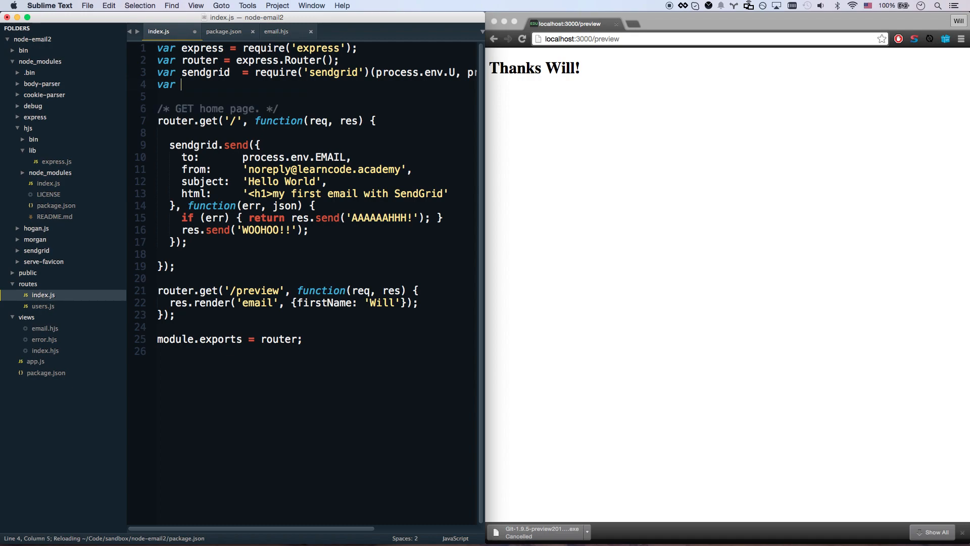
Step: Add var Hogan = require('hogan.js') and var fs = require('fs') to index.js
text(Hogan =)
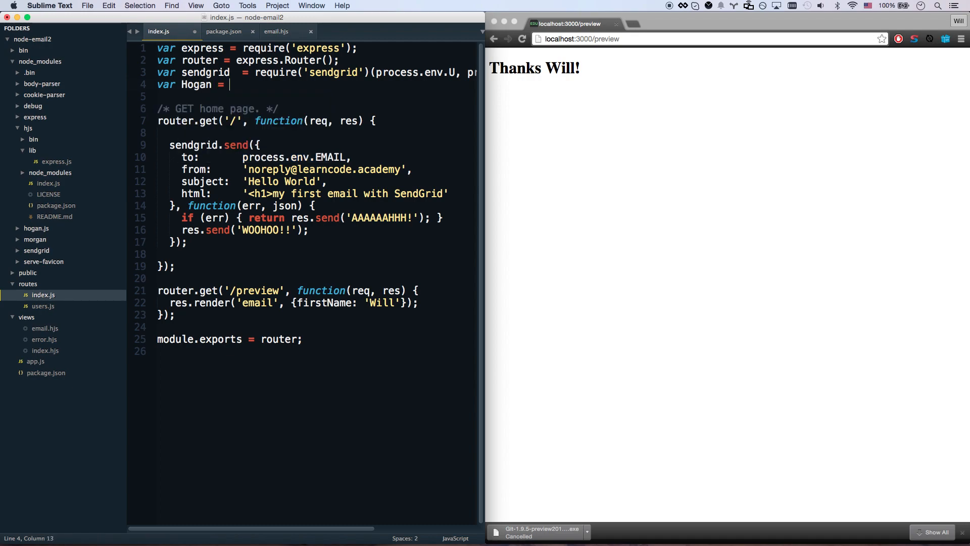
text(require('ho')
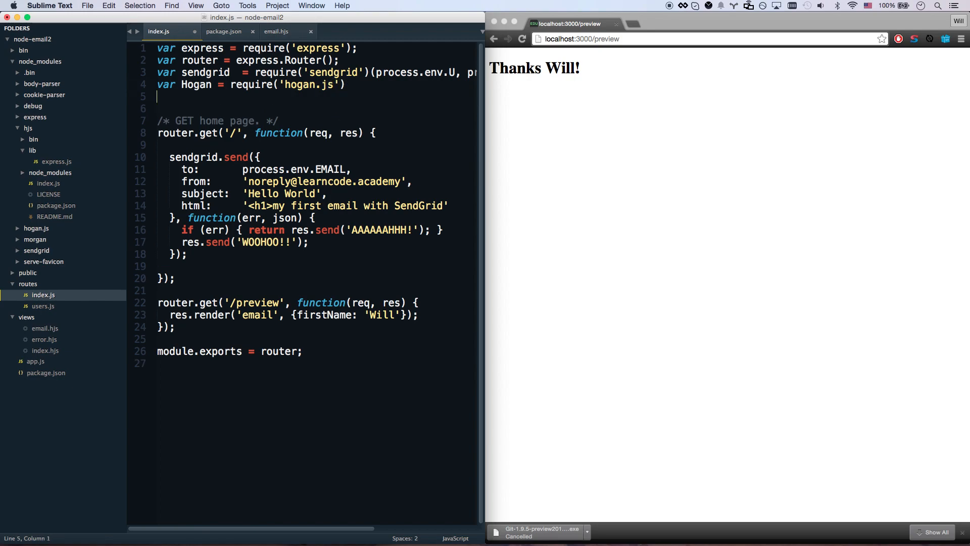
text(var)
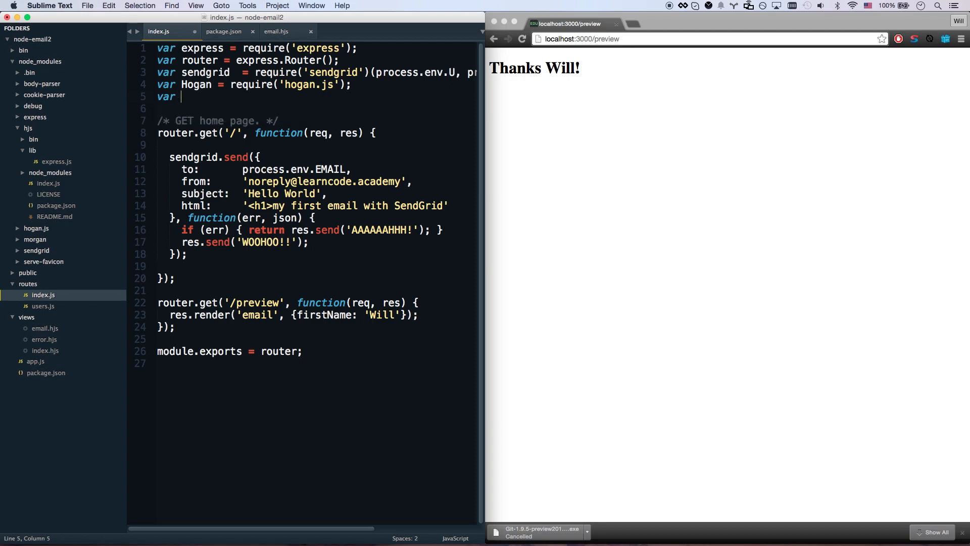
text(fs = require(''))
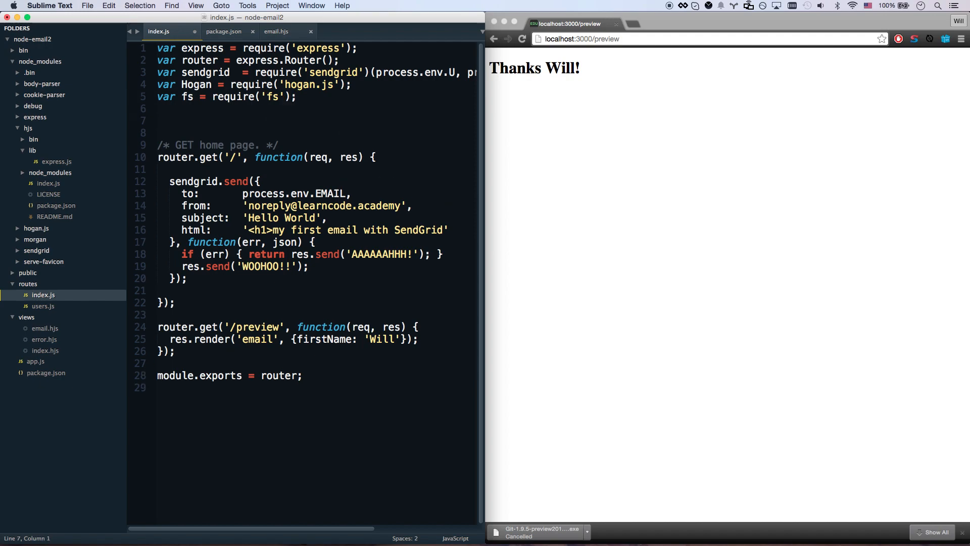
Step: Read ./views/email.hjs as utf-8 into a template variable with fs.readFileSync
text(//get)
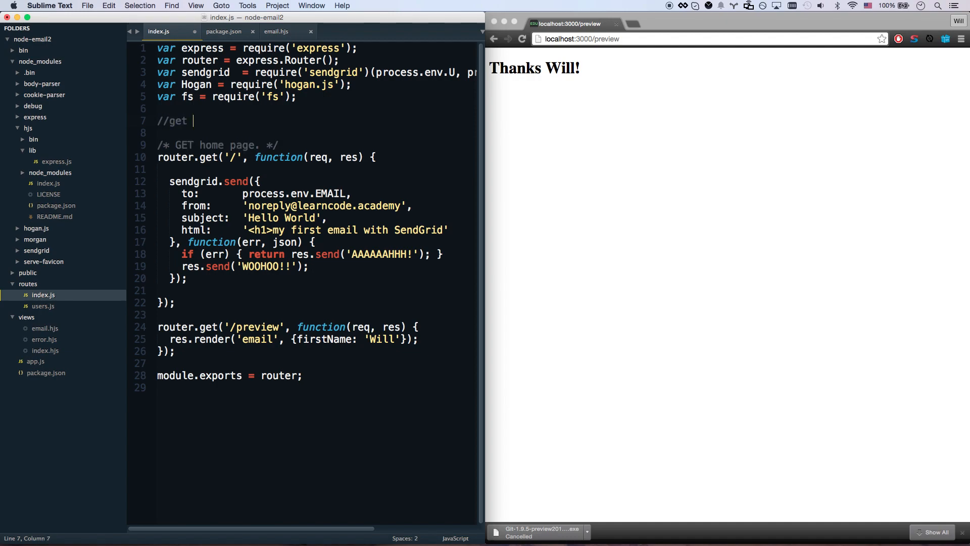
text(file)
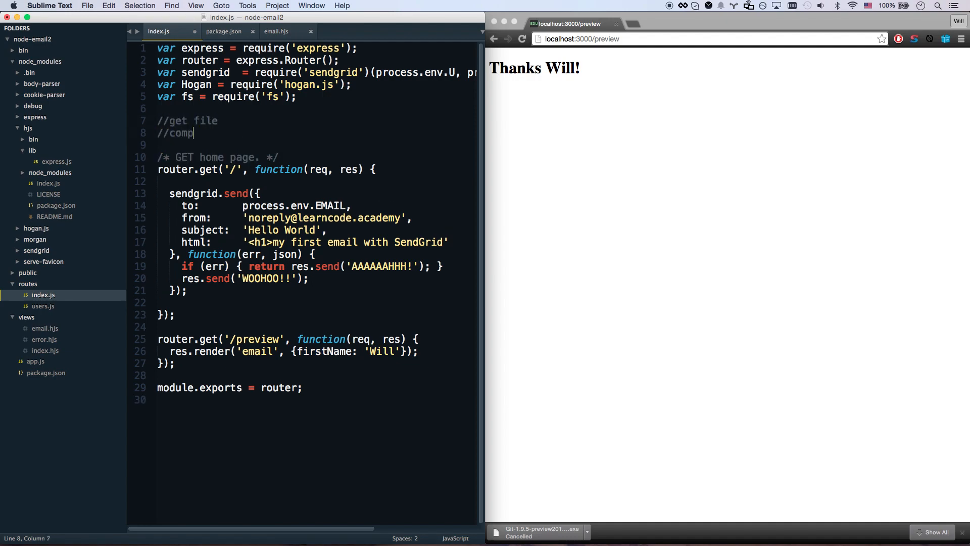
text(ile template)
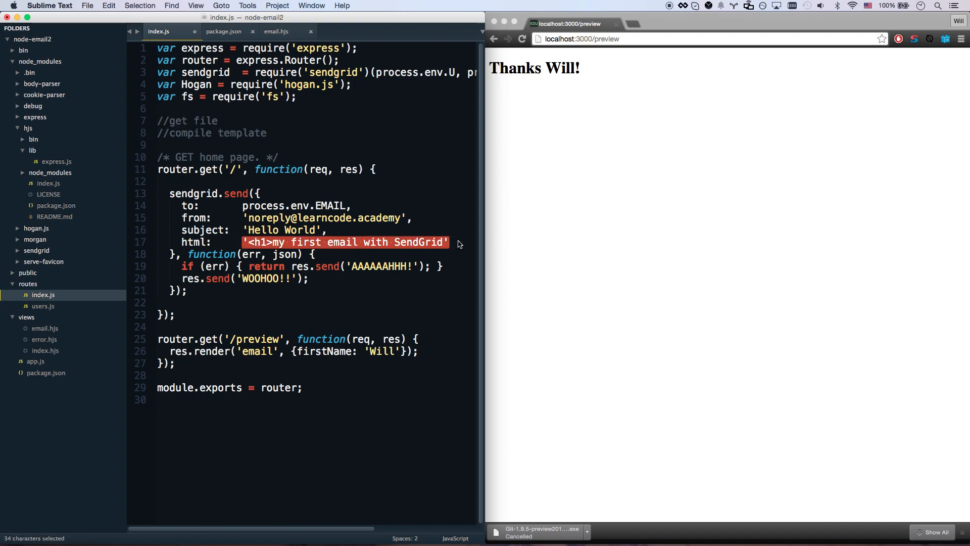
text(//render template)
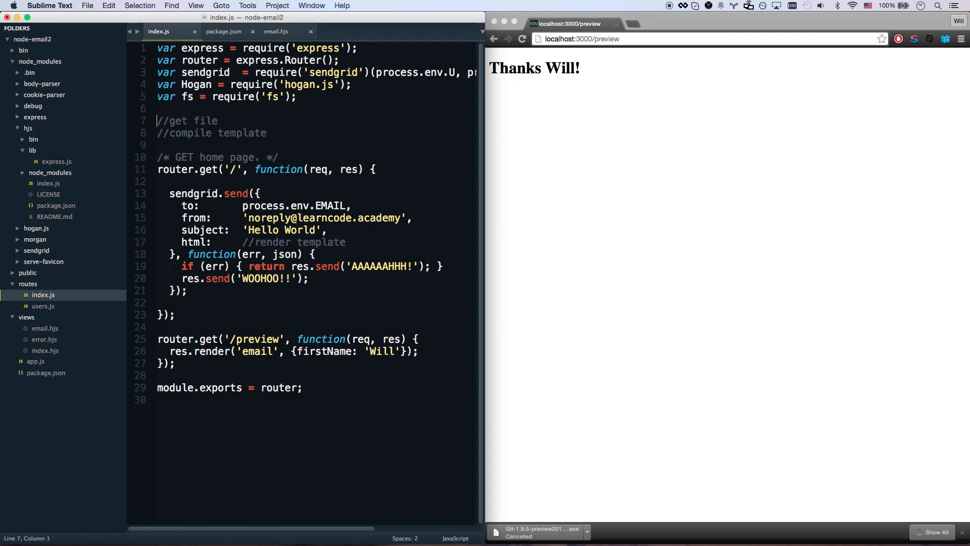
text(var template =)
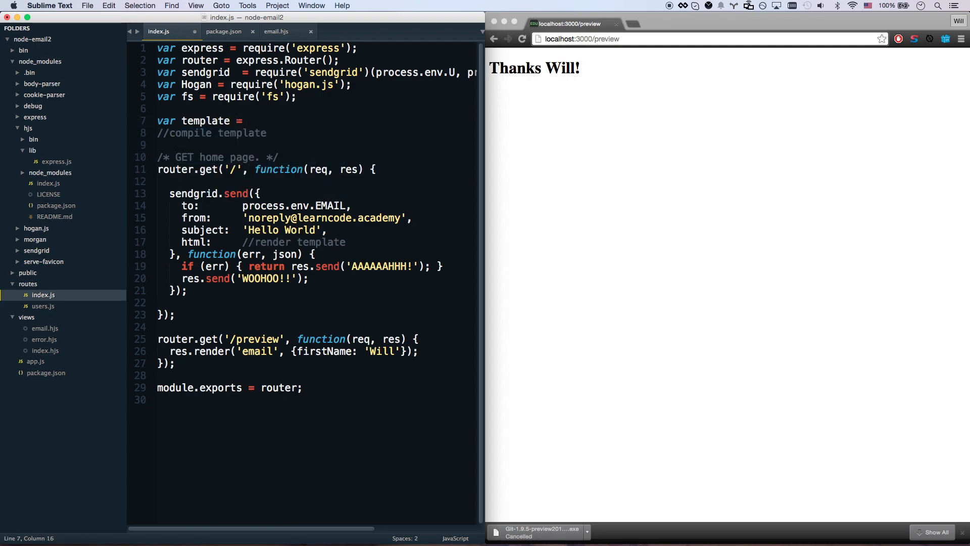
text(fs.)
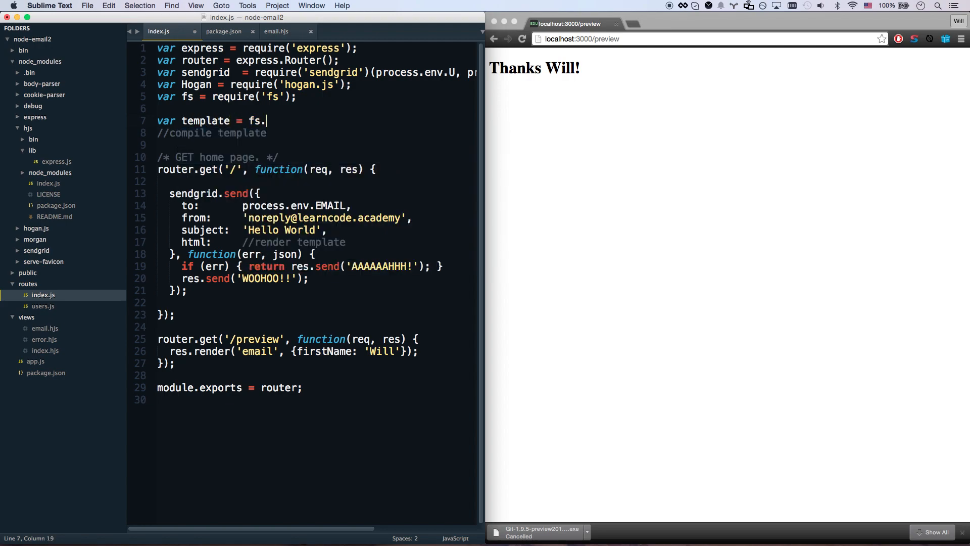
text(readFileSync(')
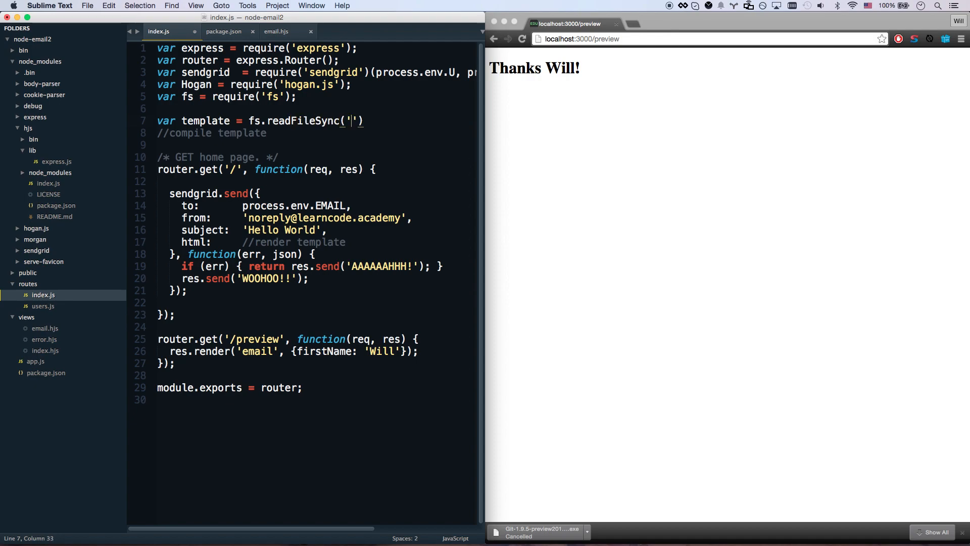
text(./views/email.hjs)
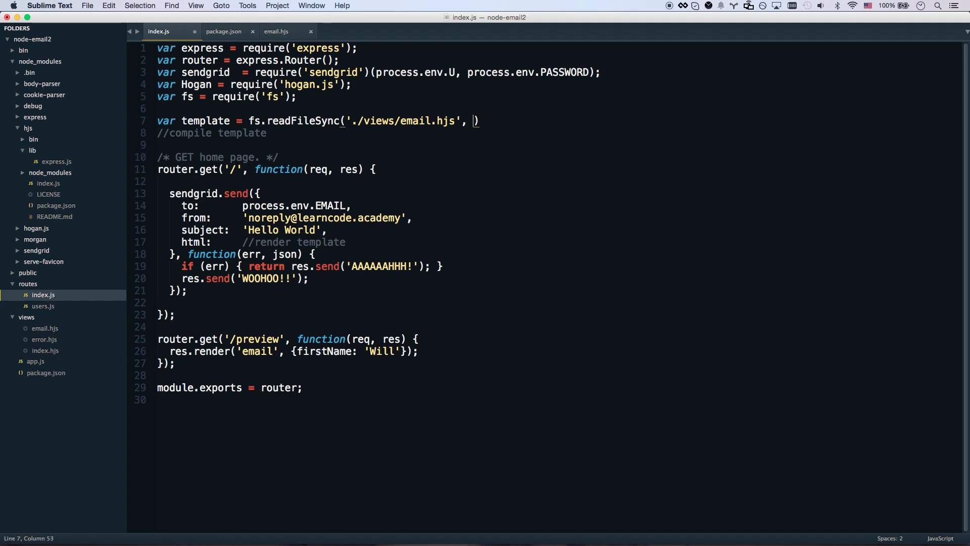
text('utf-8')
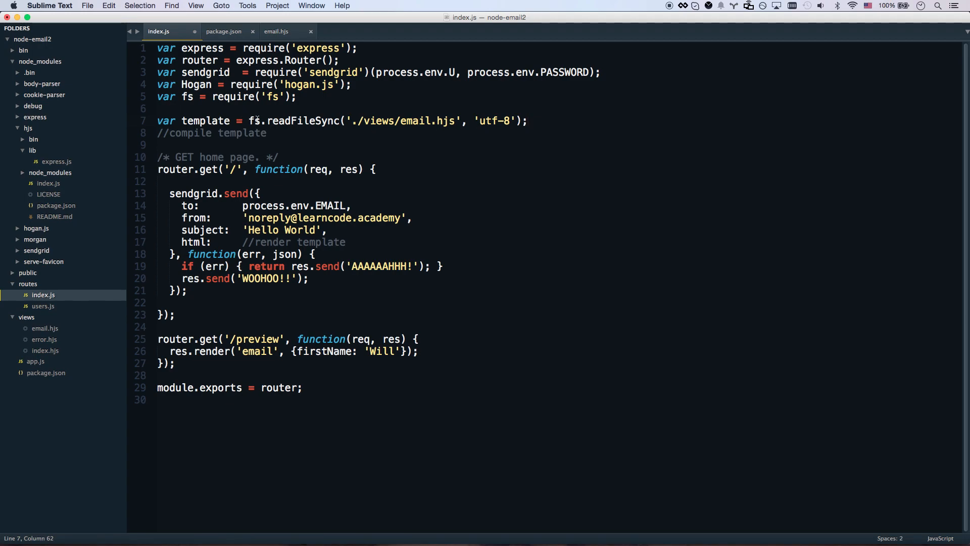
Step: Add var compiledTemplate = Hogan.compile(template) in place of the compile comment
click(283, 132)
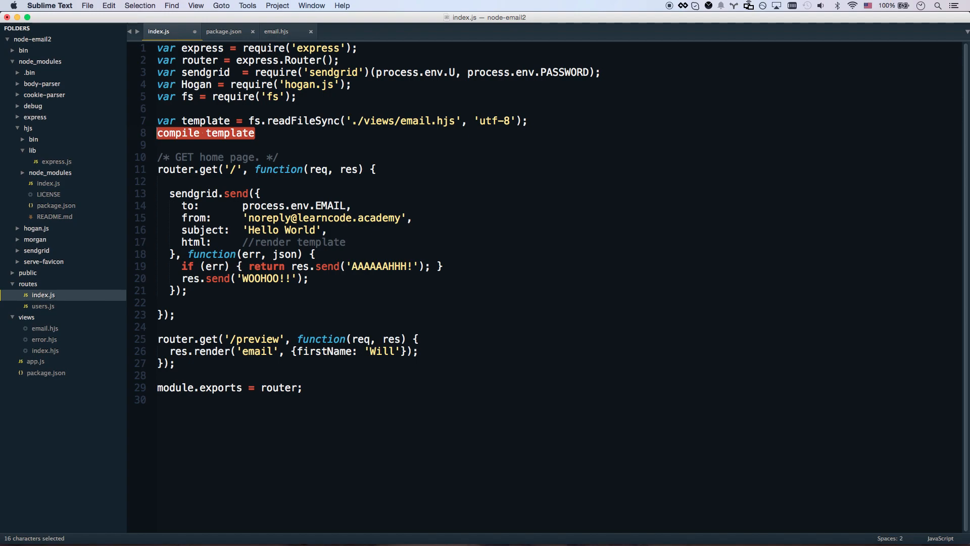
text(var compiled)
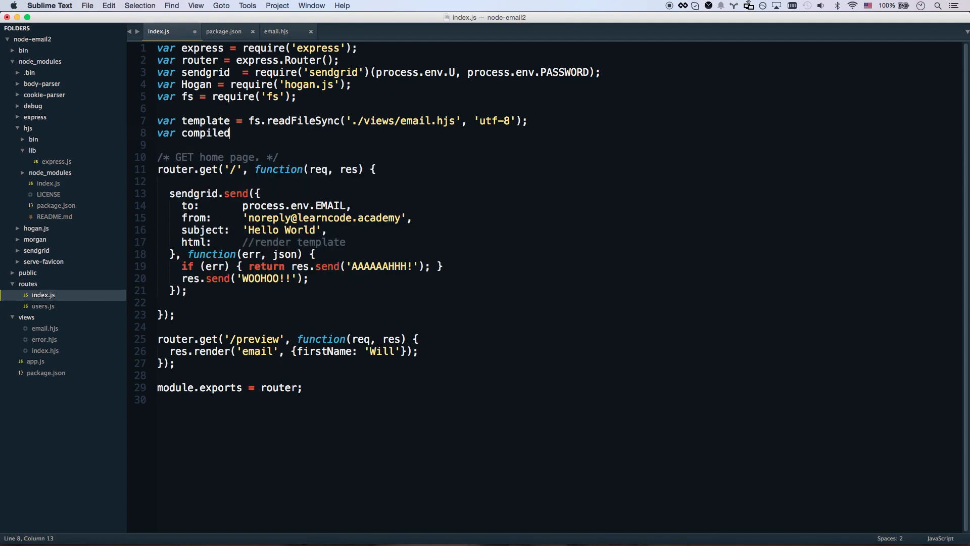
text(Template = Hogan.compile(template);)
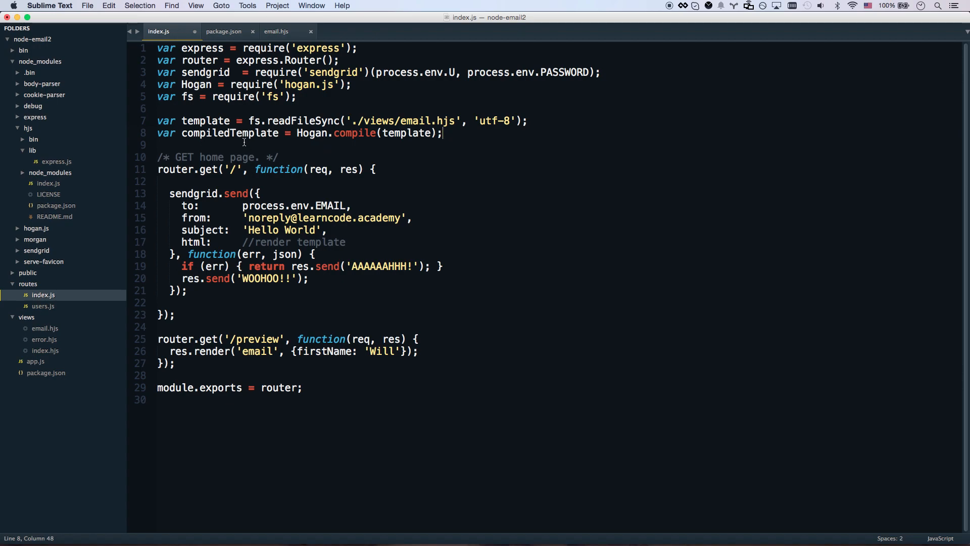
click(180, 132)
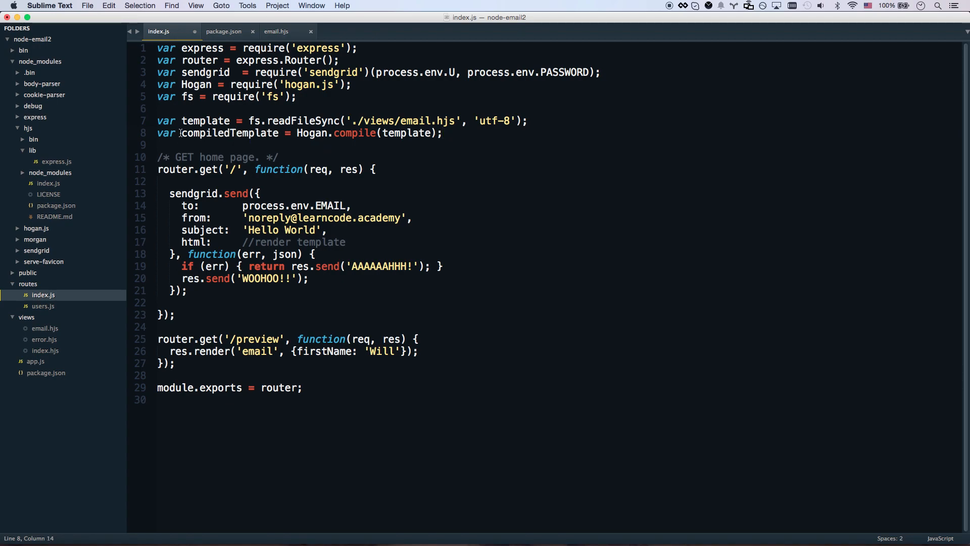
click(403, 133)
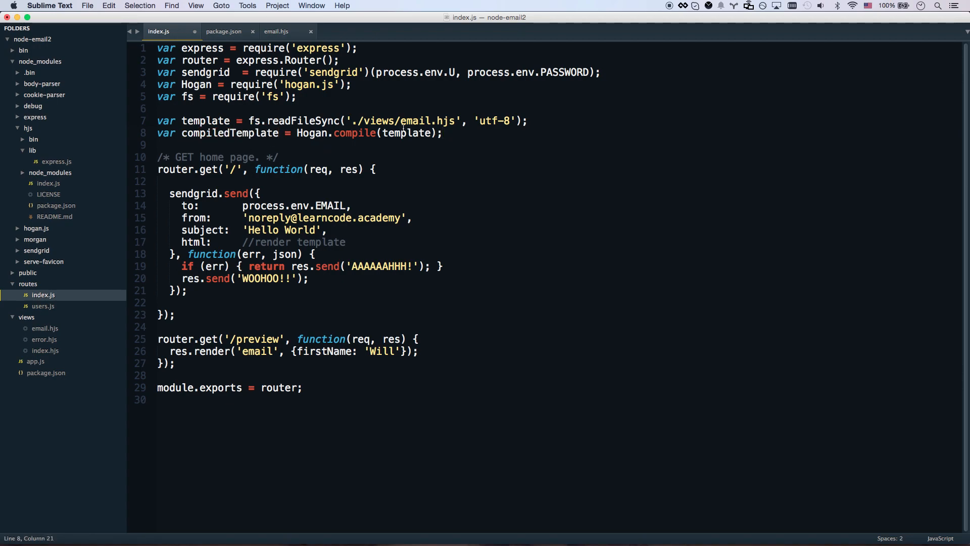
mouse_move(281, 263)
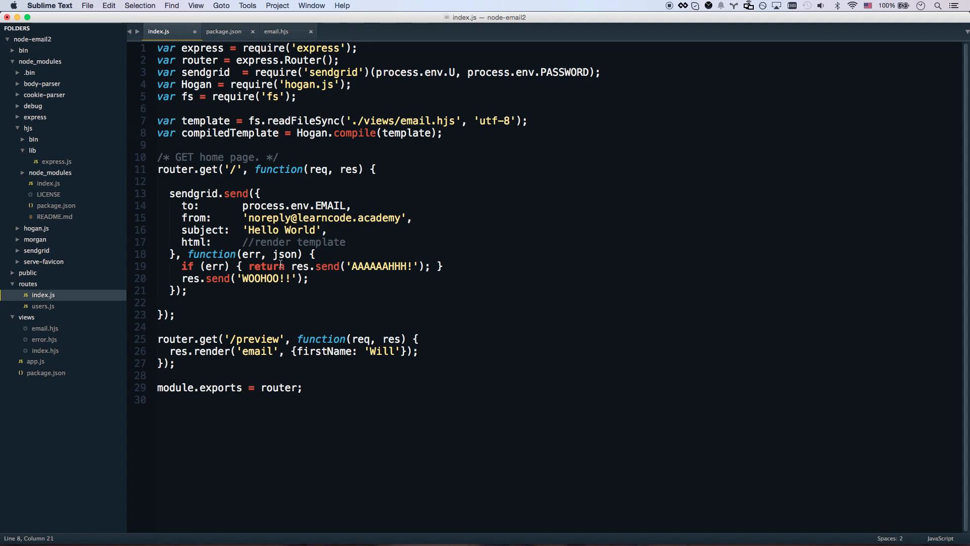
Step: Set the email's html to compiledTemplate.render({firstName: 'Will'})
double_click(294, 242)
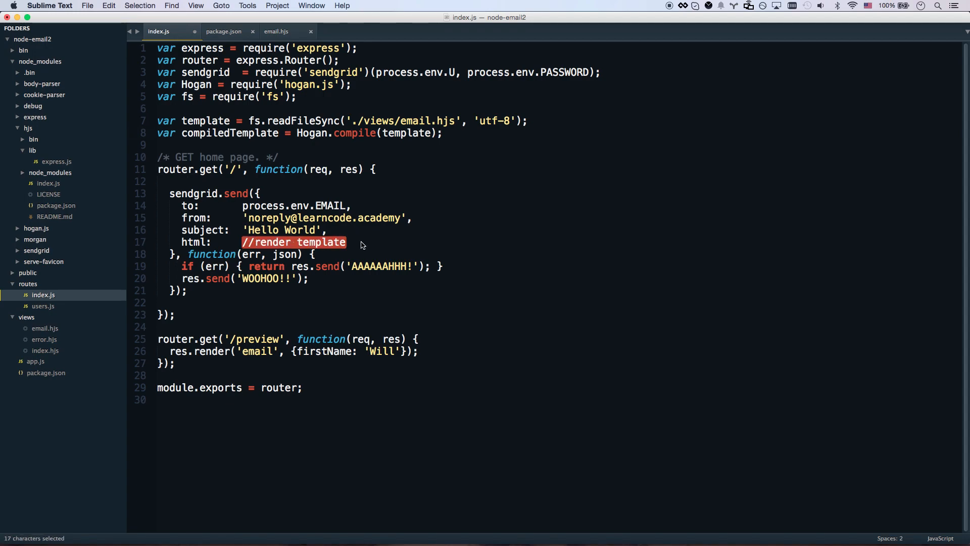
text(compiledTemplate)
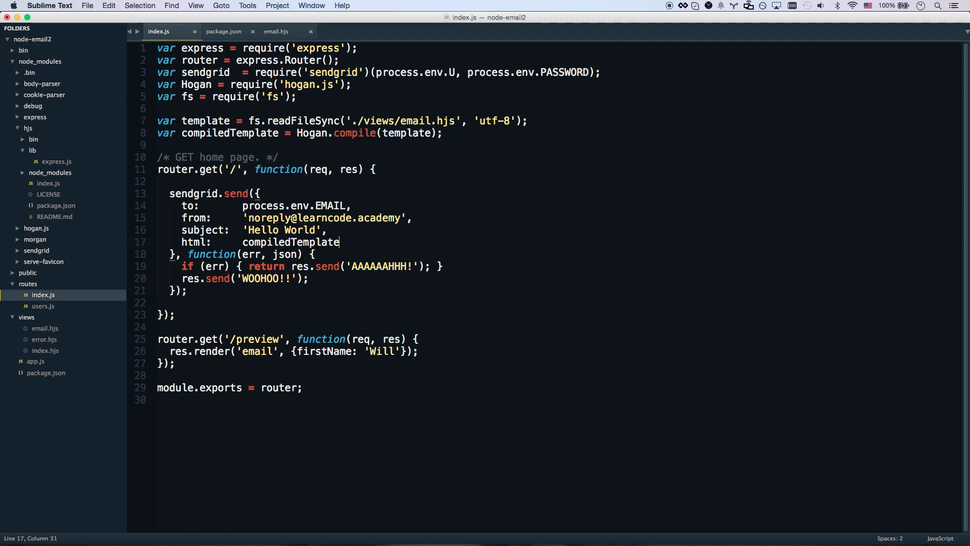
text(.render())
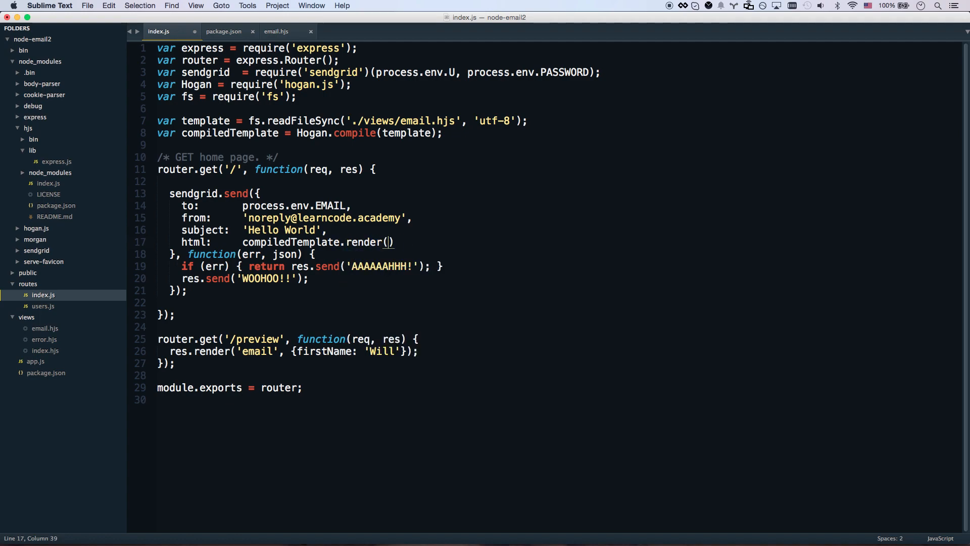
text({firstName})
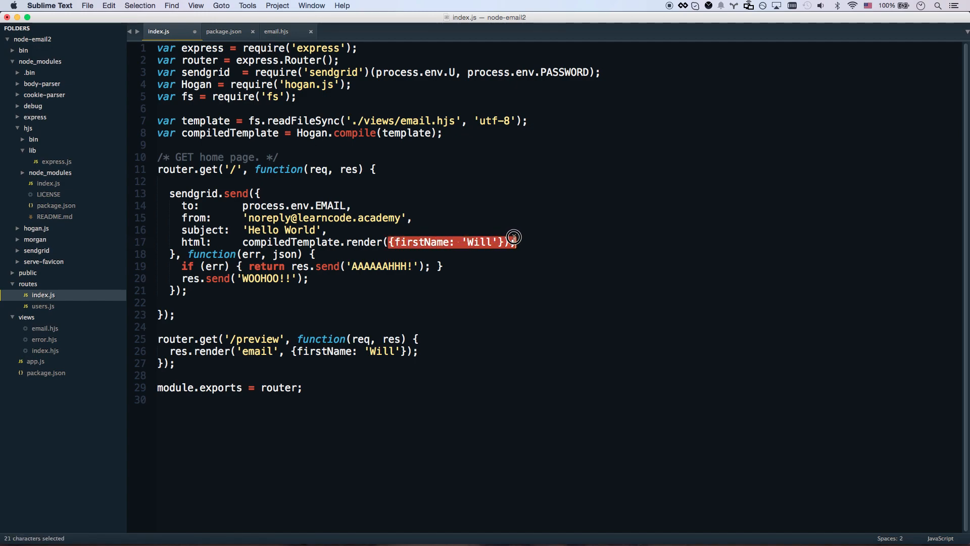
click(312, 241)
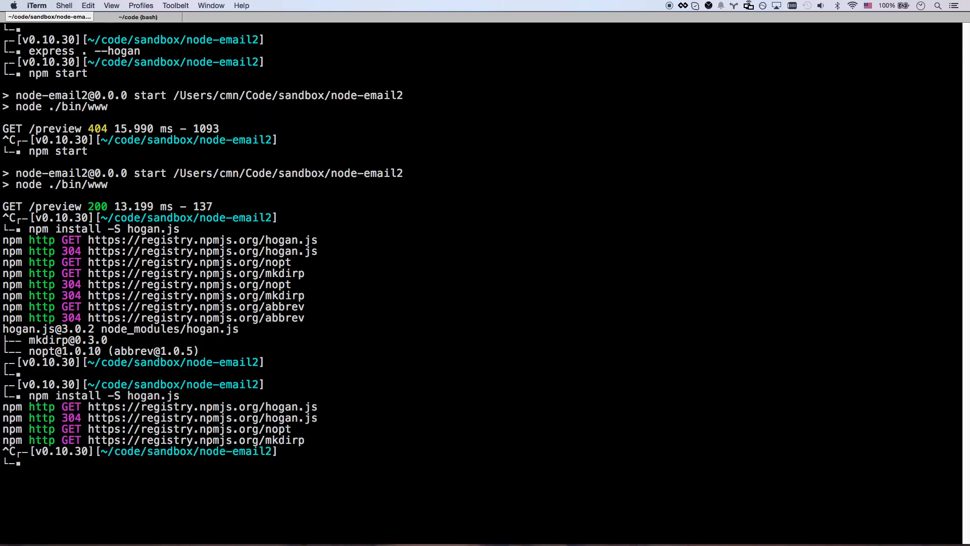
Step: Run npm start, hitting a SyntaxError at index.js line 17, then switch to Chrome
text(npm start)
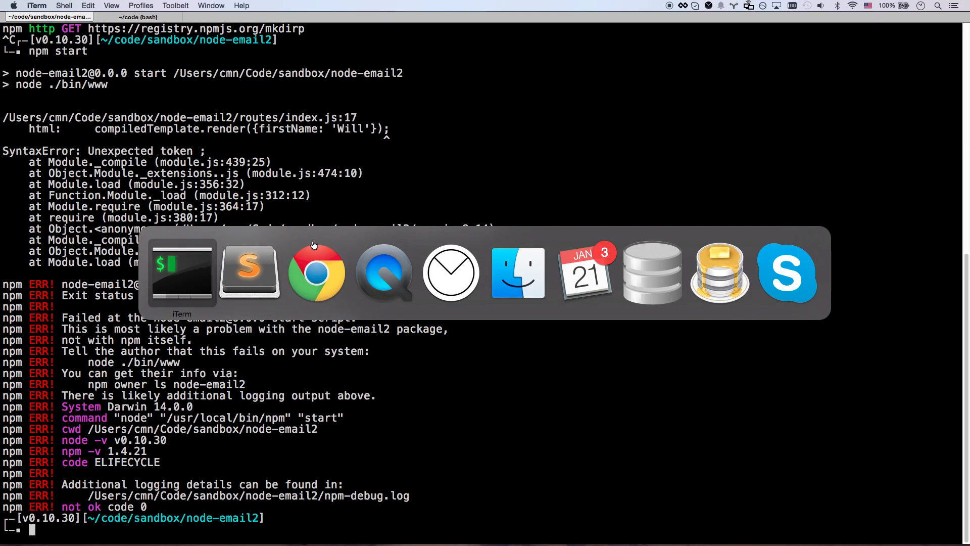
click(249, 272)
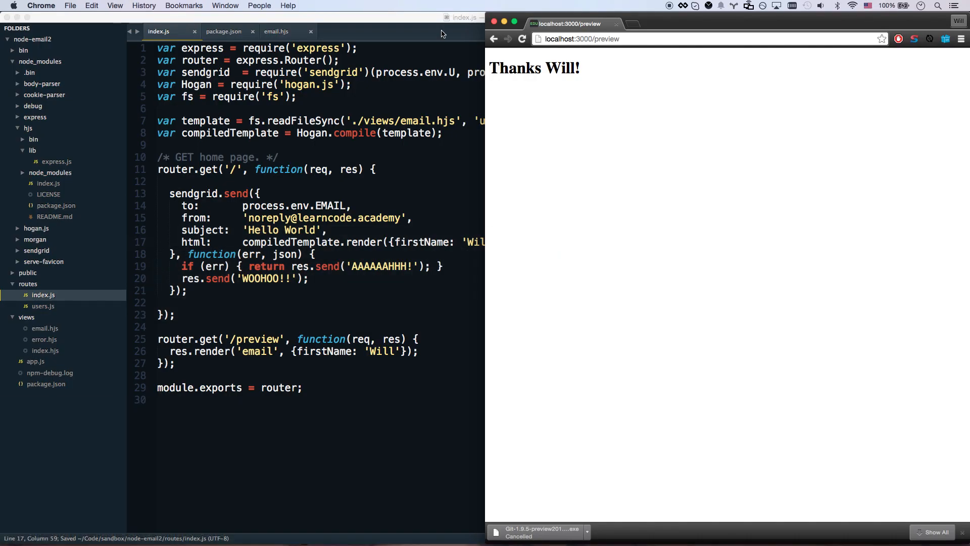
Step: Reload localhost:3000 to send the email, then open the Hello World message in Airmail
click(681, 38)
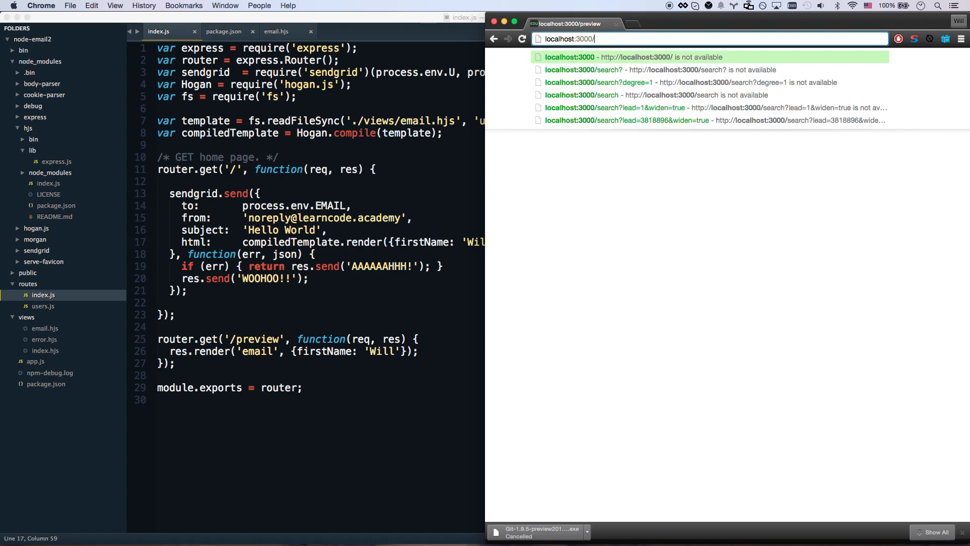
key(Return)
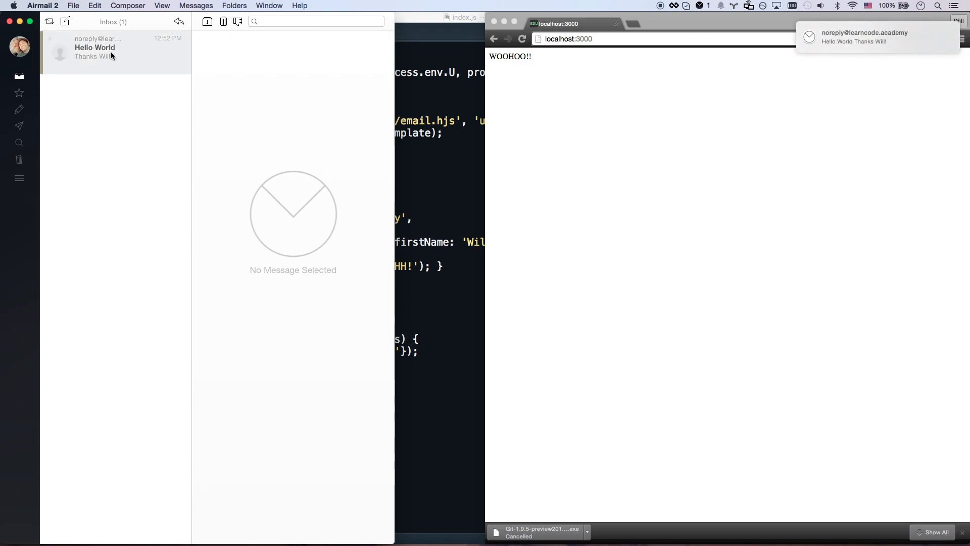
click(95, 52)
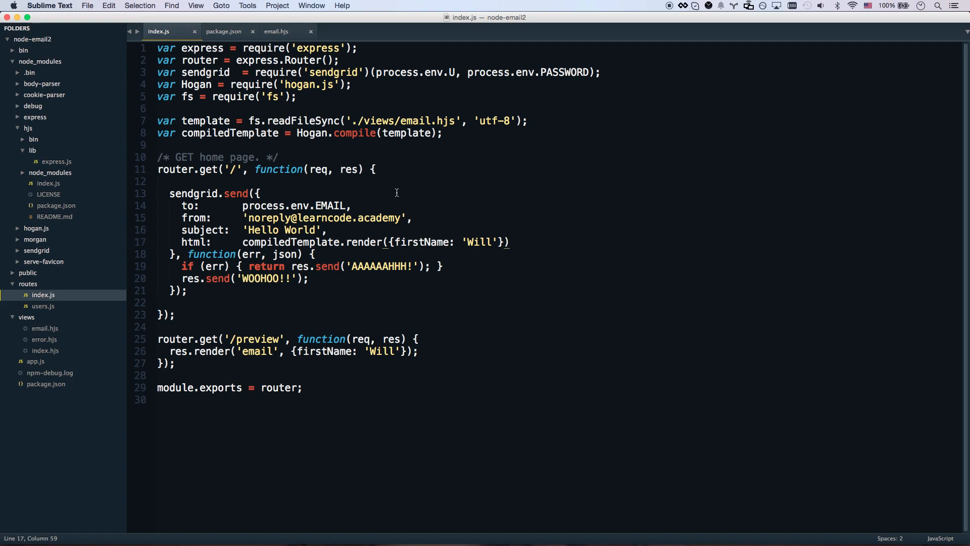
mouse_move(380, 188)
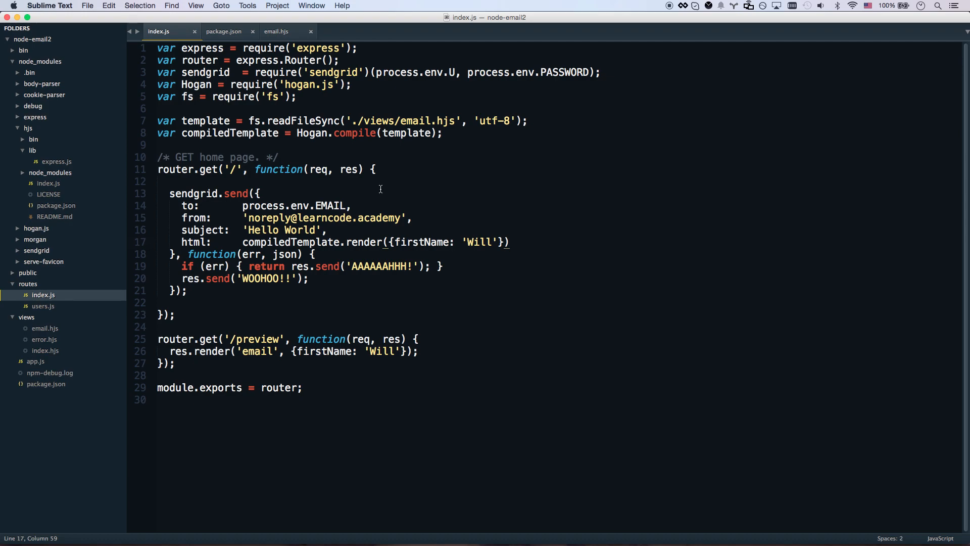
click(316, 273)
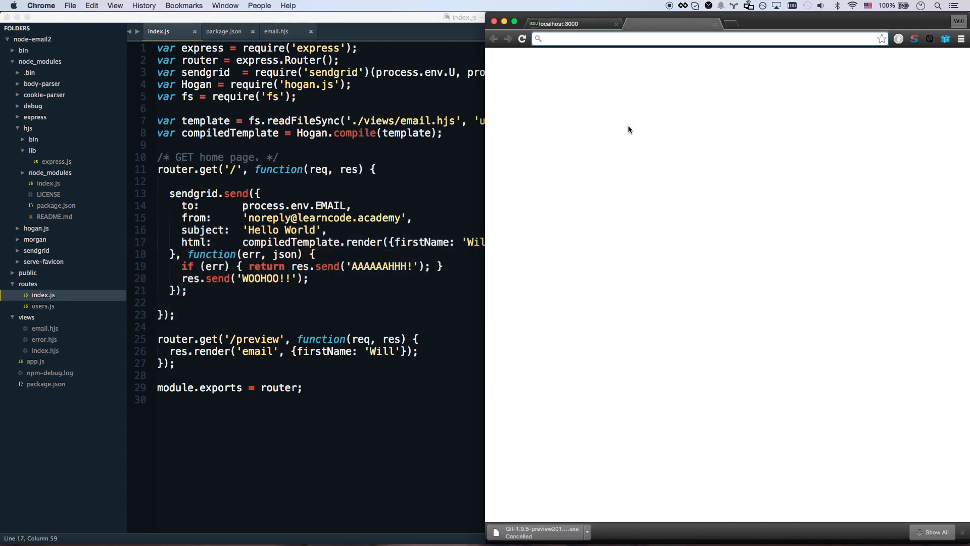
Step: Enter zurb.com/ink in the new tab's address bar
text(zurb.com/ink/)
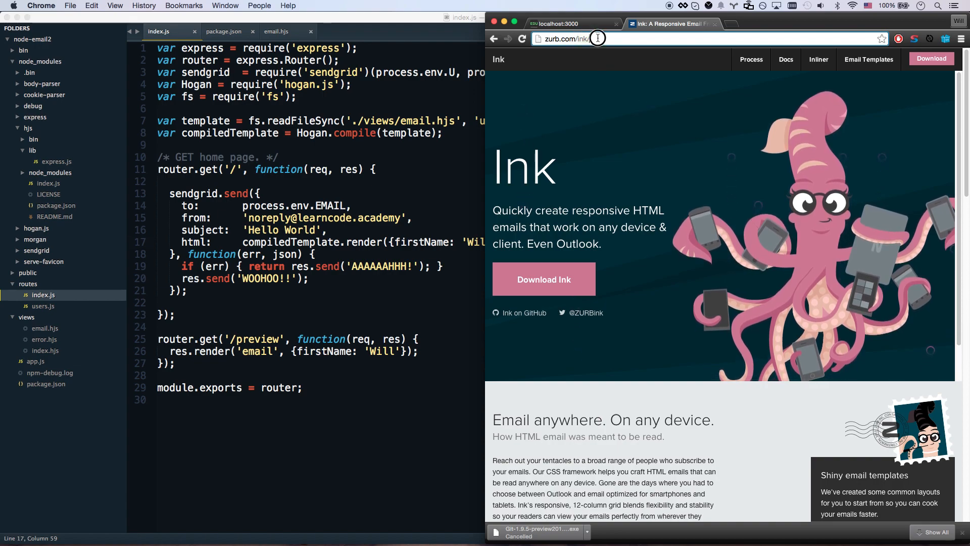
mouse_move(868, 59)
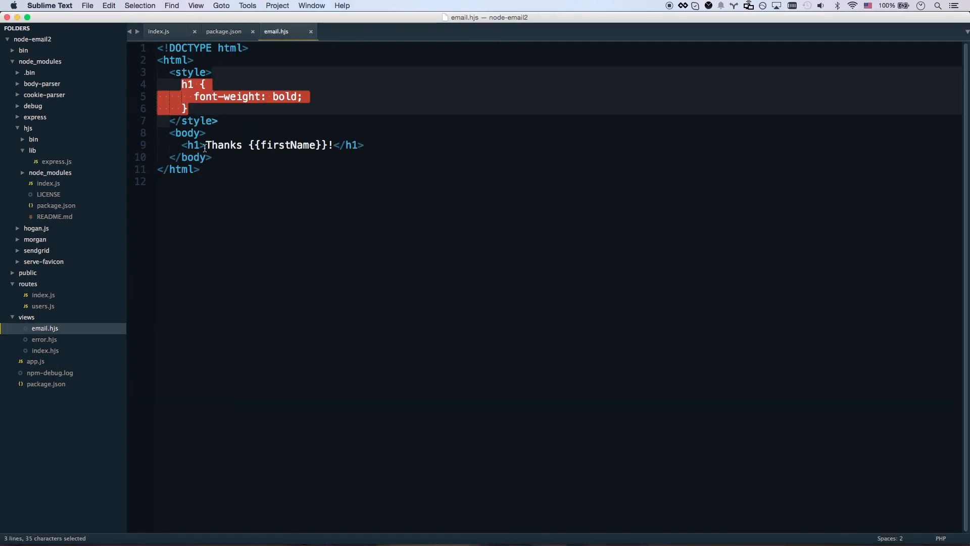
Step: Add style="font-weight: bold;" to the h1 tag of email.hjs, then delete it again
click(201, 145)
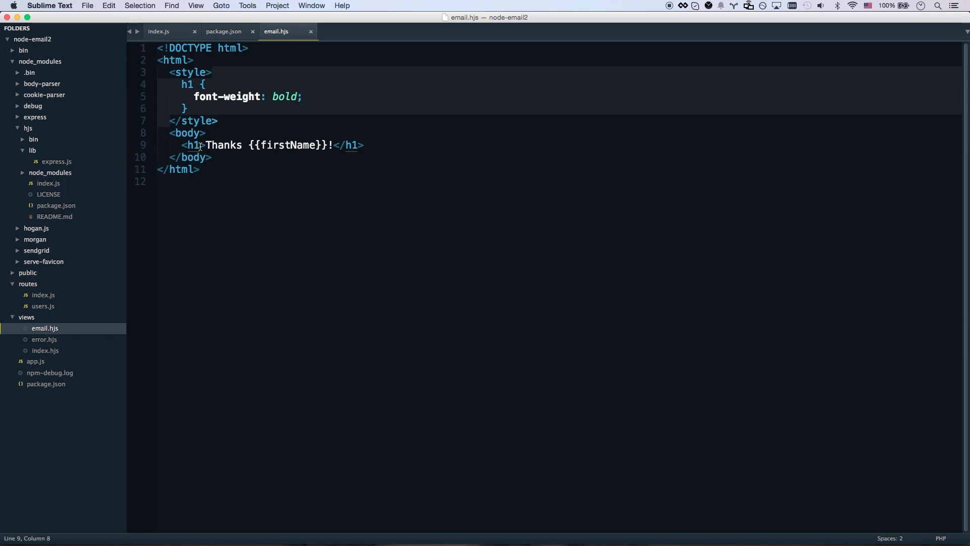
text(ca)
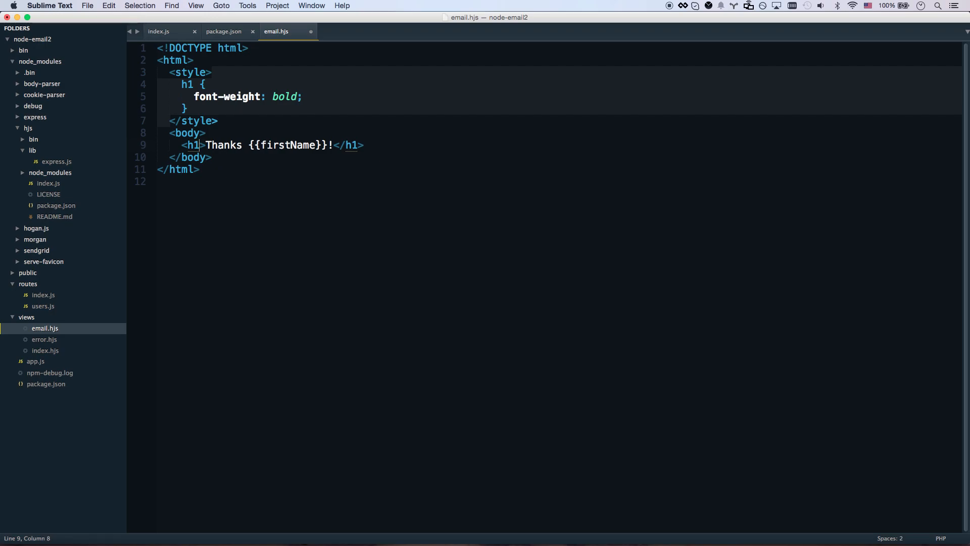
click(194, 157)
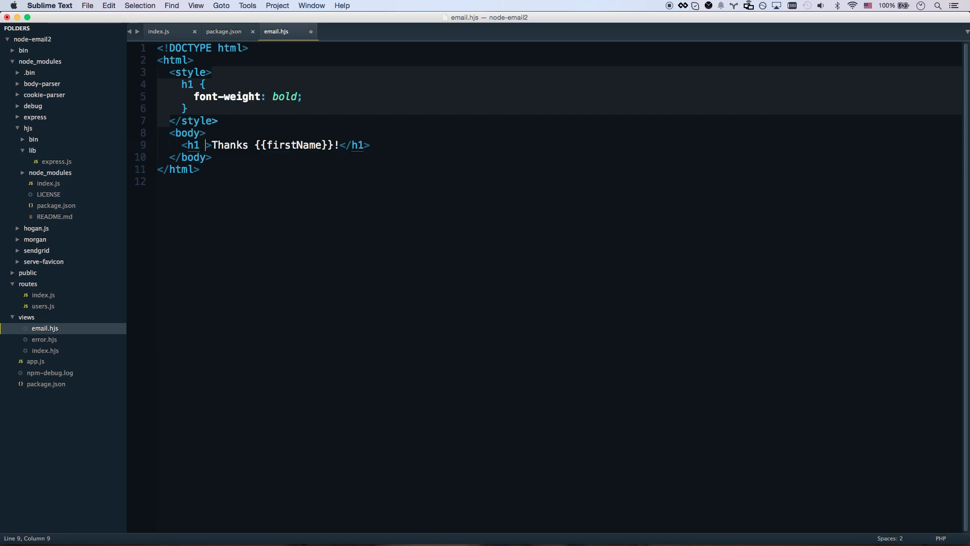
text(style="font-weight: bols)
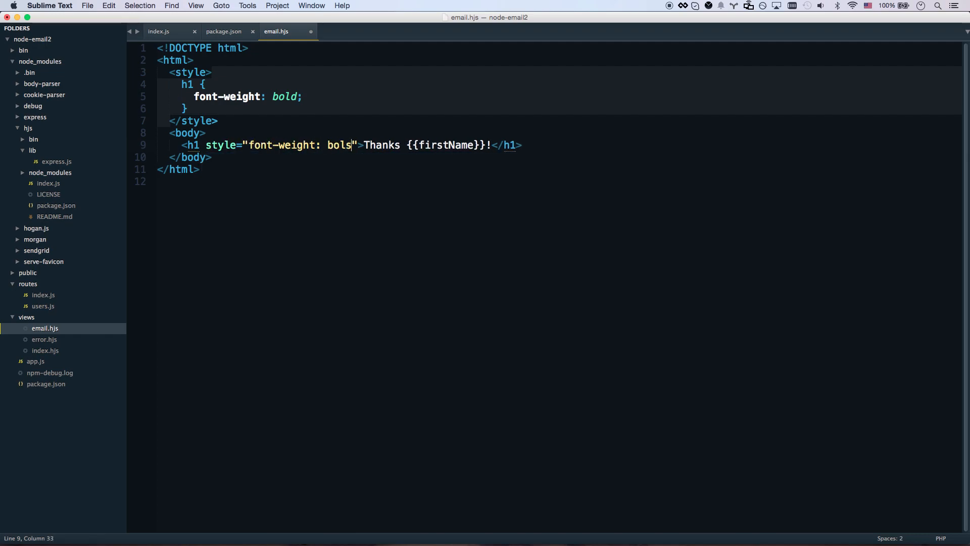
text(d;)
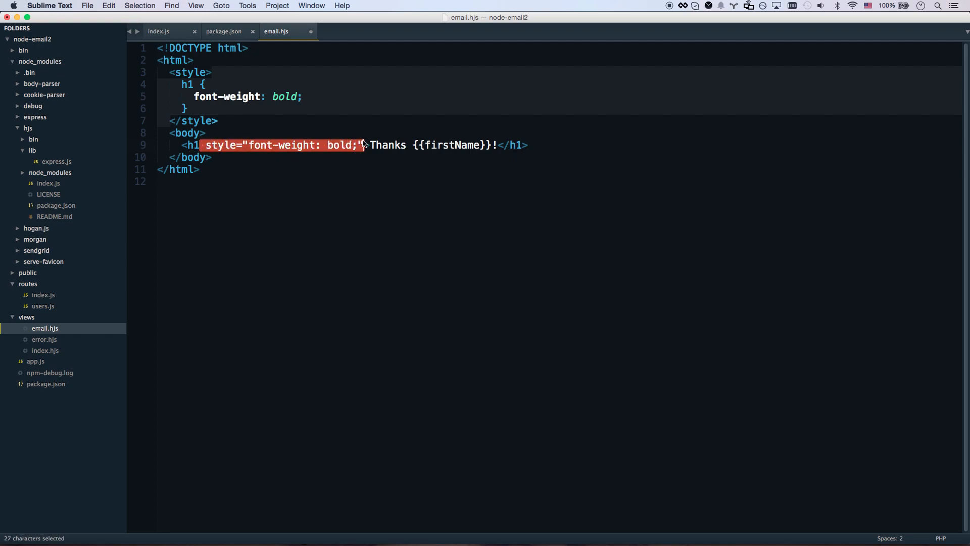
key(delete)
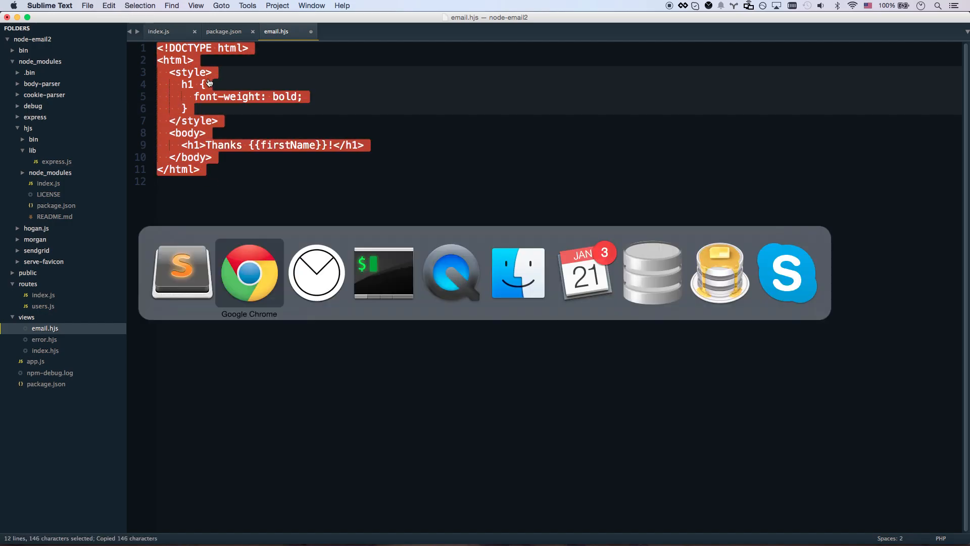
click(248, 272)
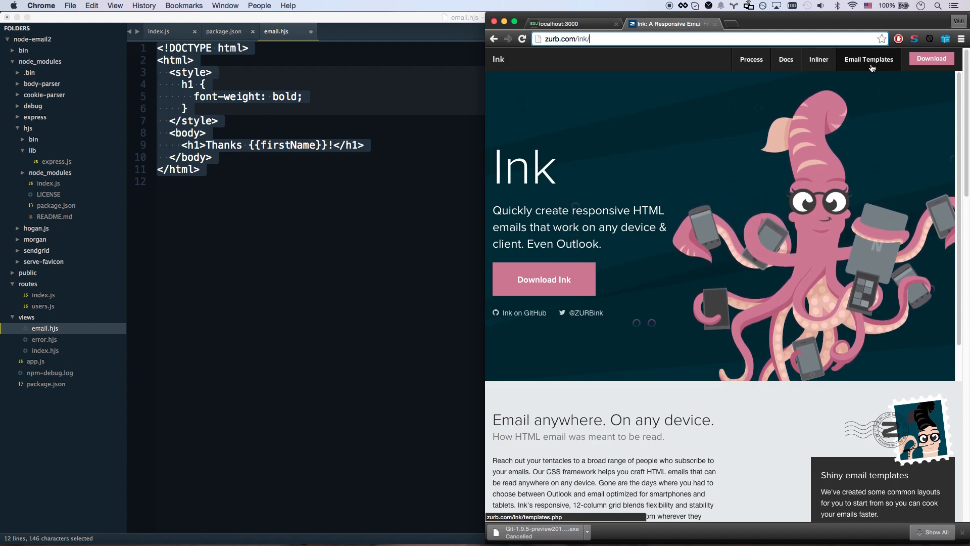
mouse_move(786, 59)
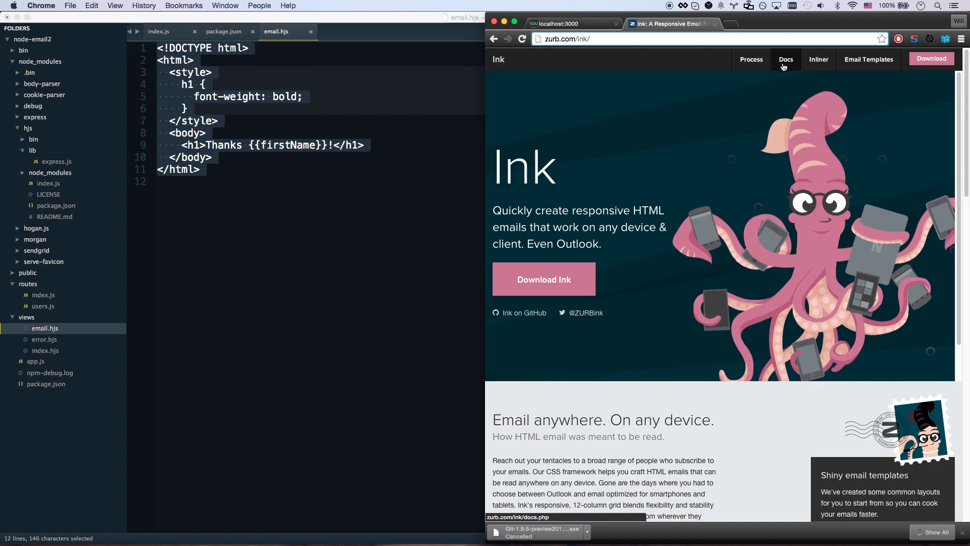
click(818, 59)
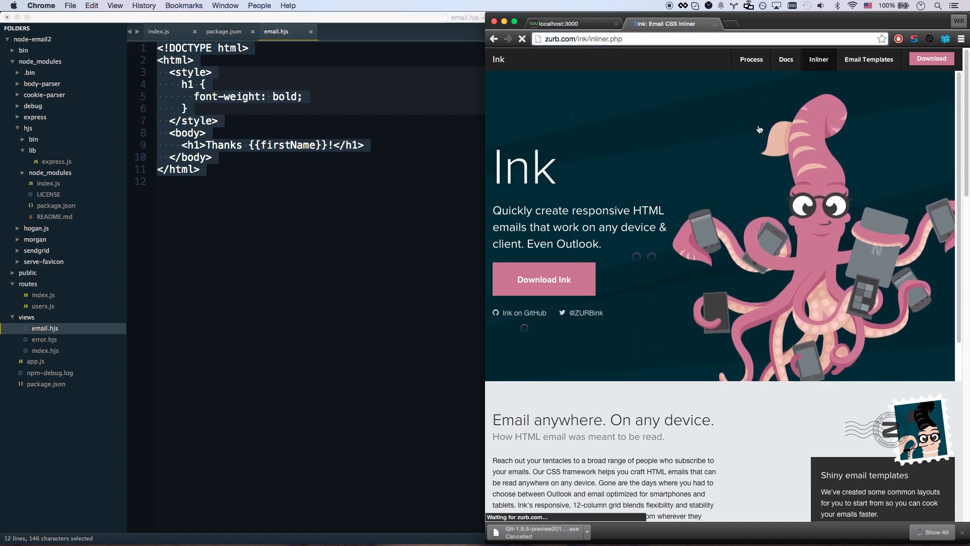
click(819, 60)
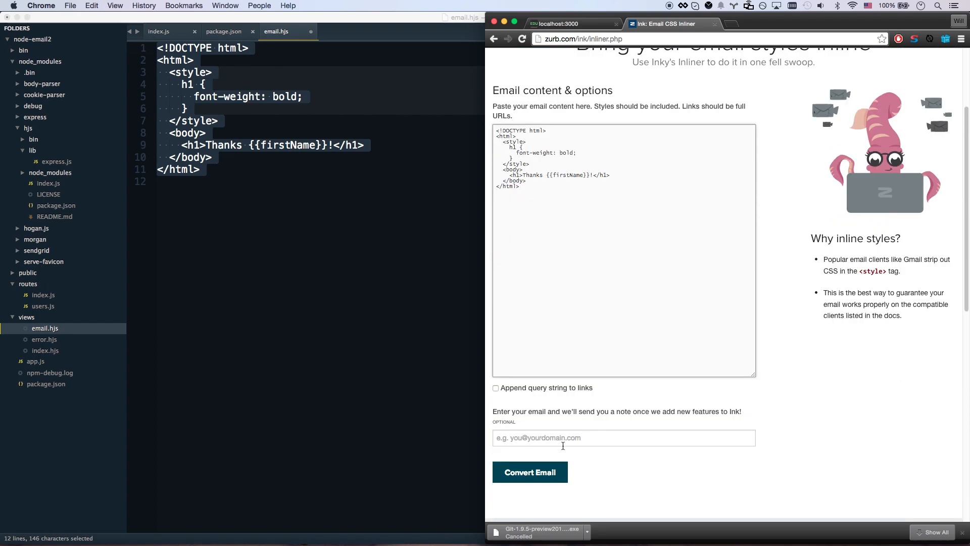
click(529, 472)
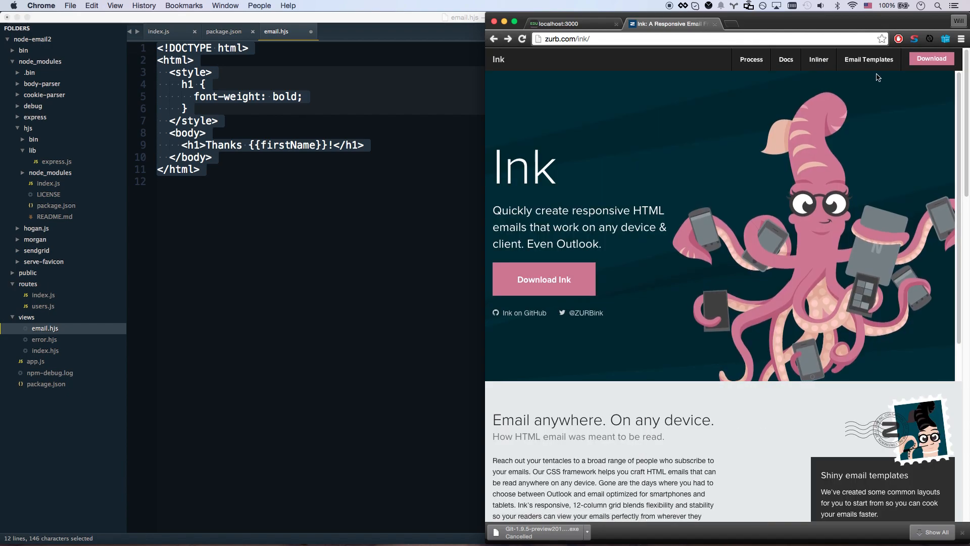
Step: Open the Sidebar Hero template's page source from the Email Templates gallery
click(868, 60)
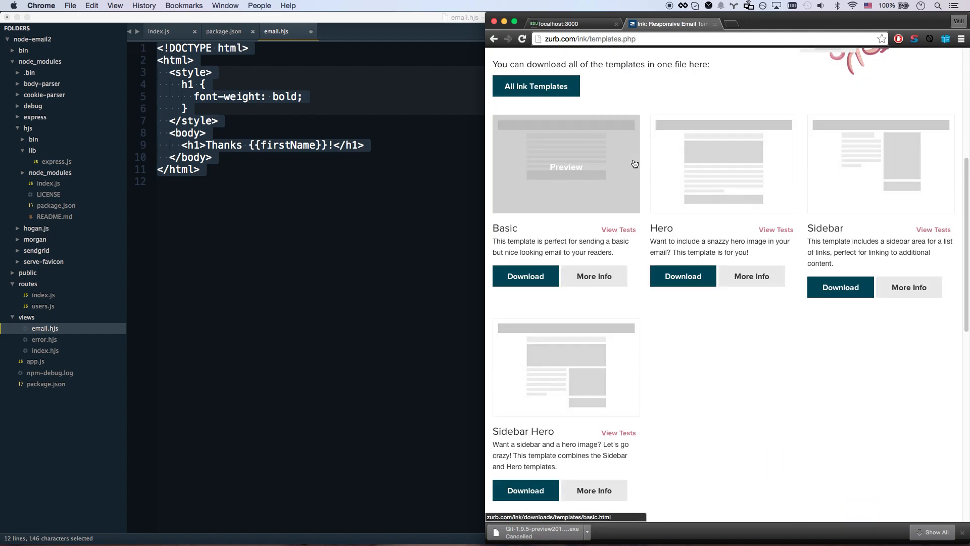
mouse_move(608, 367)
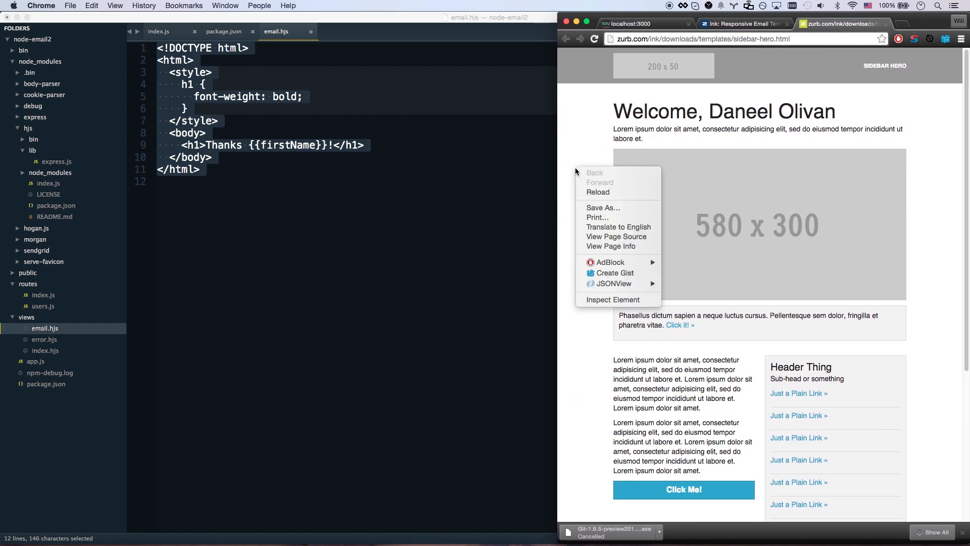
click(616, 237)
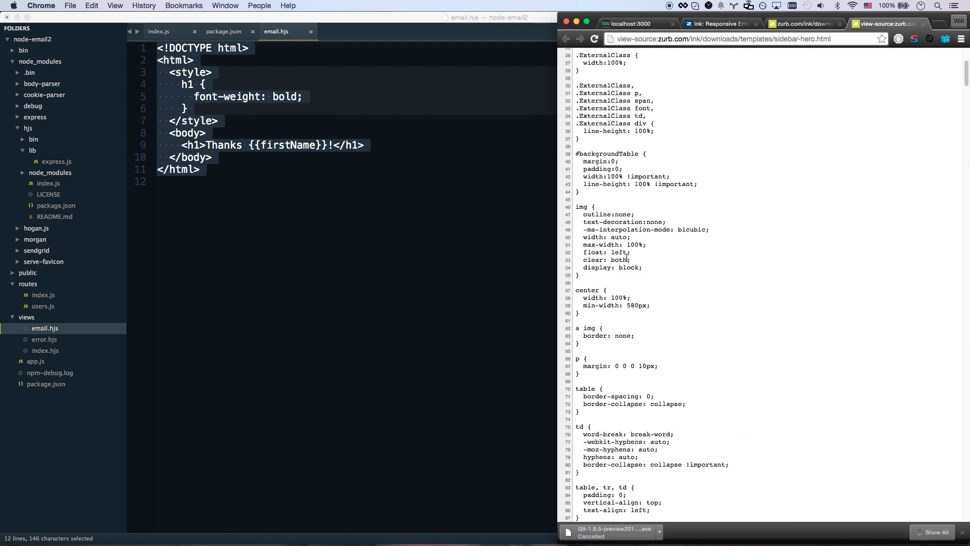
scroll(down, 3)
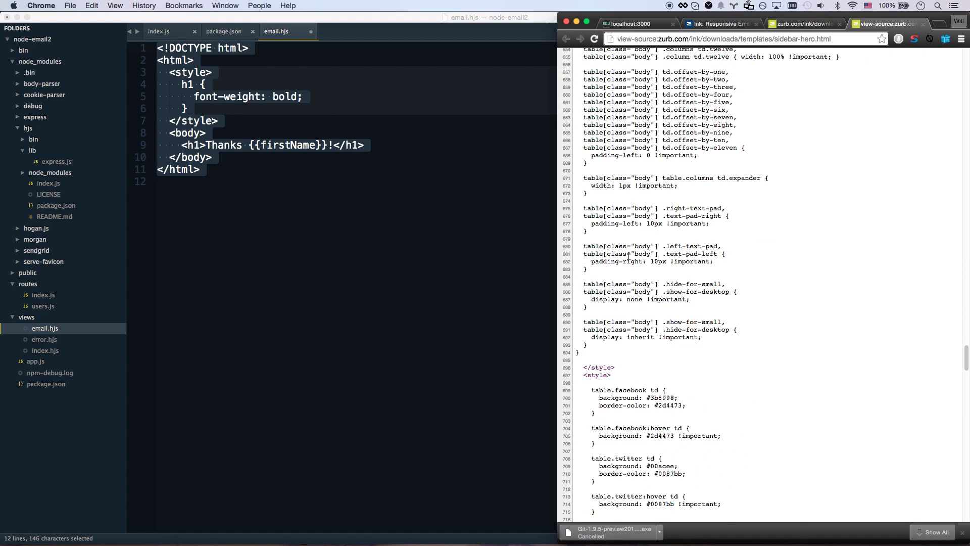
scroll(down, 3)
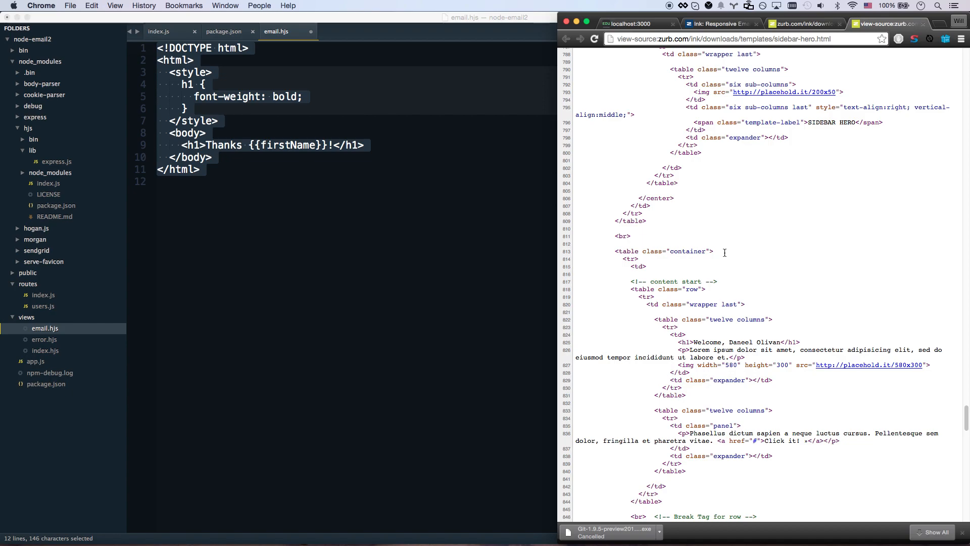
Step: Scroll through the Sidebar Hero source, then return to the templates page
scroll(up, 3)
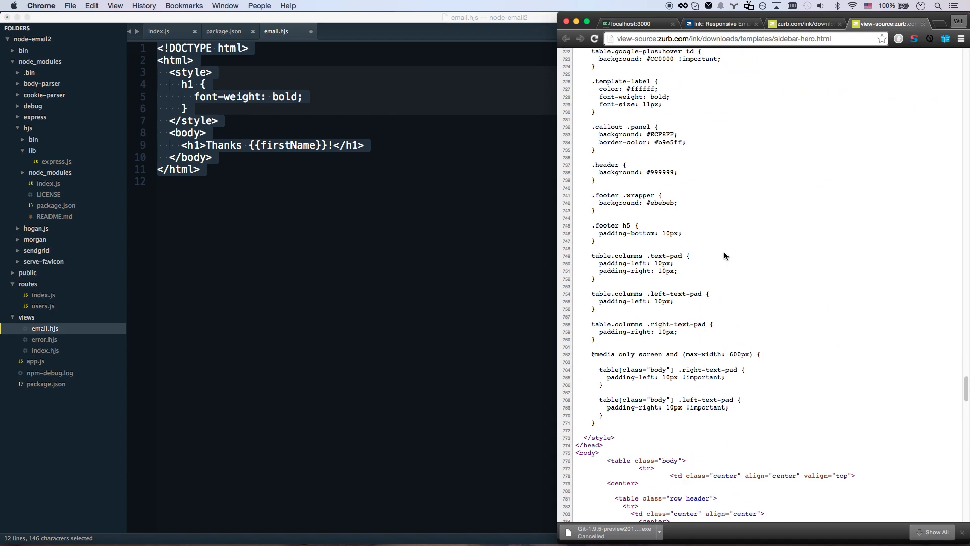
scroll(down, 3)
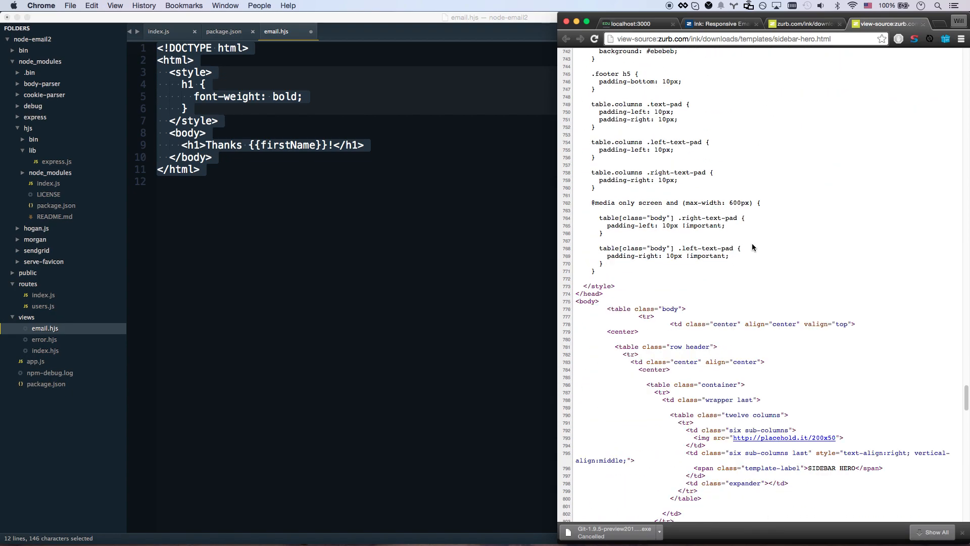
scroll(down, 3)
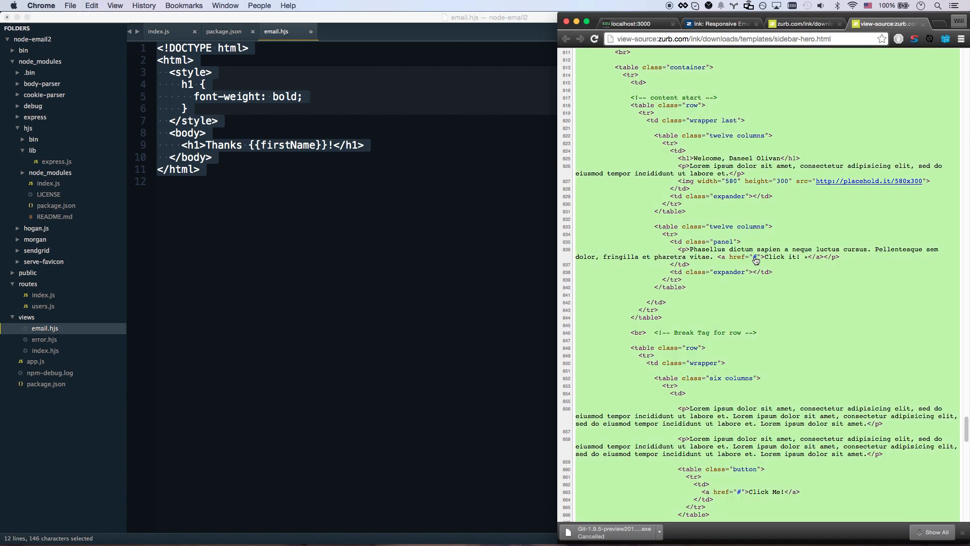
scroll(down, 3)
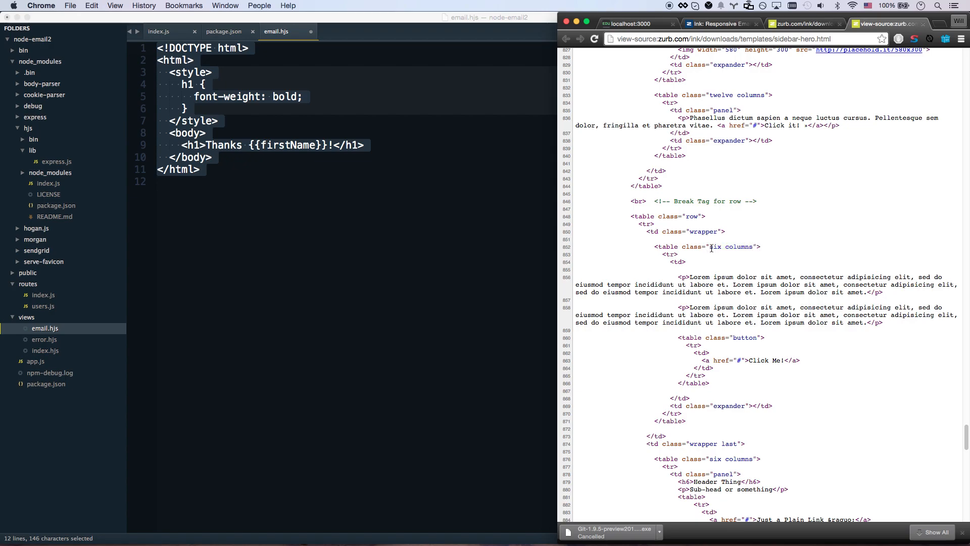
scroll(up, 3)
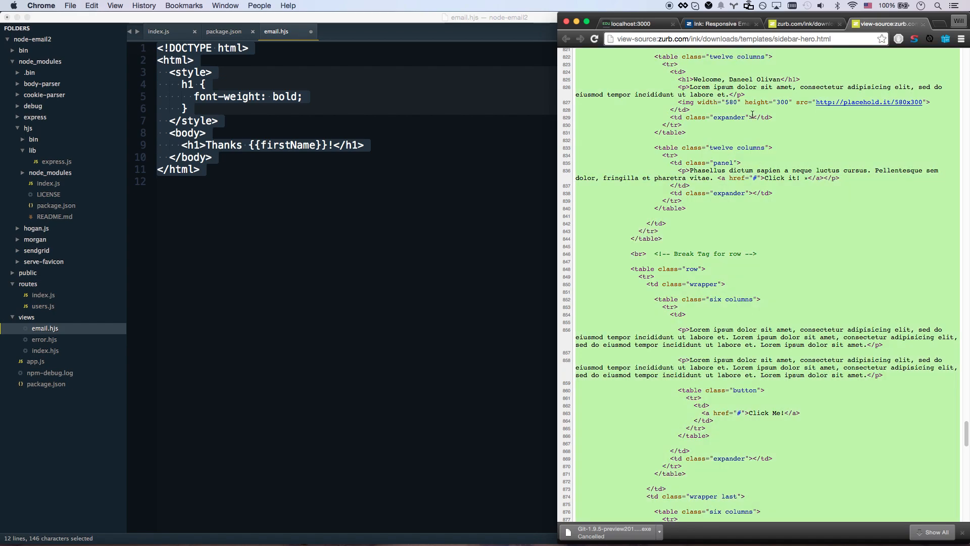
click(91, 6)
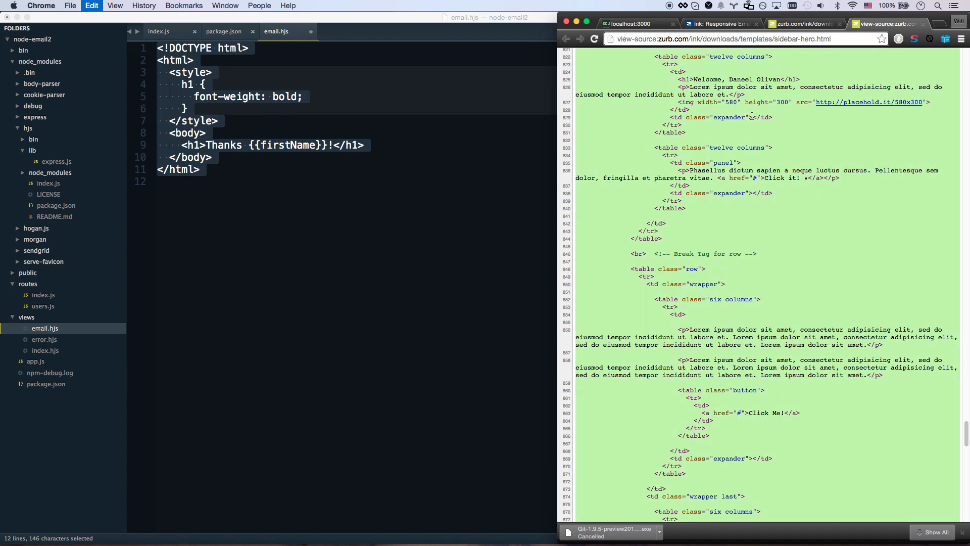
click(717, 23)
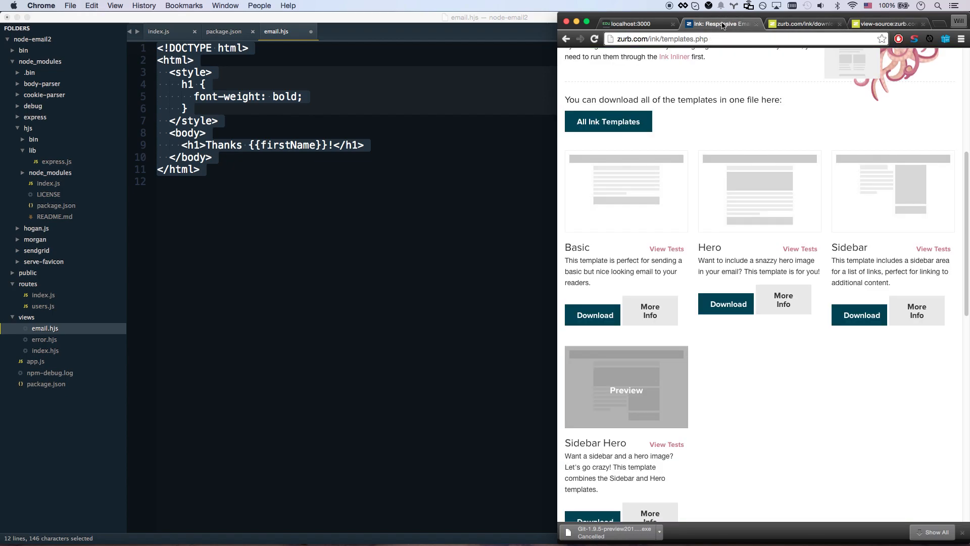
Step: Paste the email HTML into the Inliner content box and click Convert Email
scroll(up, 3)
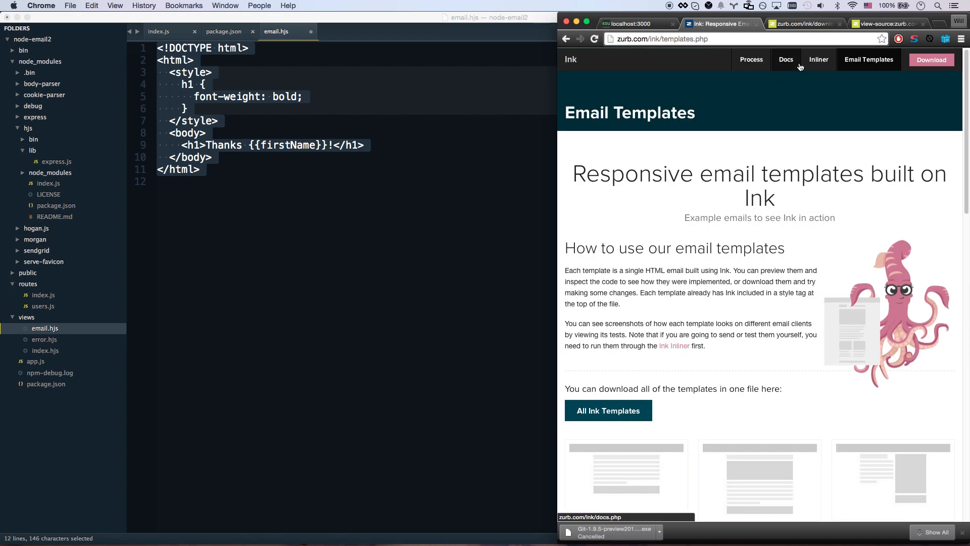
click(818, 59)
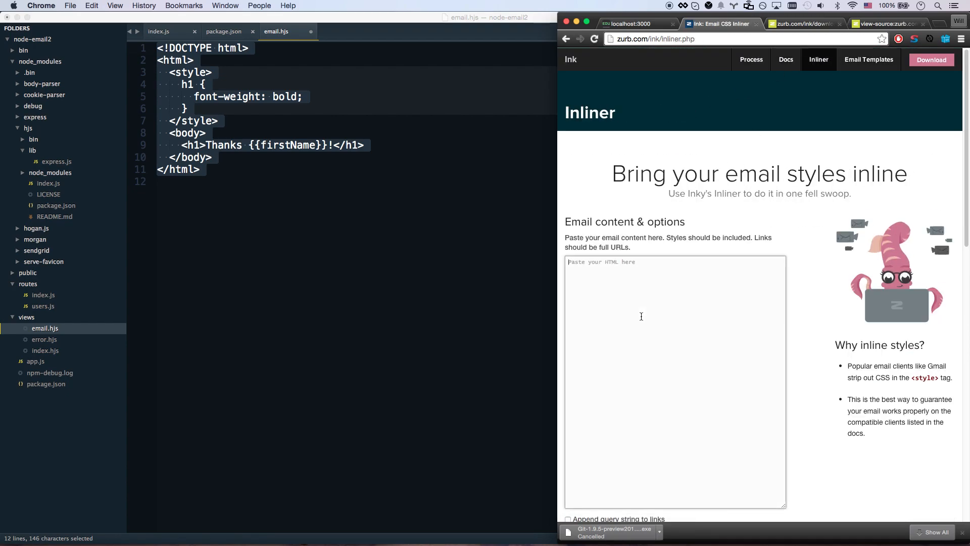
scroll(down, 3)
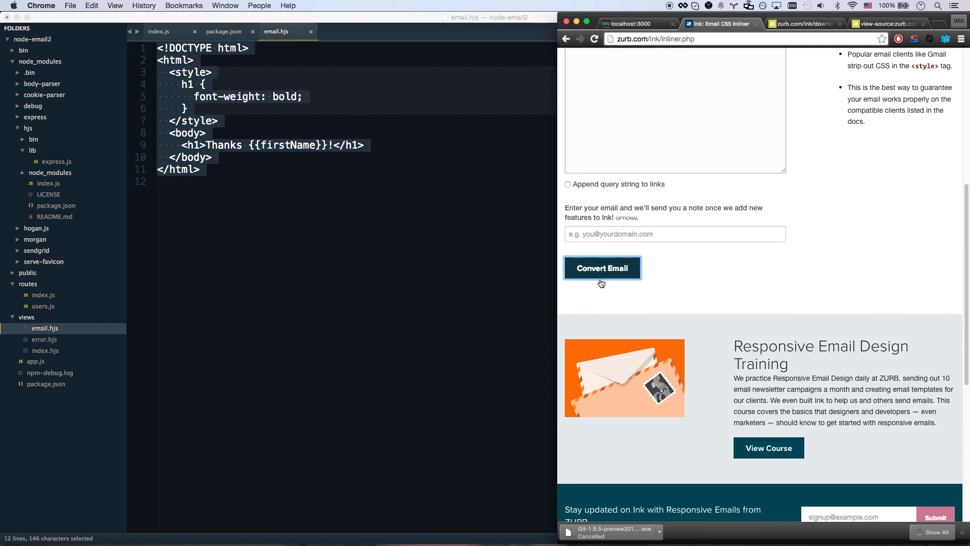
click(602, 268)
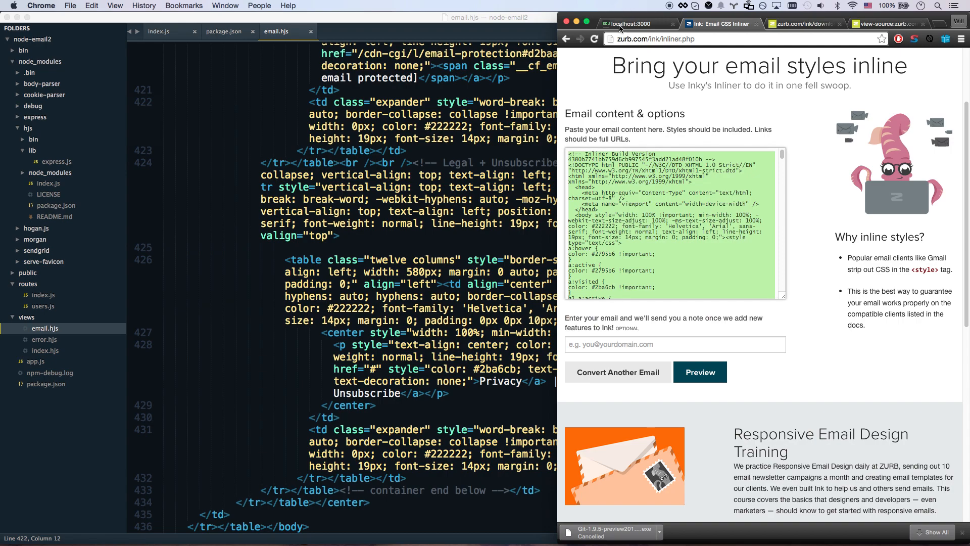
Step: Refresh localhost:3000, browse the older Hello World emails, then open the new Sidebar Hero one
click(634, 24)
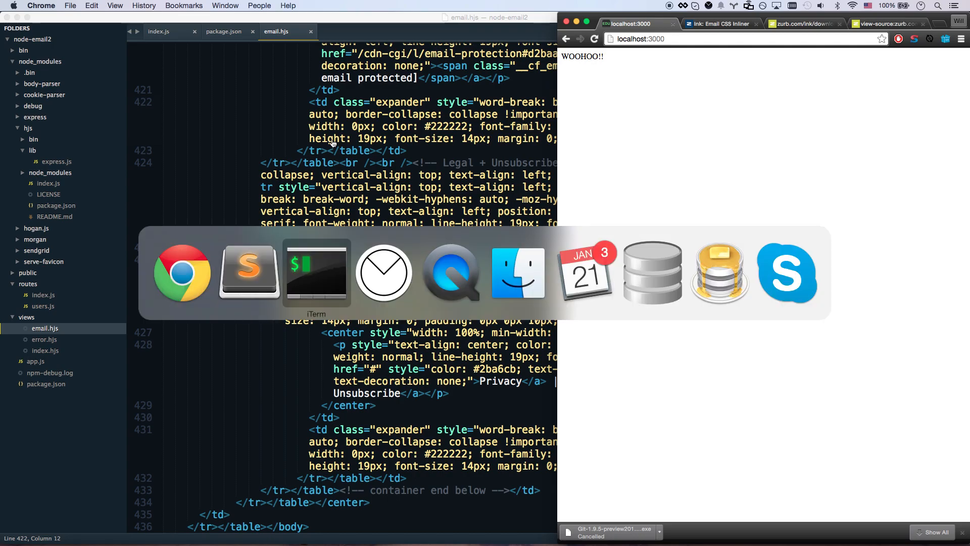
click(720, 272)
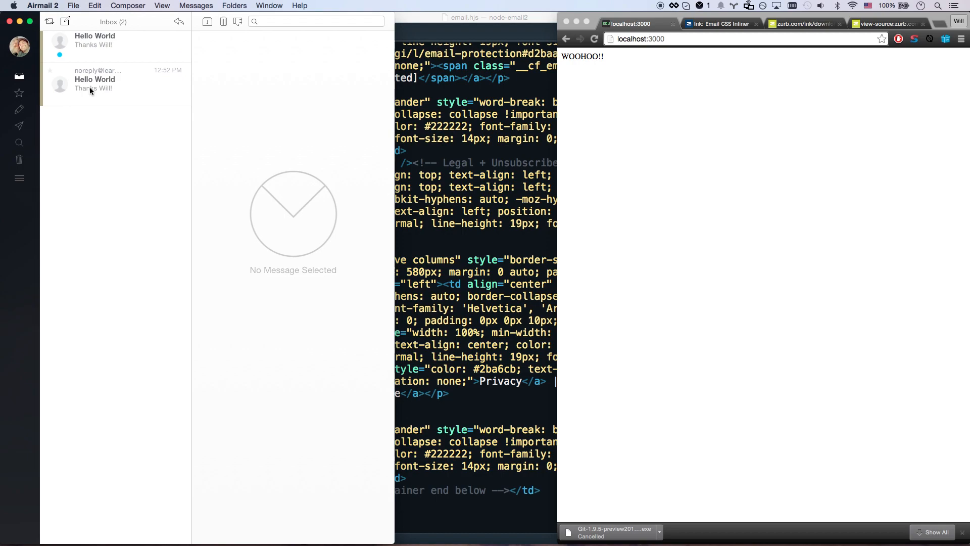
click(96, 46)
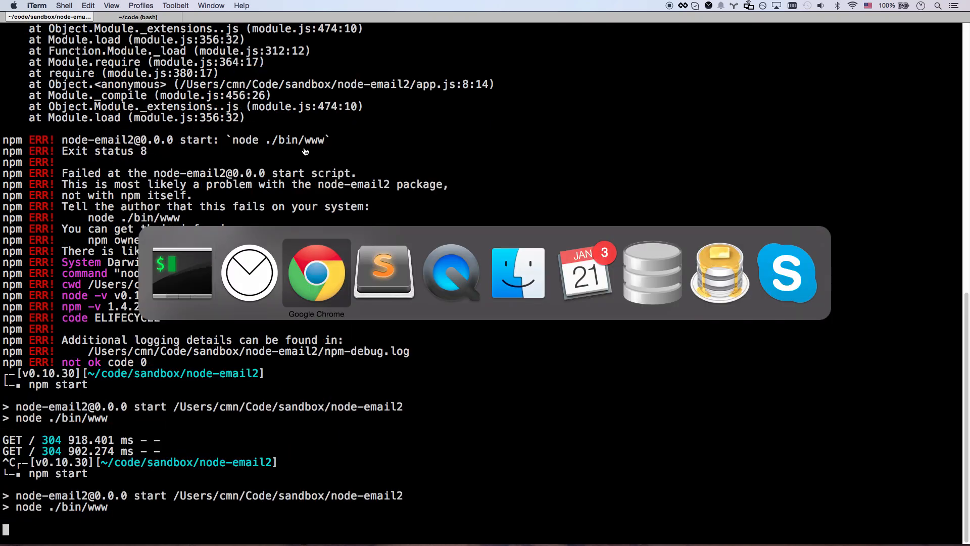
click(316, 272)
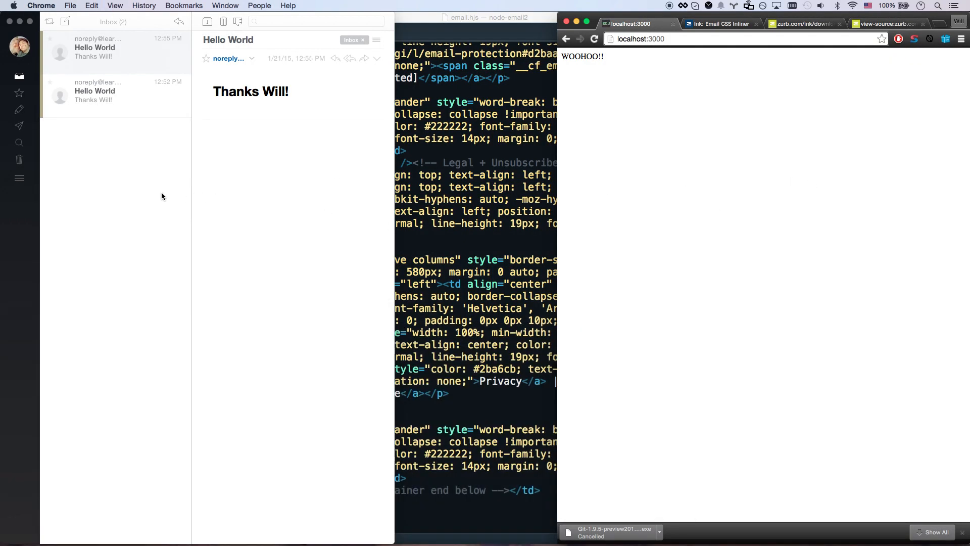
click(116, 94)
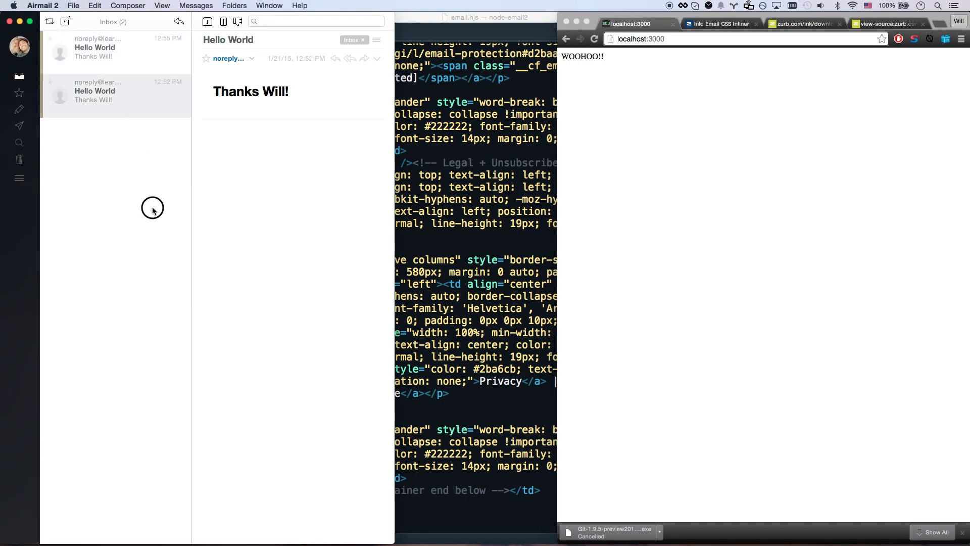
click(152, 207)
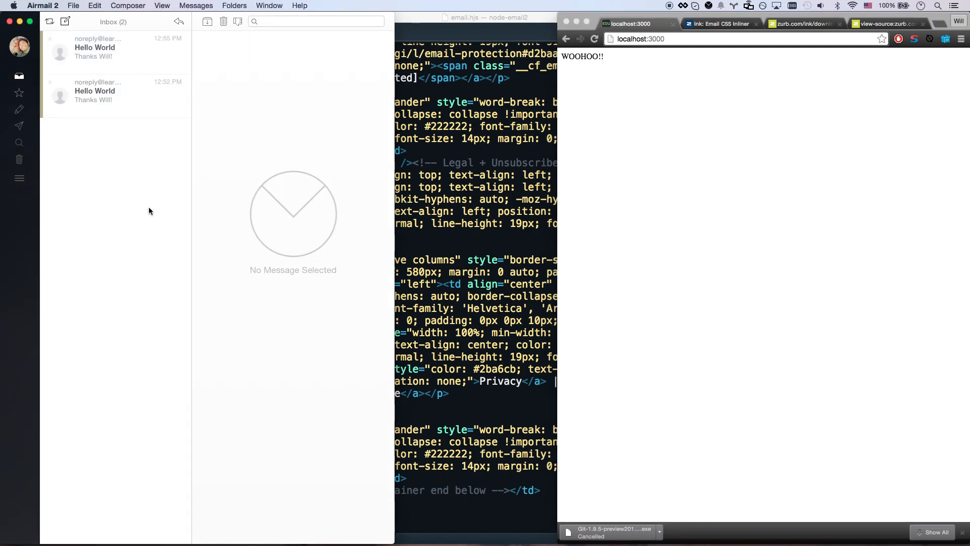
mouse_move(182, 207)
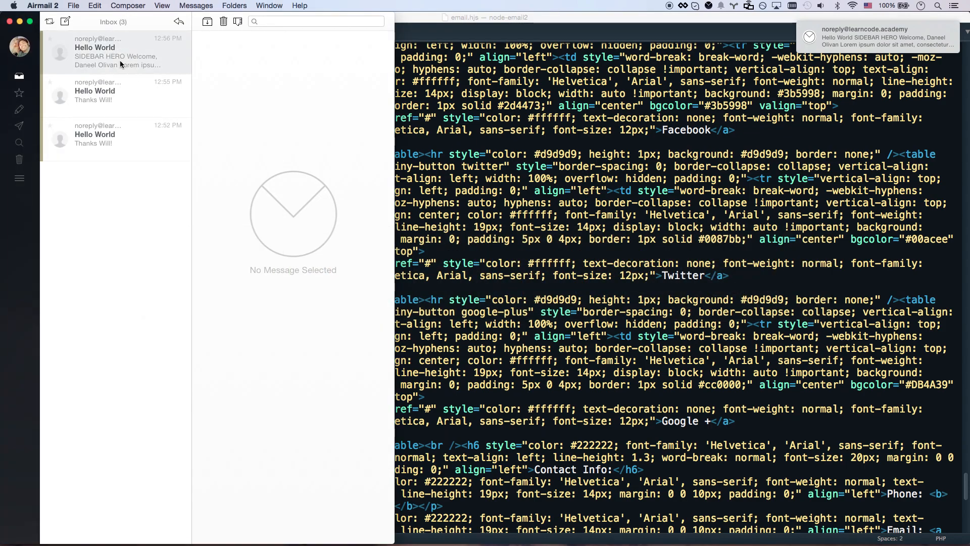
click(95, 48)
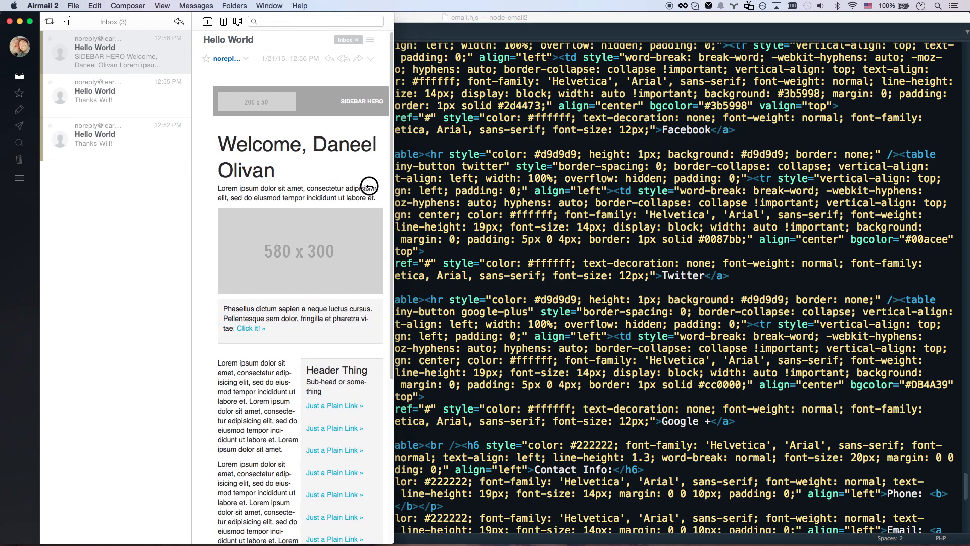
Step: View the rendered Sidebar Hero email in Airmail, then switch to Chrome's inliner tab
drag(369, 187, 400, 179)
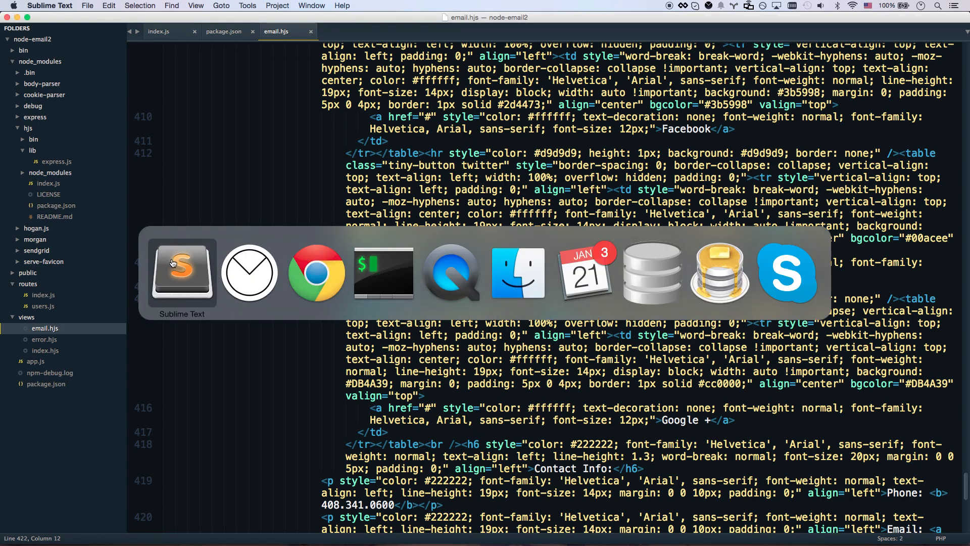
mouse_move(249, 273)
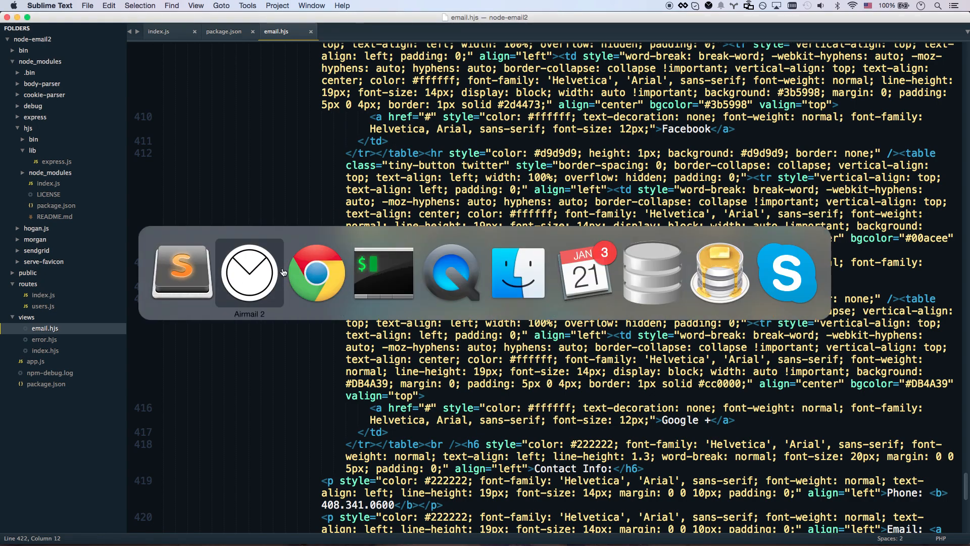
click(249, 272)
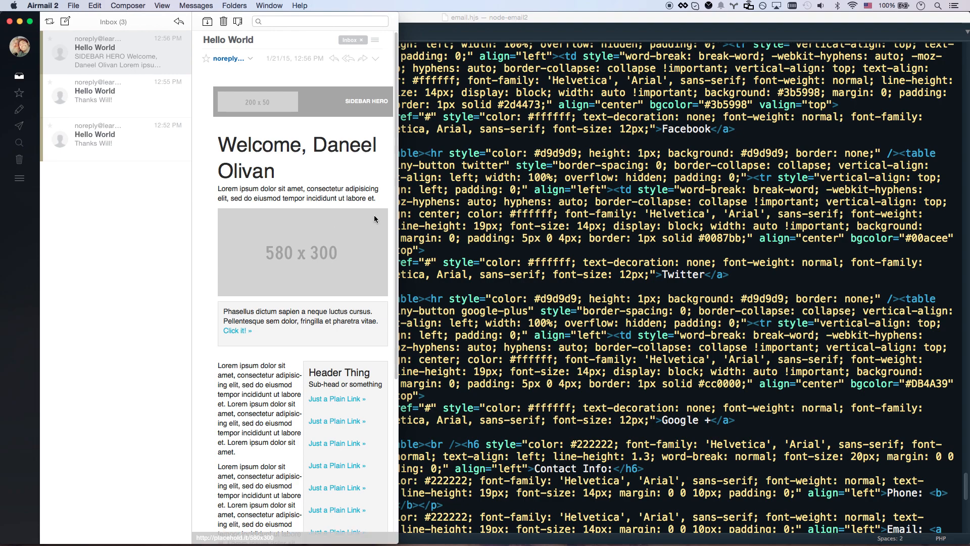
mouse_move(311, 238)
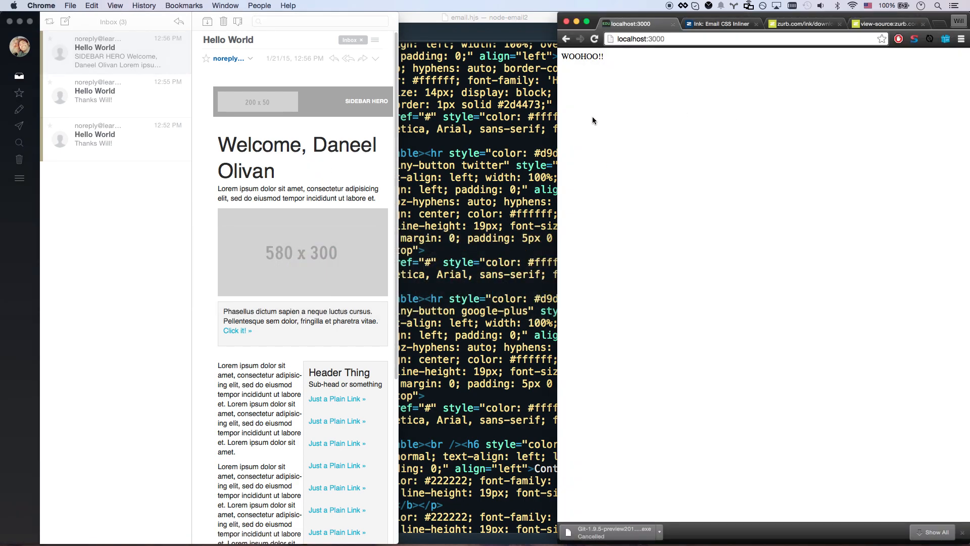
mouse_move(725, 23)
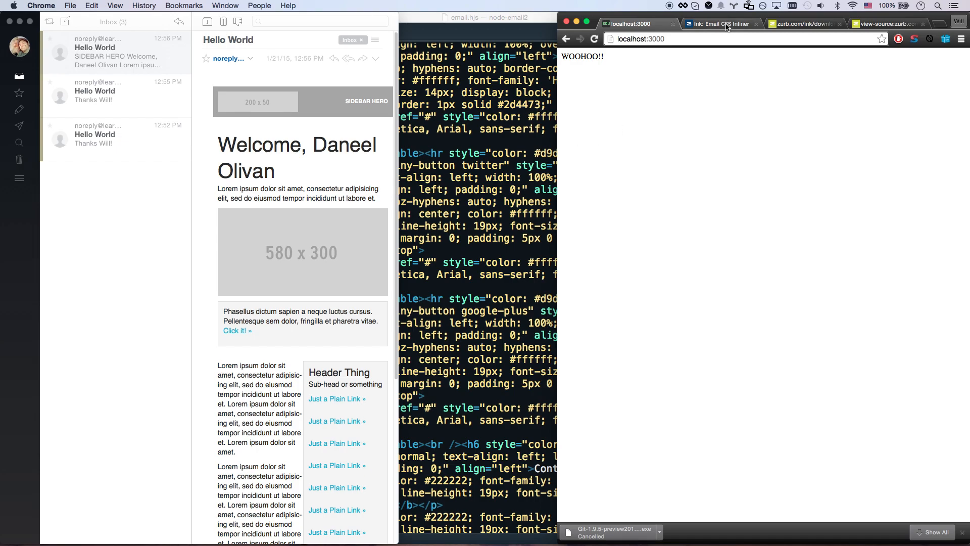
click(717, 24)
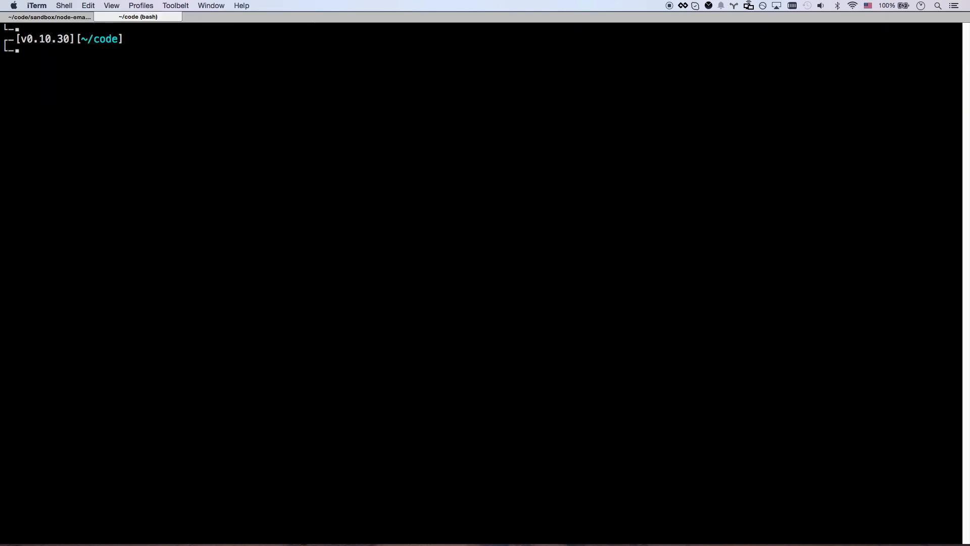
Step: Install generator-zurb-ink globally with npm install -g
text(npm insta)
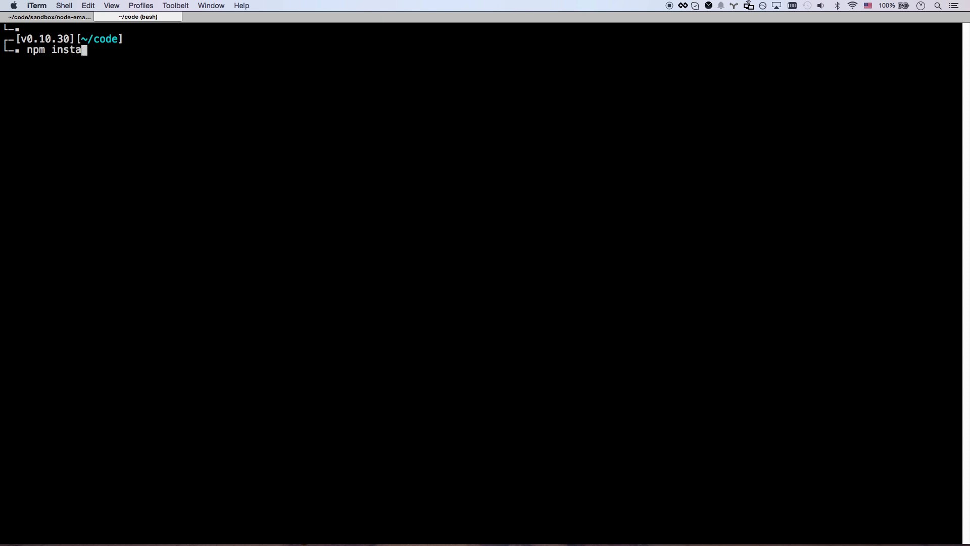
text(ll -g)
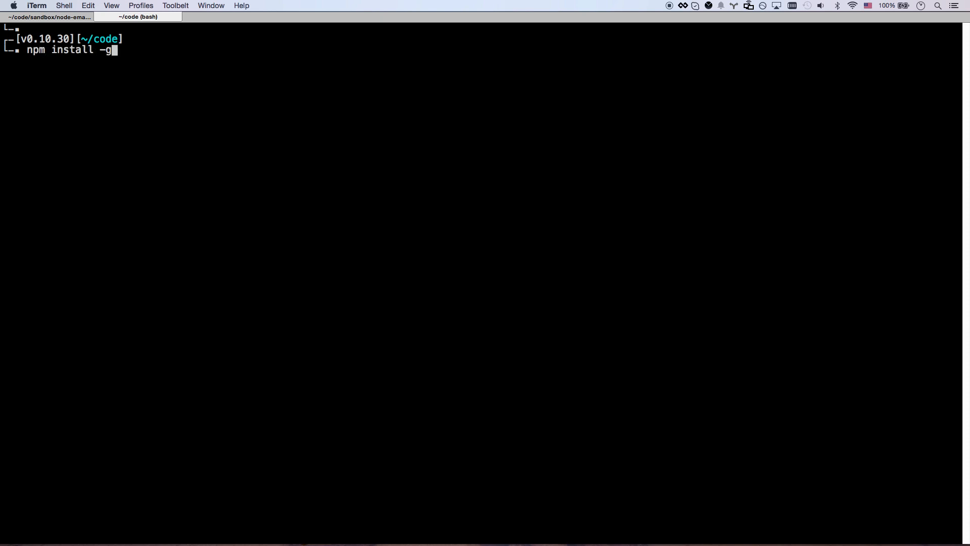
text(gener)
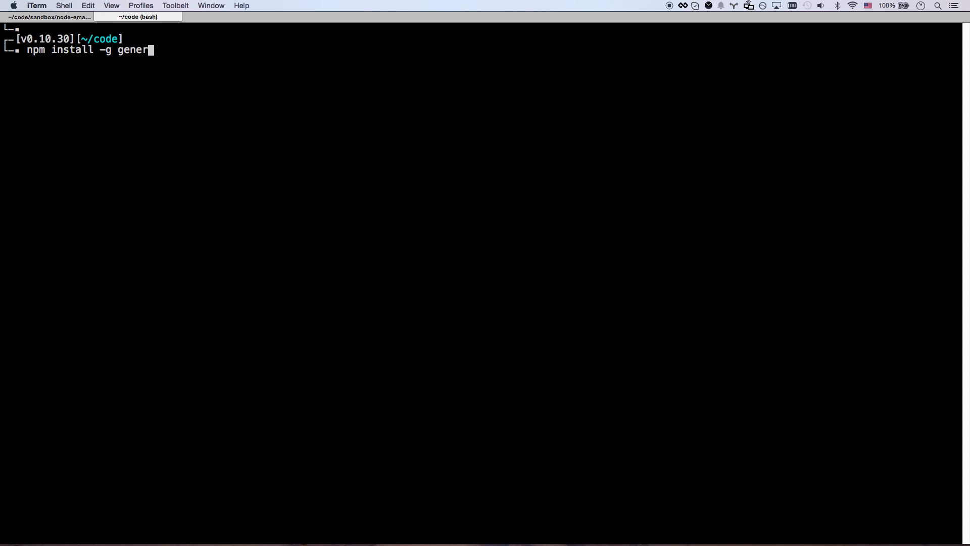
text(a)
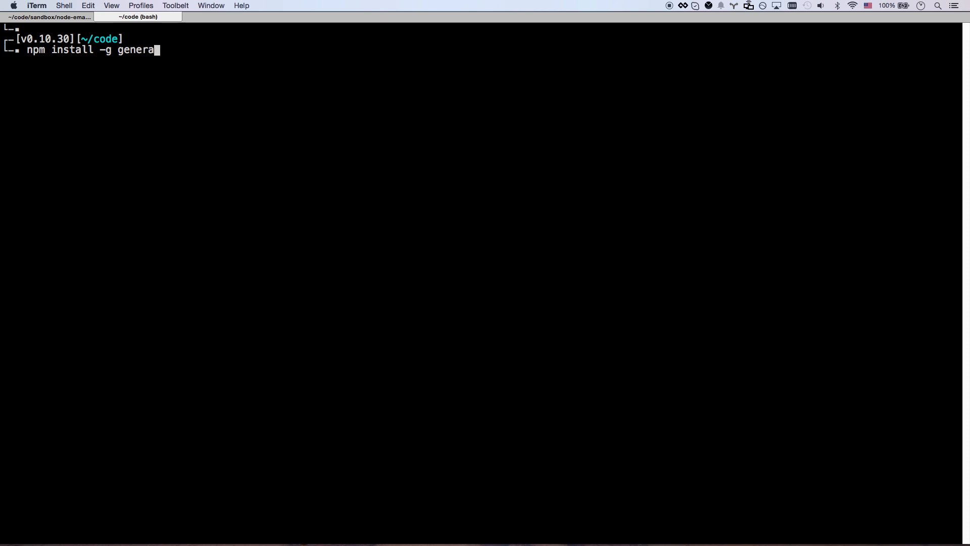
text(tor-zu)
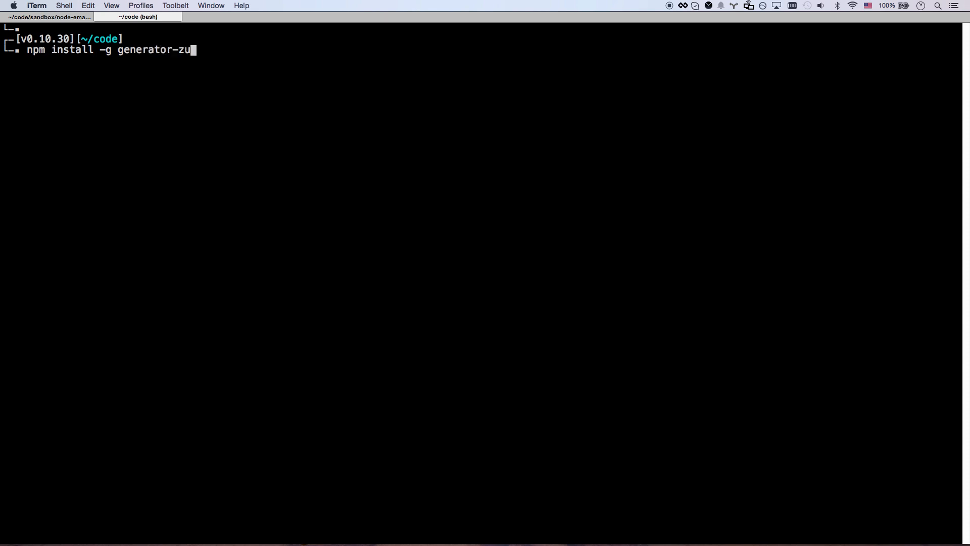
text(rb-ink)
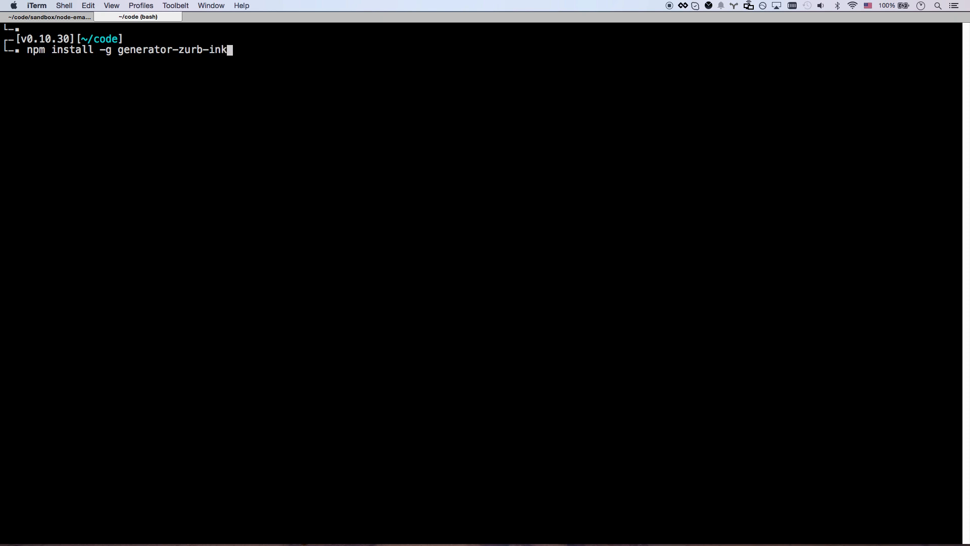
key(Return)
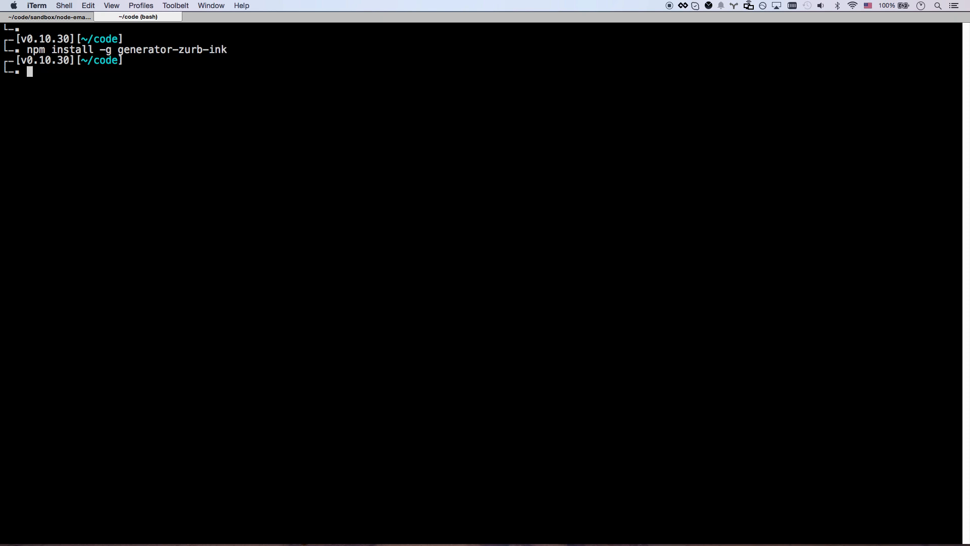
Step: Create and enter an ink folder, then start yo there
text(c)
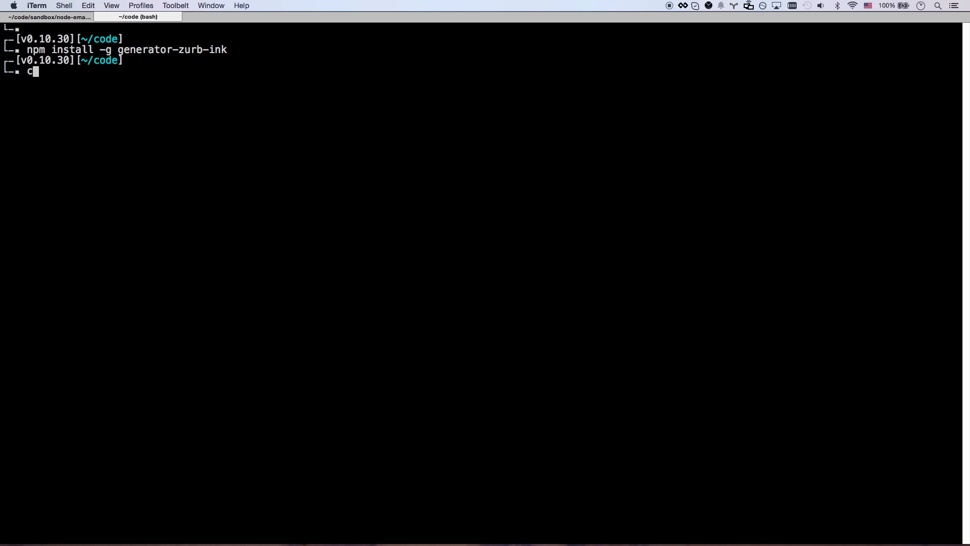
text(mkdir ink)
text(cd ink)
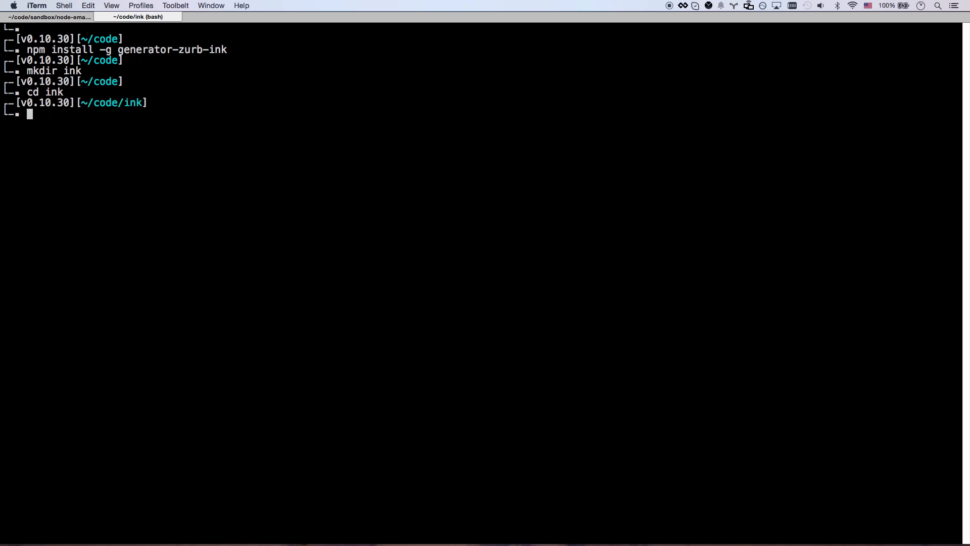
text(yo)
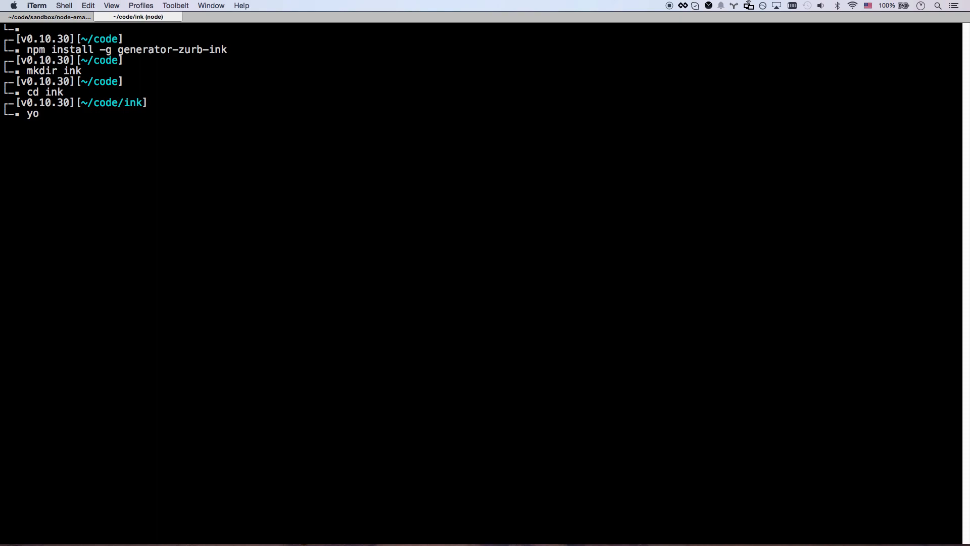
Step: Run the Zurb Ink Yeoman generator with the Sidebar template, then type 'sub .'
key(Return)
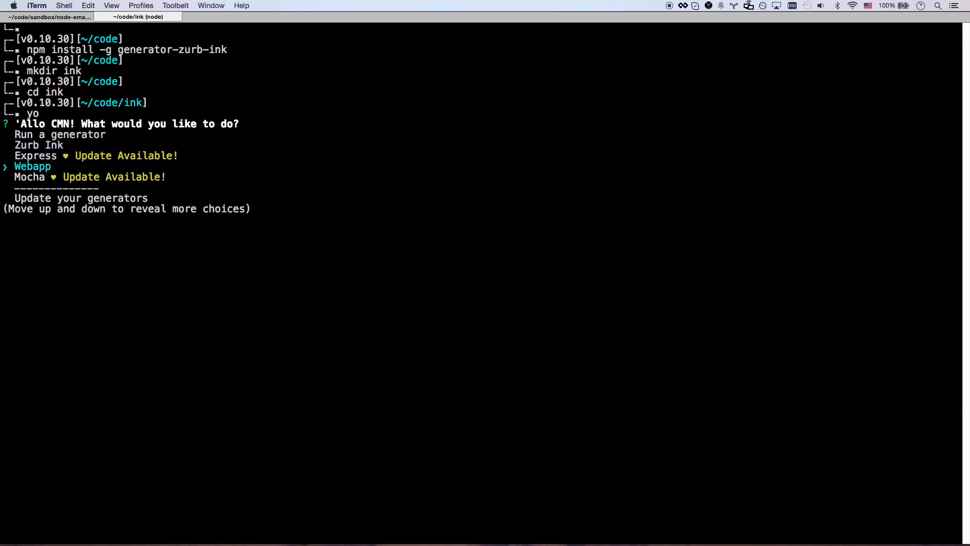
key(Return)
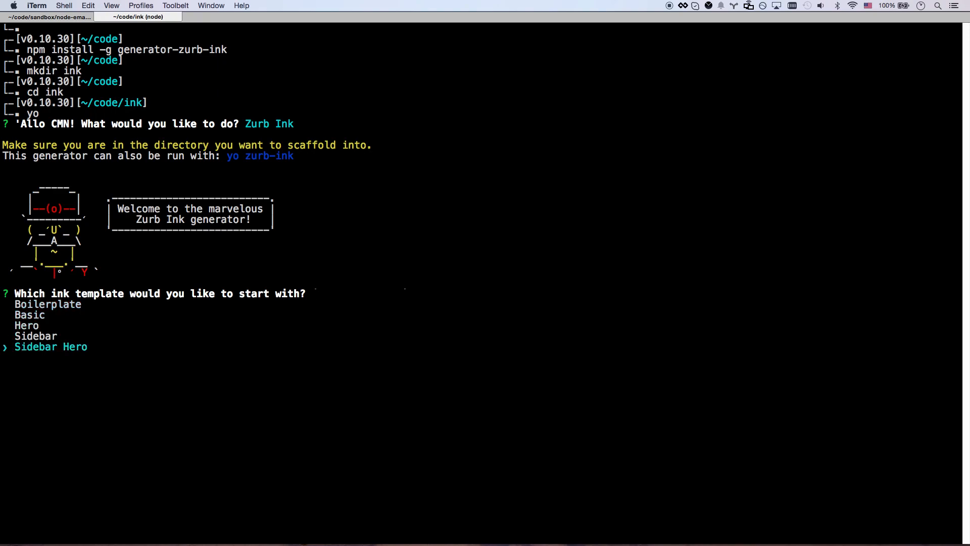
key(up)
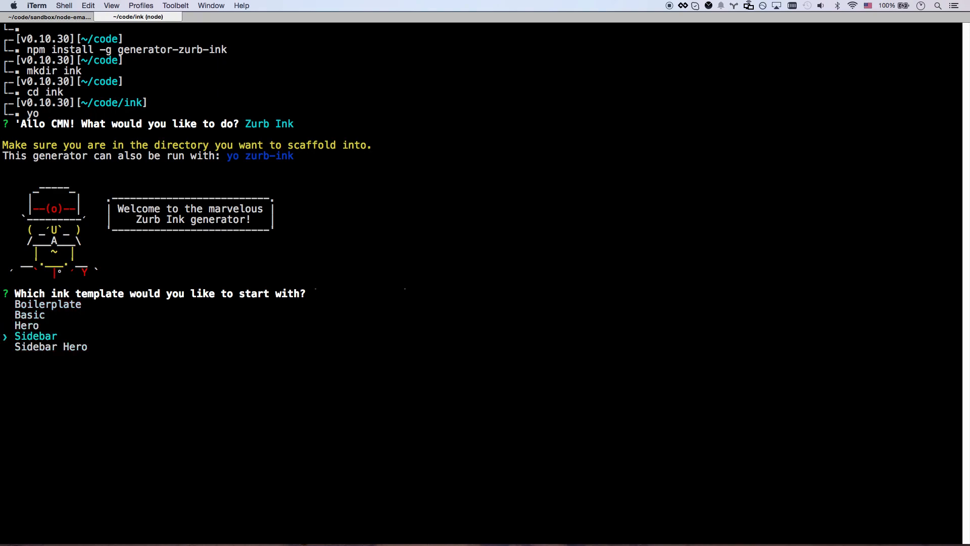
key(Return)
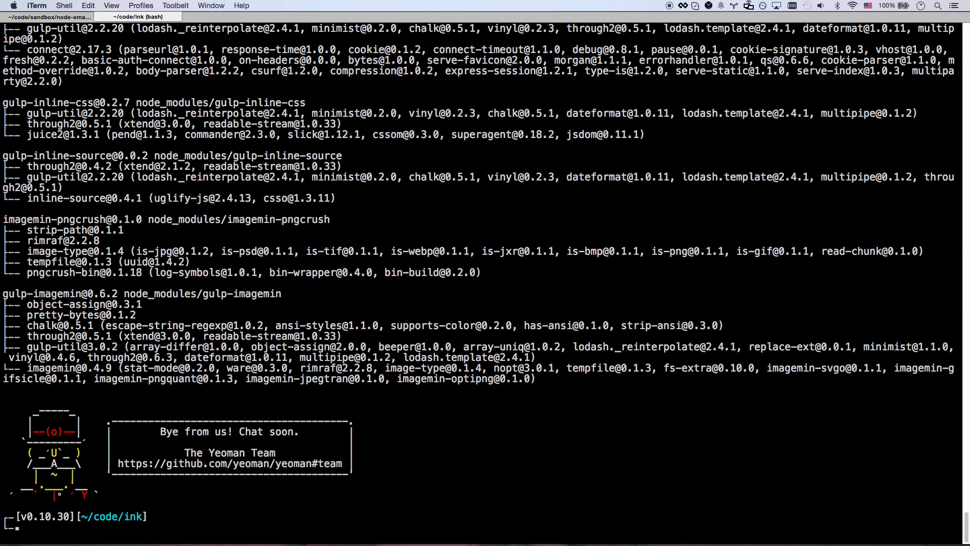
text(sub .)
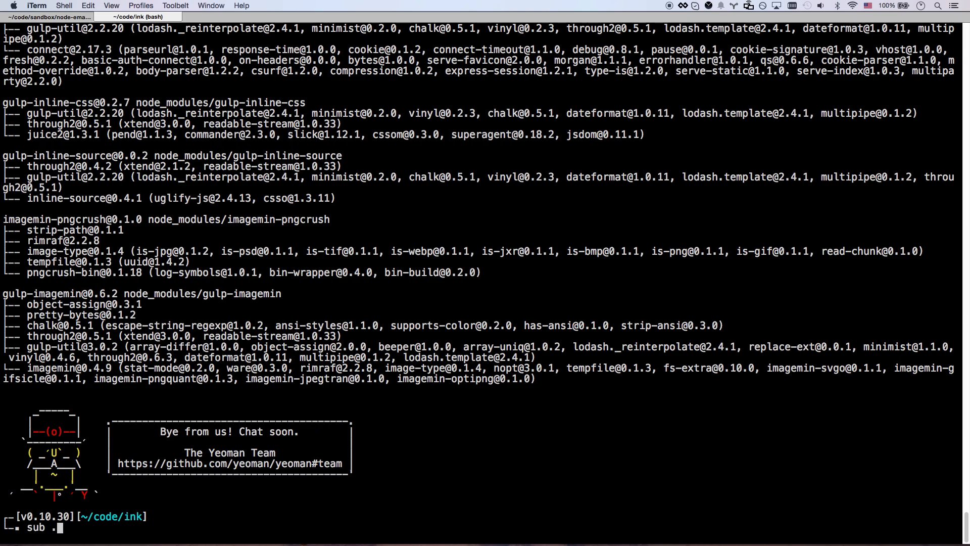
Step: Open the ink project in Sublime and select index.html's styles.css link line
key(Return)
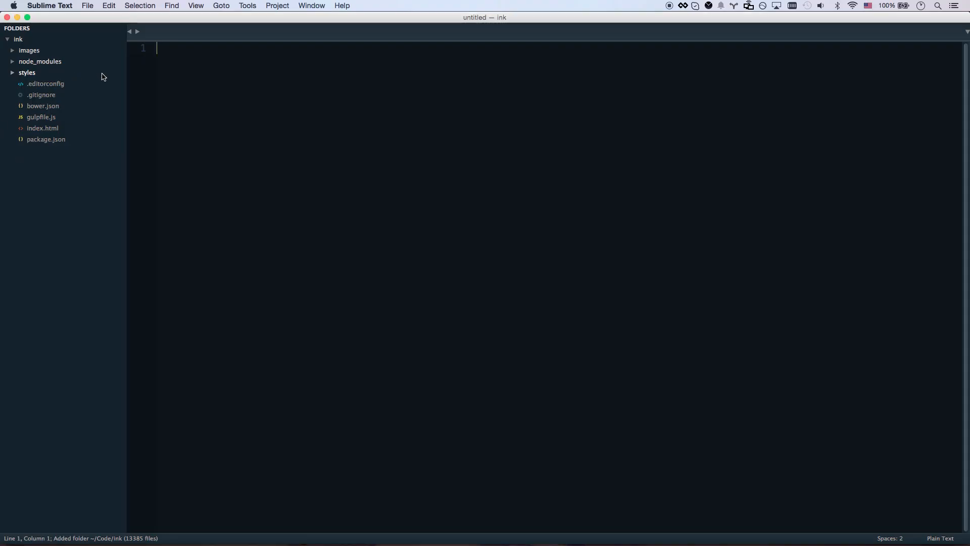
double_click(42, 127)
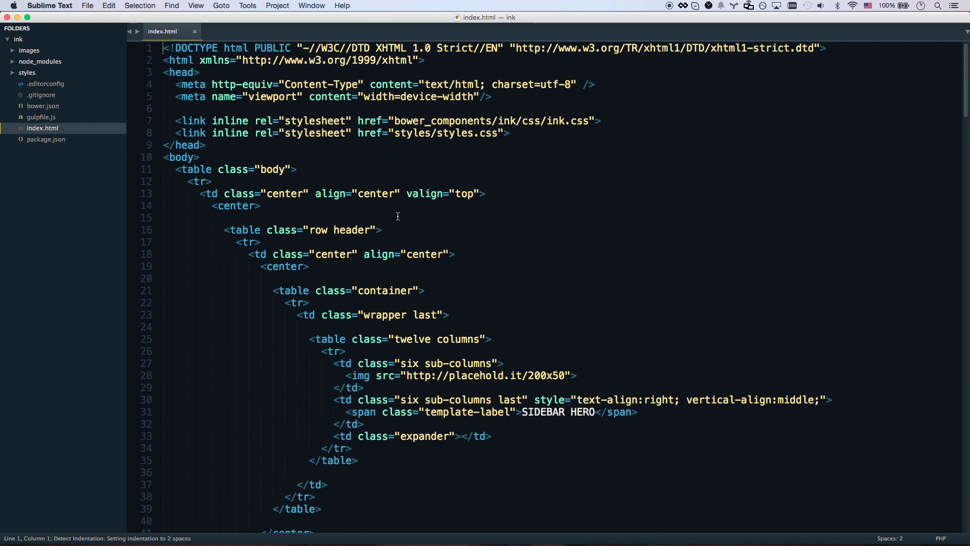
click(179, 121)
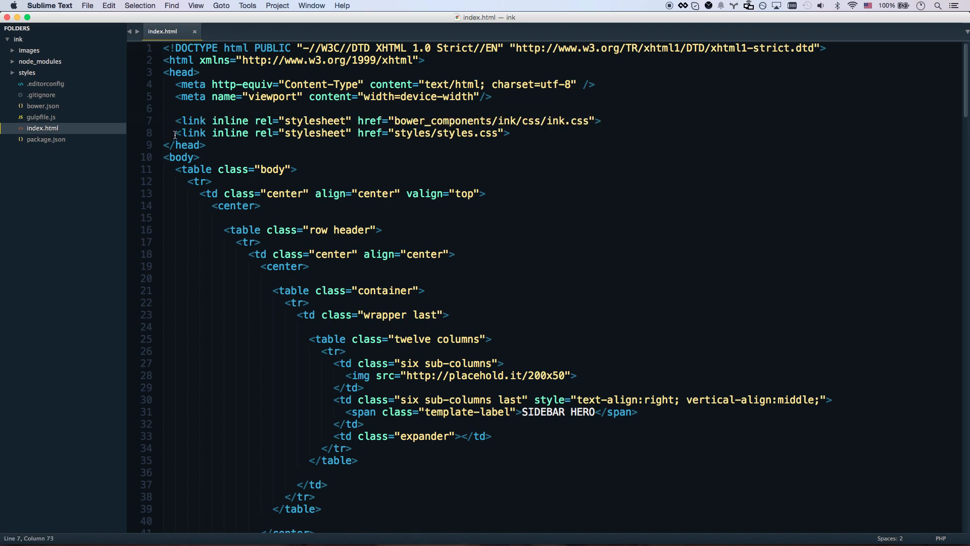
triple_click(340, 133)
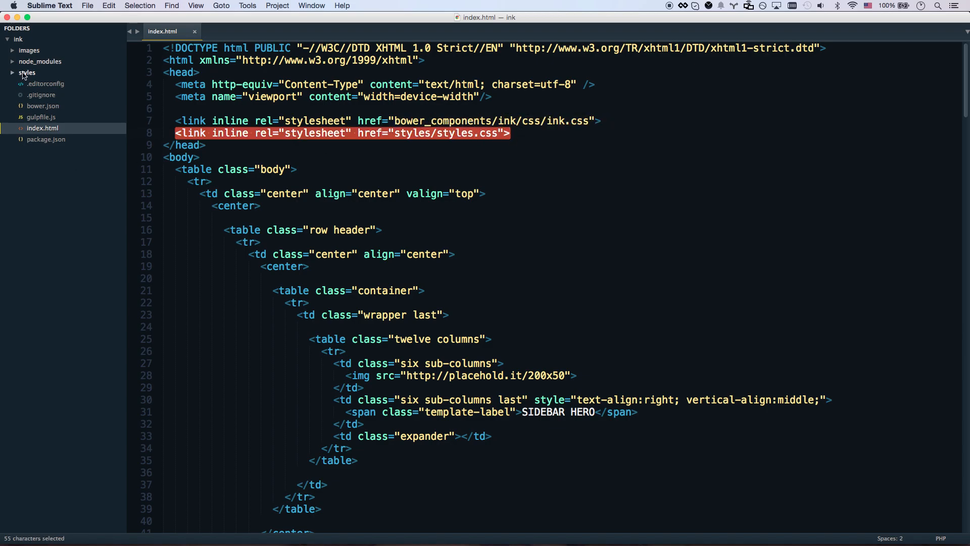
Step: Look over styles/styles.css, then return to index.html and scroll through it
click(44, 83)
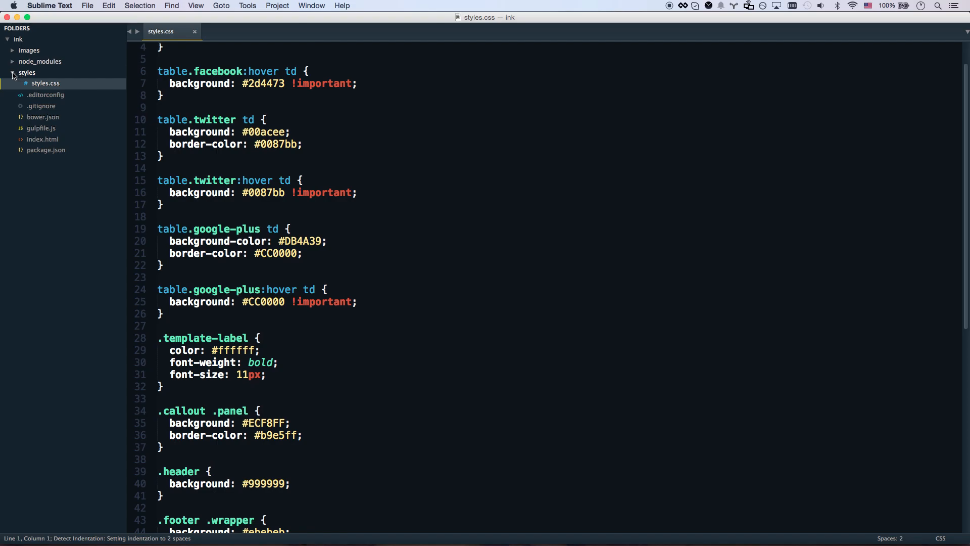
click(42, 128)
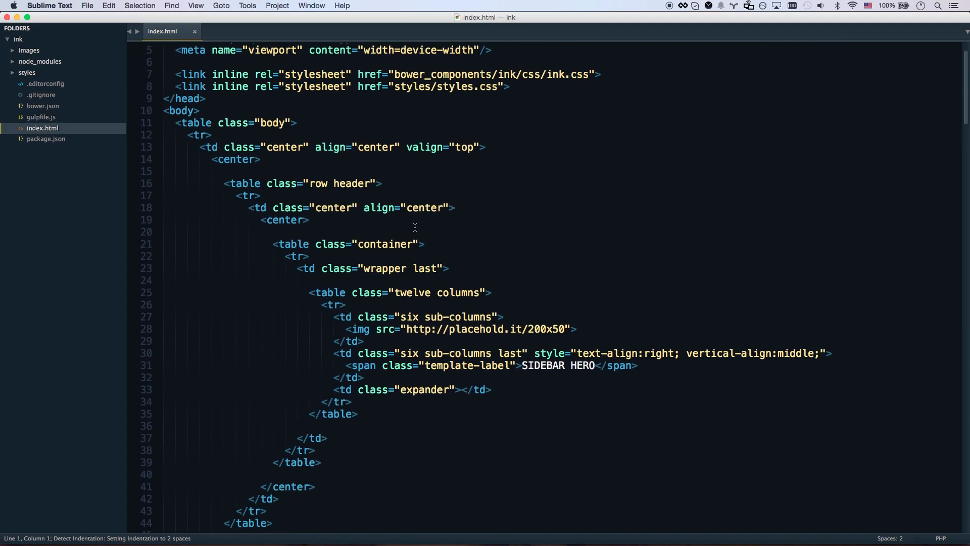
scroll(down, 3)
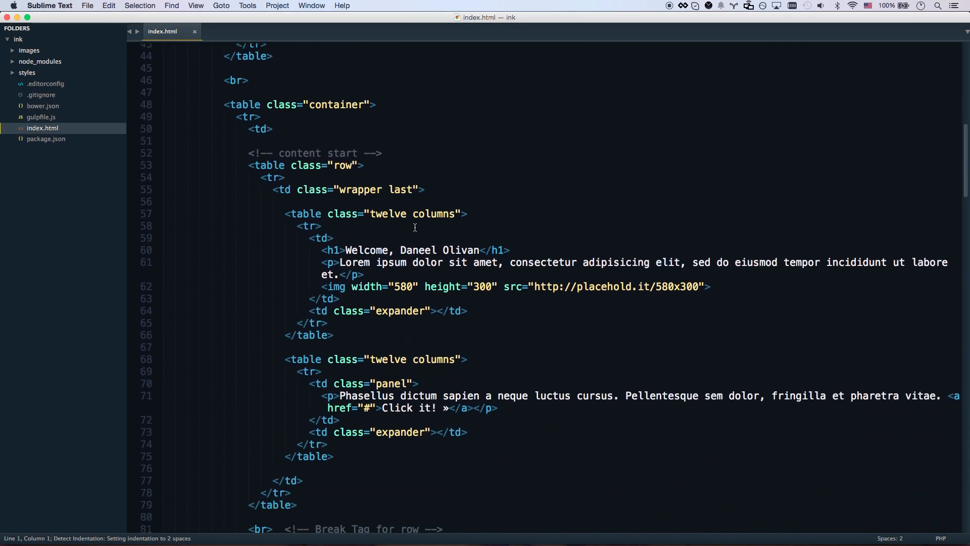
scroll(up, 3)
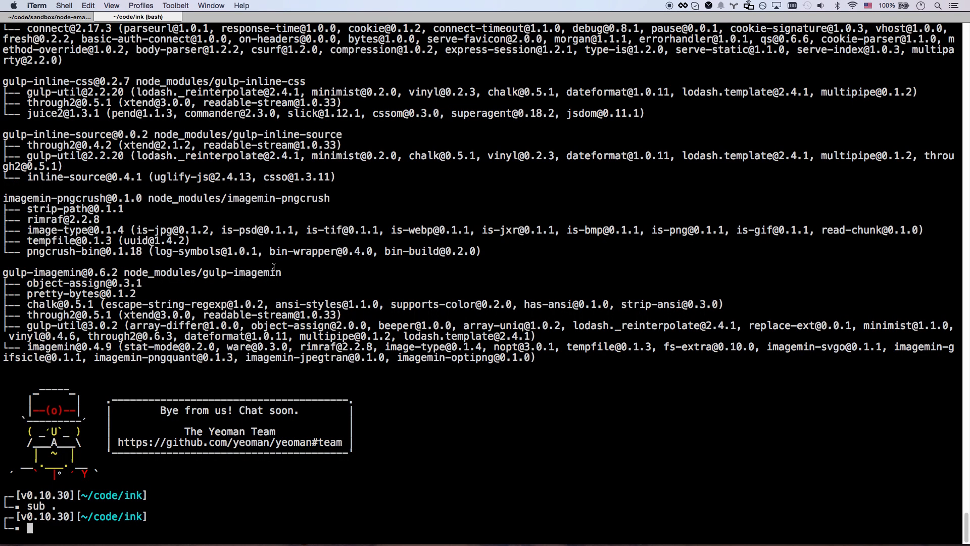
Step: Install ink 1.0.5 via bower and serve the email at localhost:8080 with gulp
text(bower install)
text(gulp)
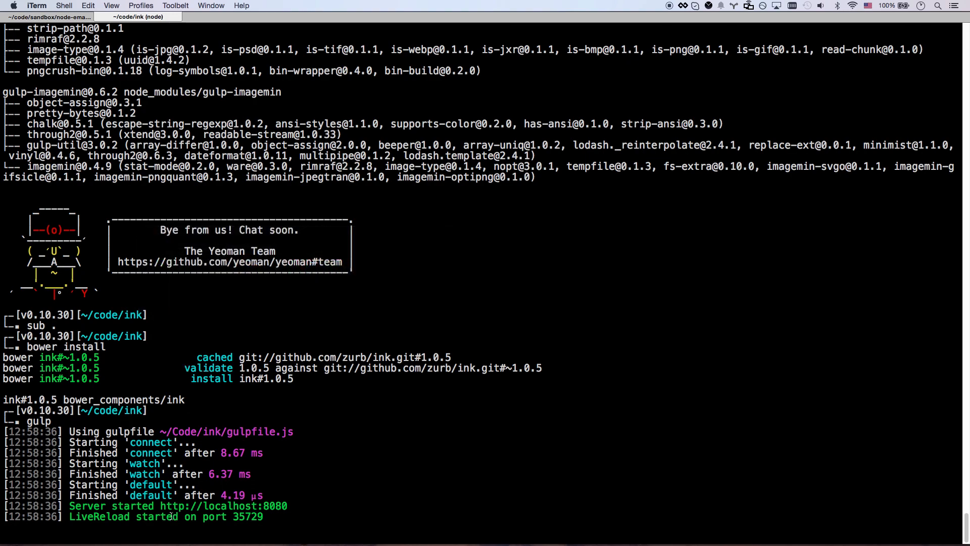
double_click(223, 506)
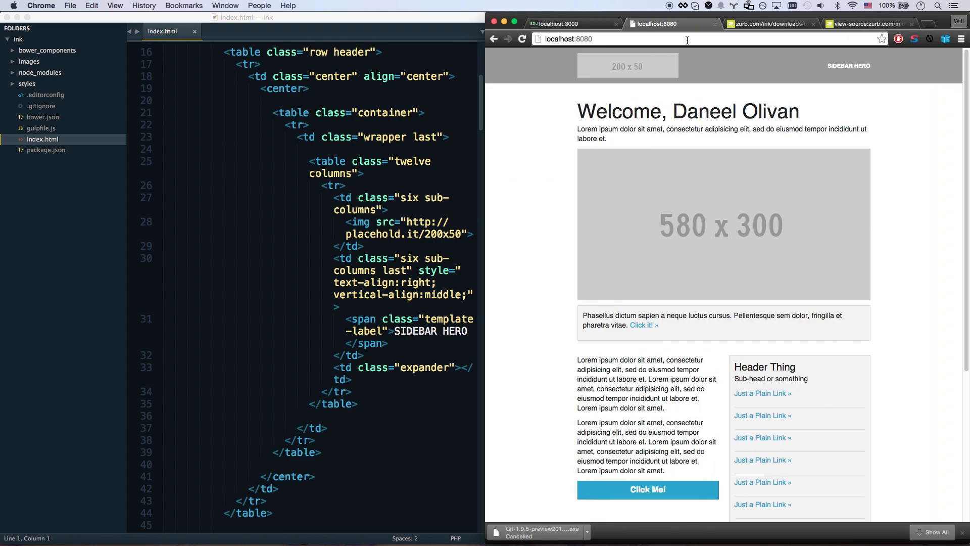
Step: Replace the heading name 'Will' with {{firstName}', then run 'gulp build' to inline the email
scroll(down, 3)
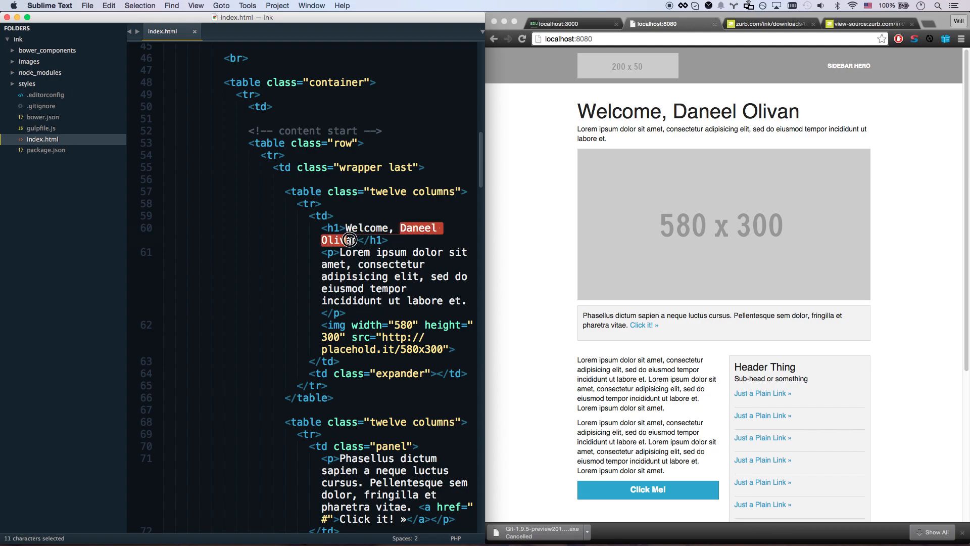
text(Will)
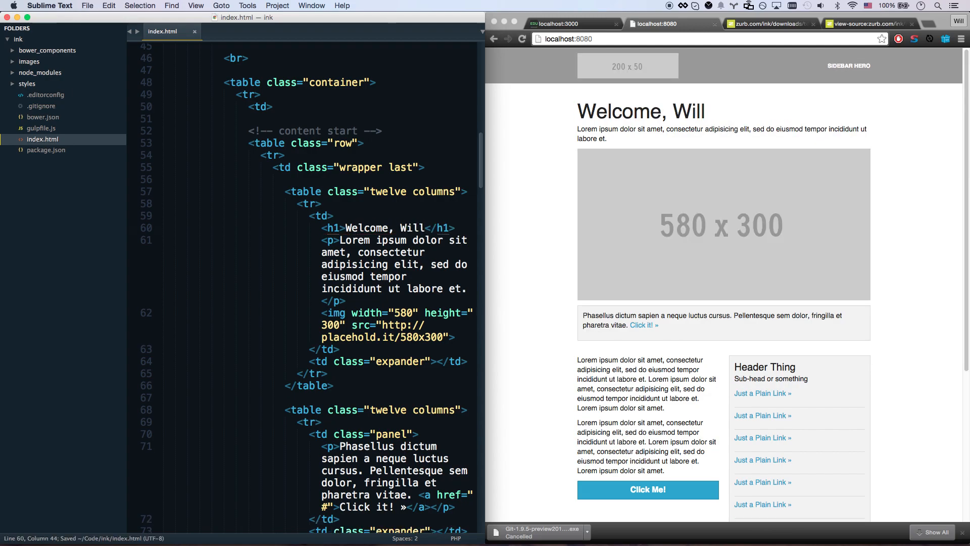
double_click(418, 227)
text({{firstName}})
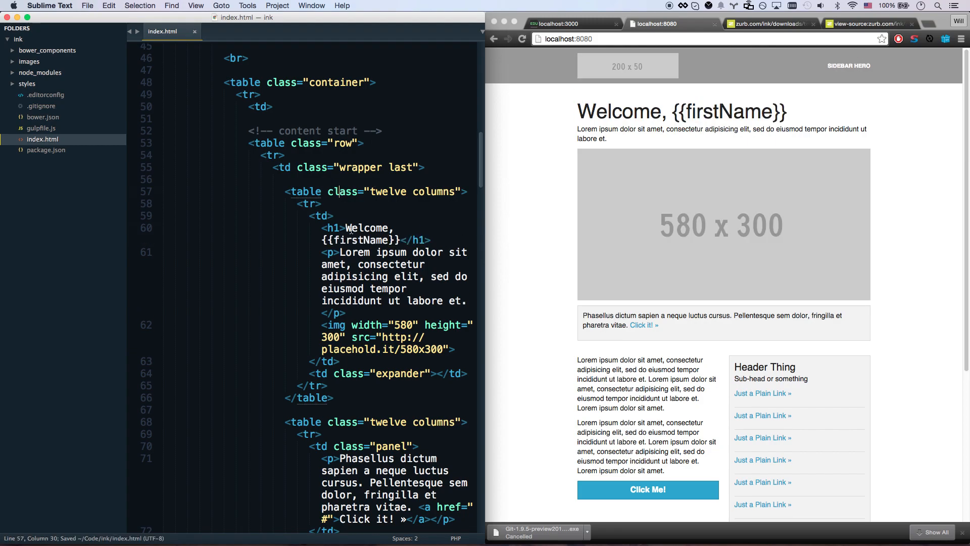
scroll(up, 3)
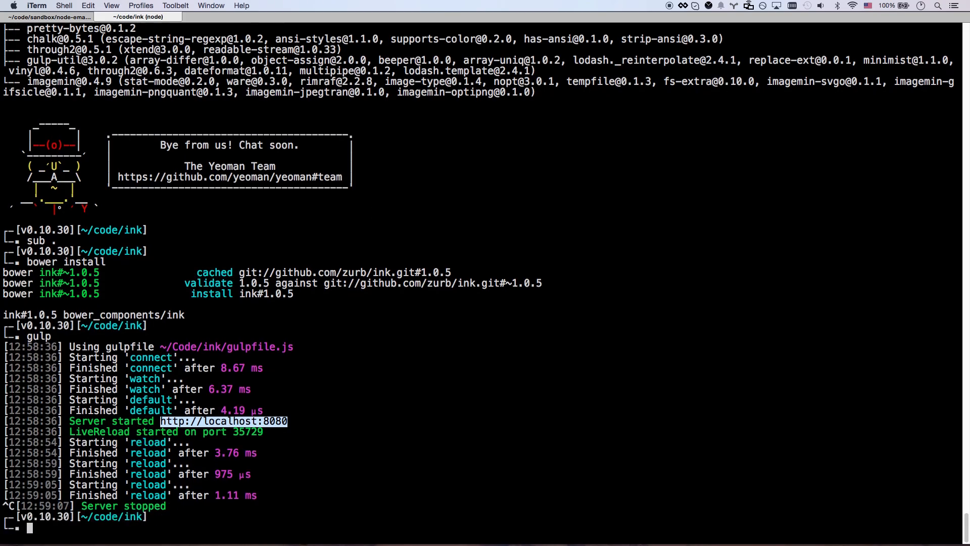
text(gulp build)
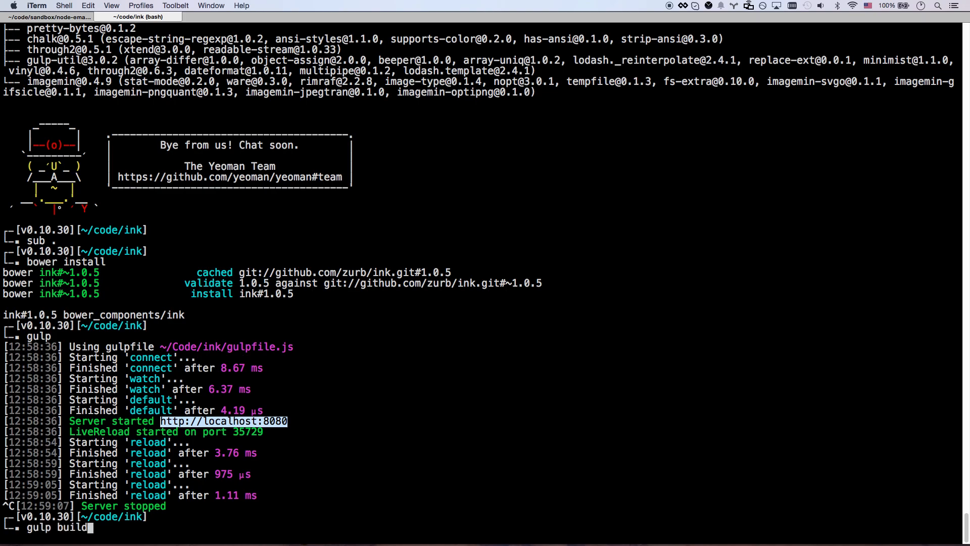
key(Return)
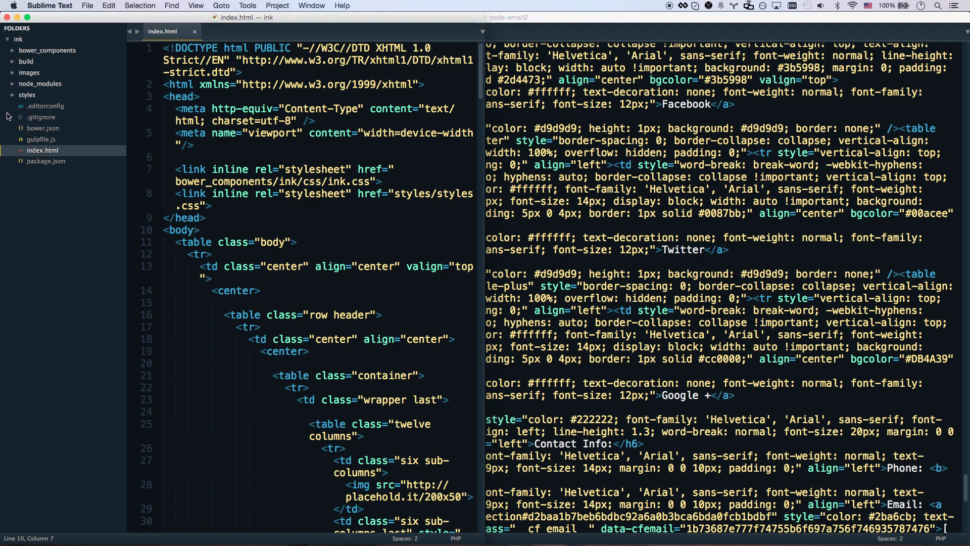
Step: Open build/index.html and scroll to the inline-styled 'Welcome, {{firstName}}' heading
click(27, 61)
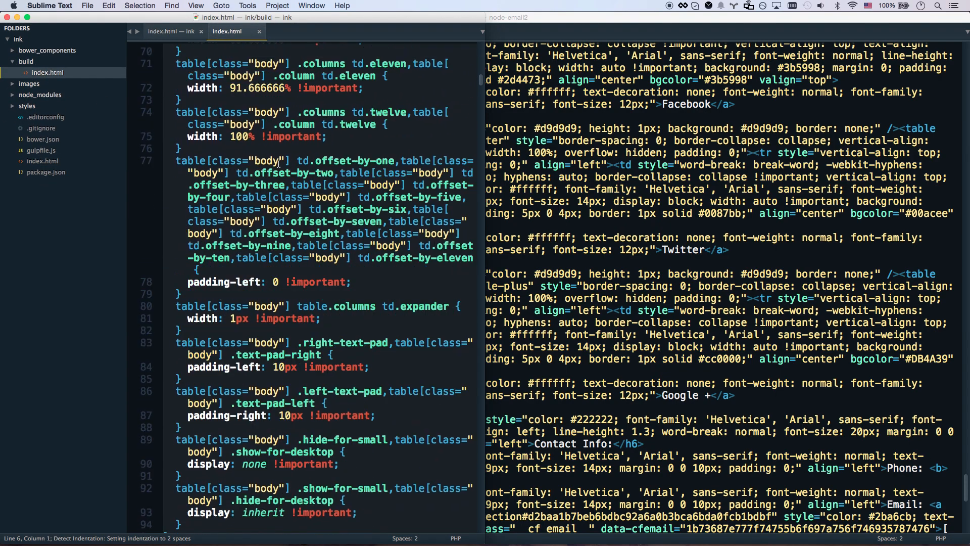
scroll(down, 3)
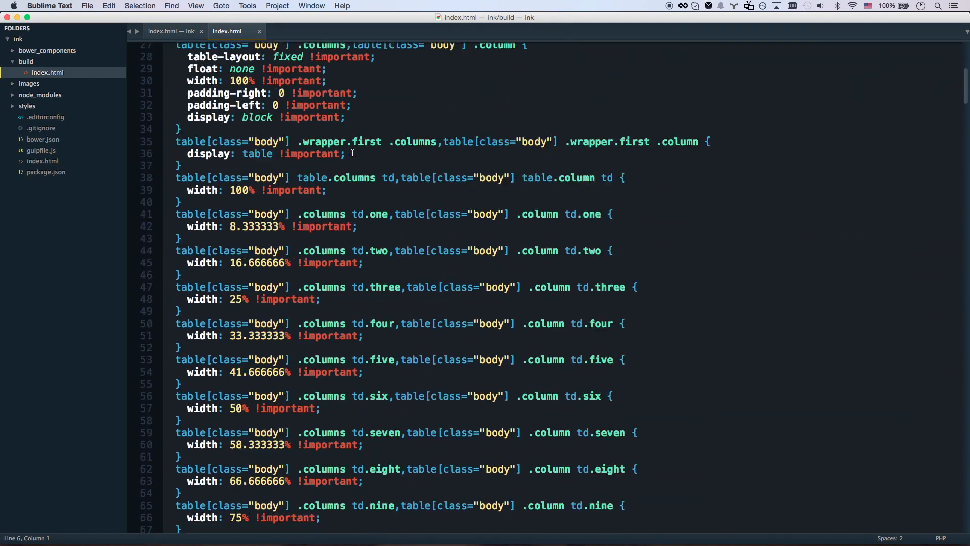
scroll(down, 3)
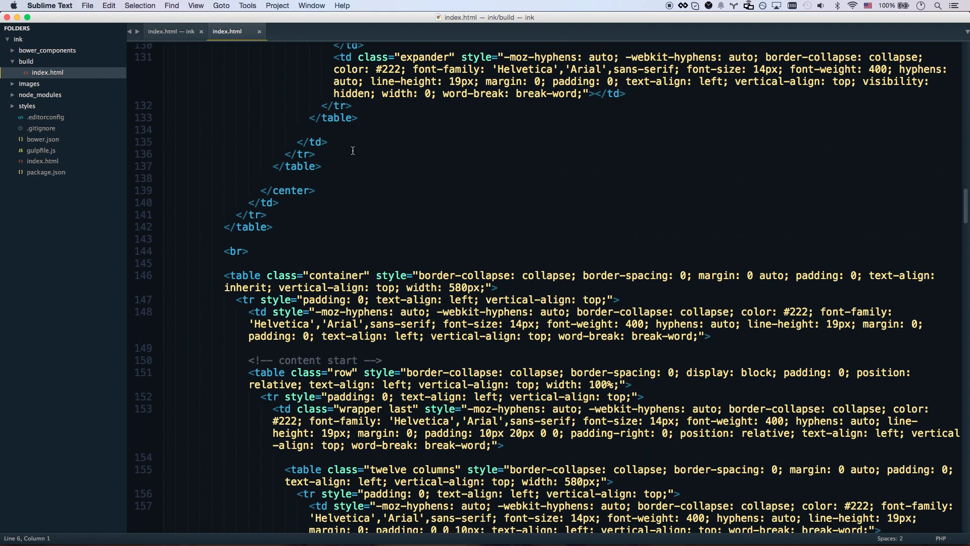
scroll(down, 3)
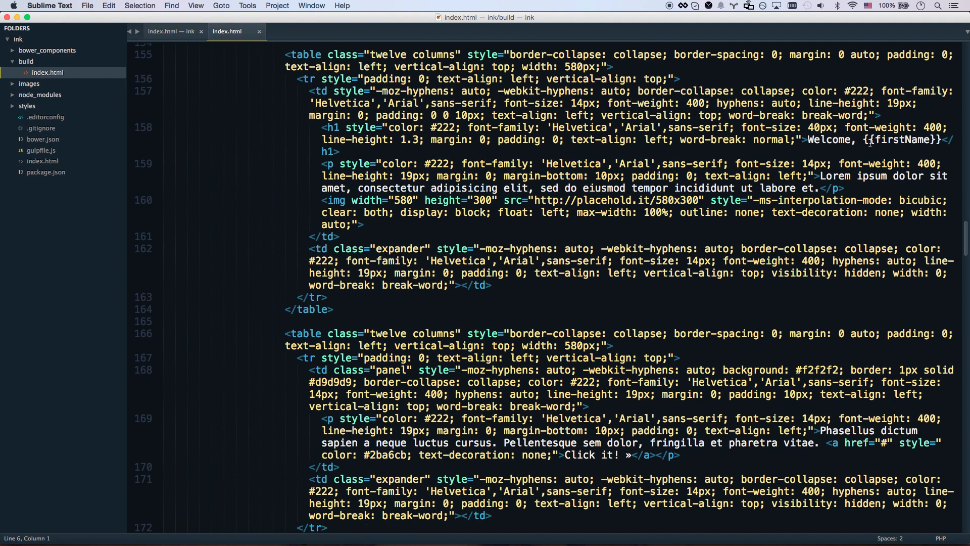
double_click(901, 140)
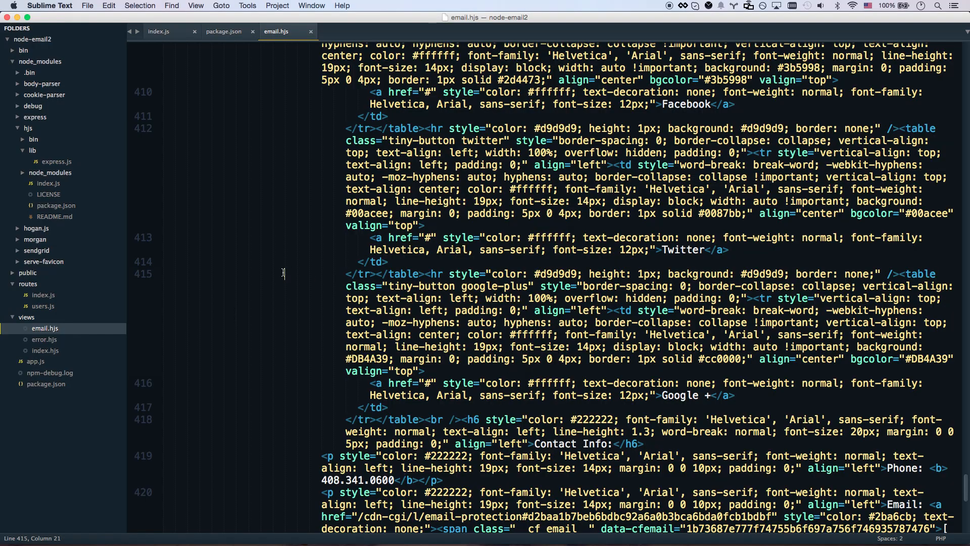
Step: Scroll up through email.hjs to review the inlined Ink template markup
scroll(up, 3)
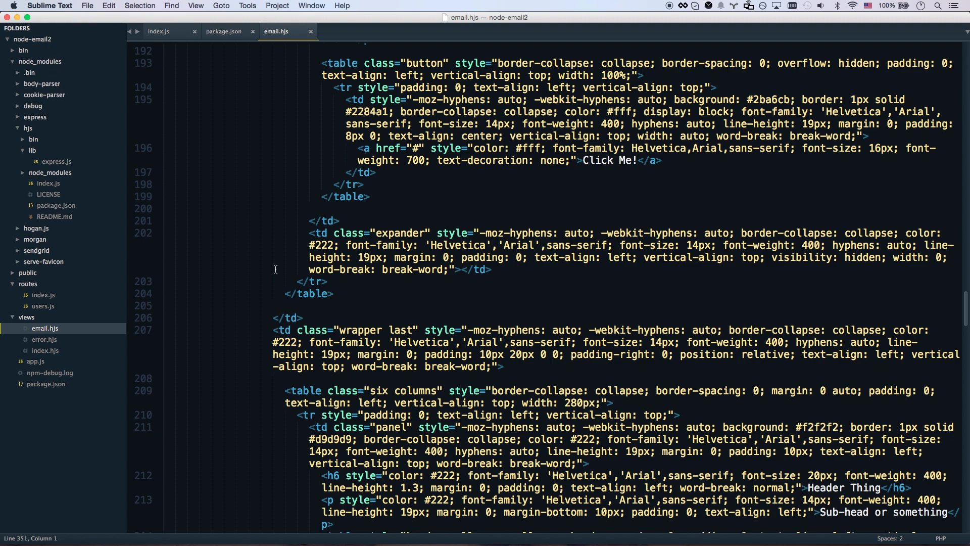
scroll(up, 3)
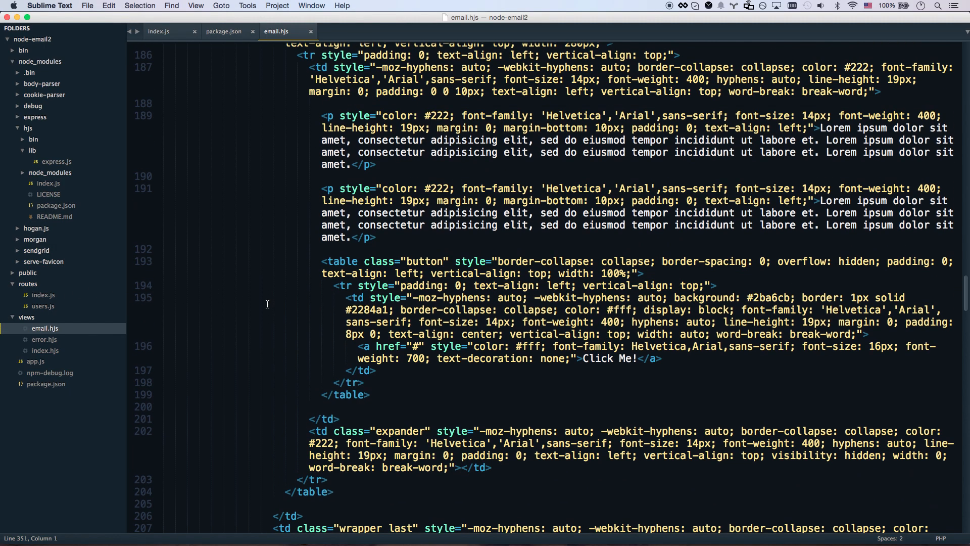
scroll(up, 3)
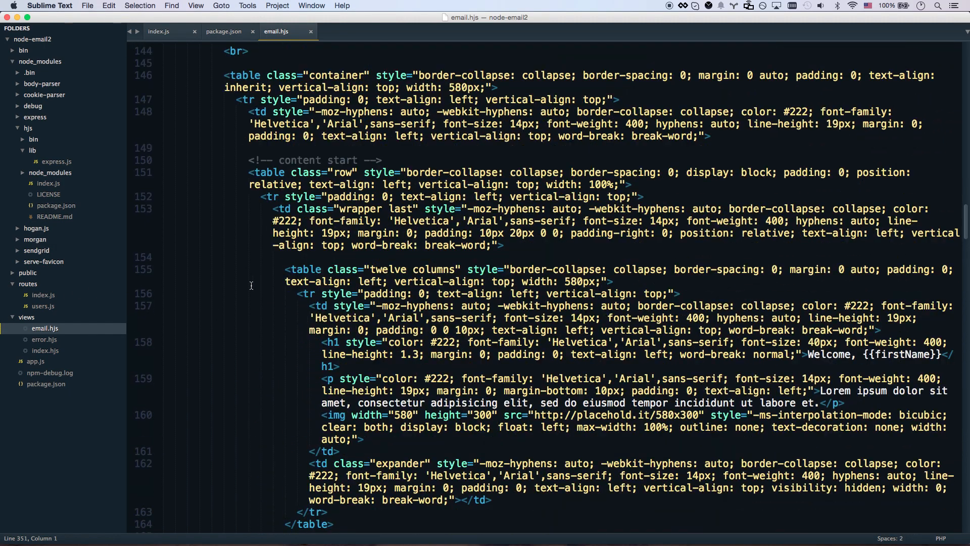